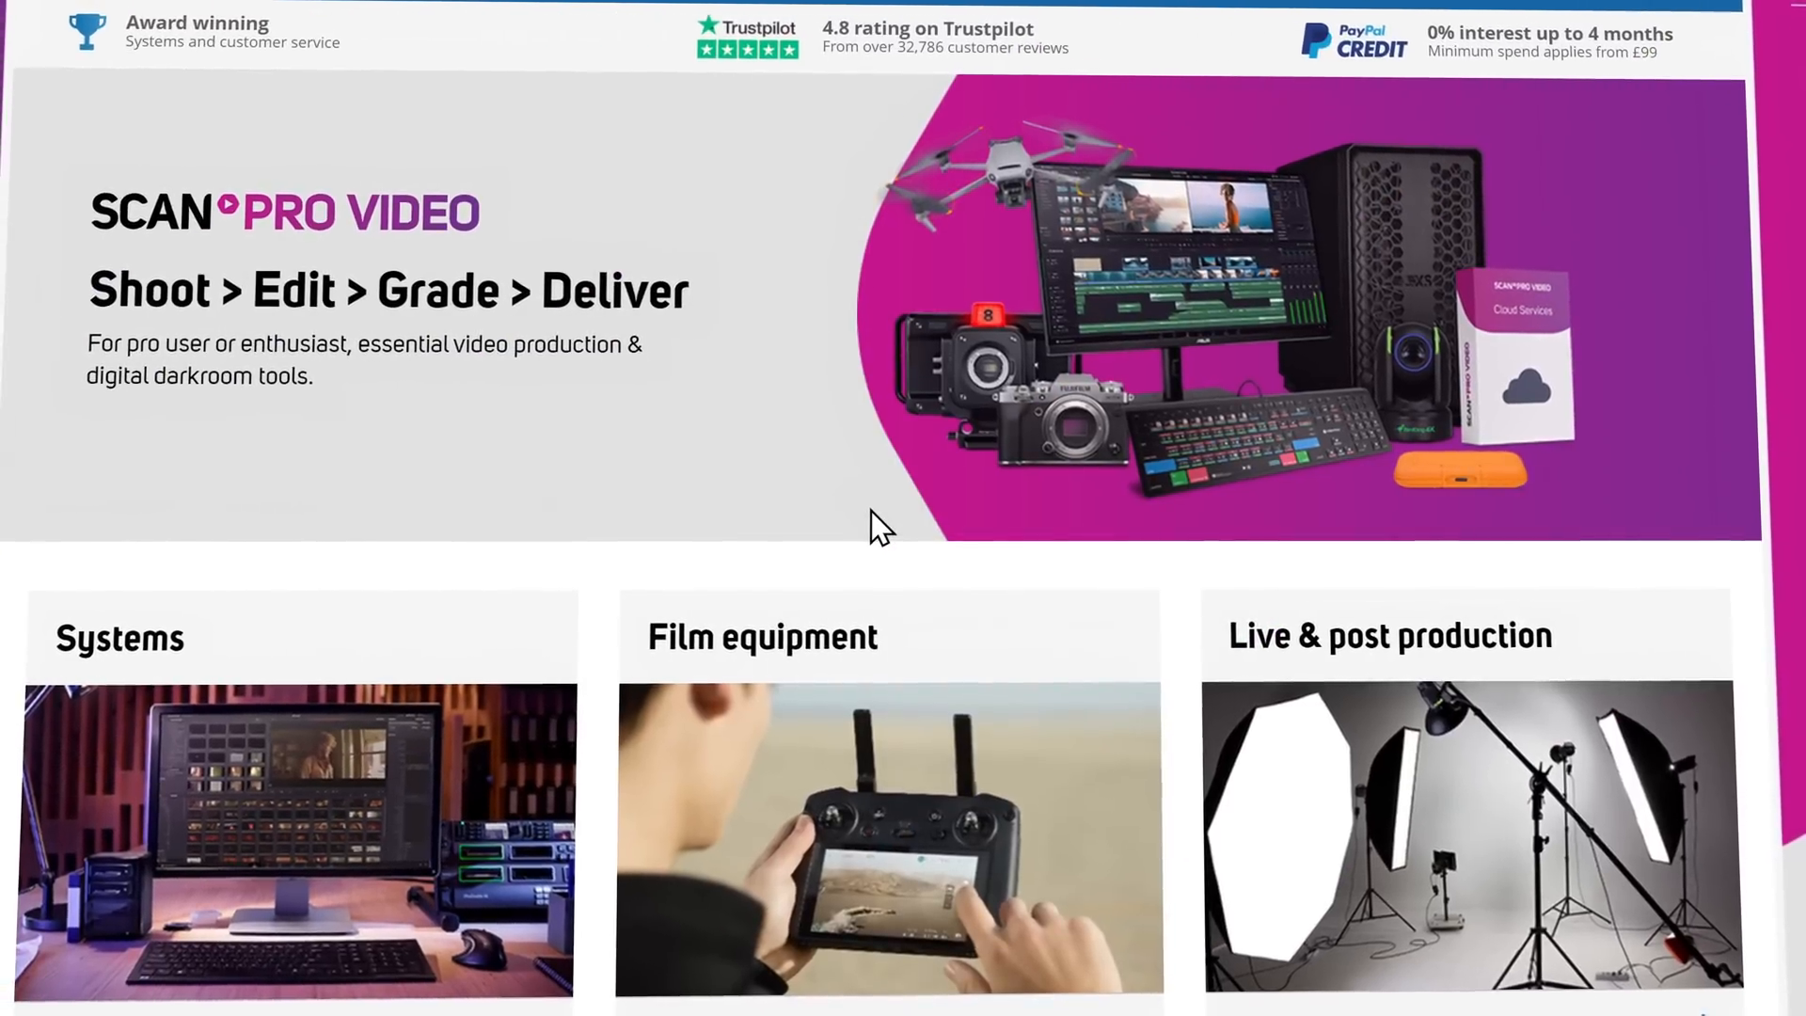
# Step: Reach the Blackmagic Pocket Cinema Camera 6K G2 (Body Only) product page from the homepage
pyautogui.scroll(-3)
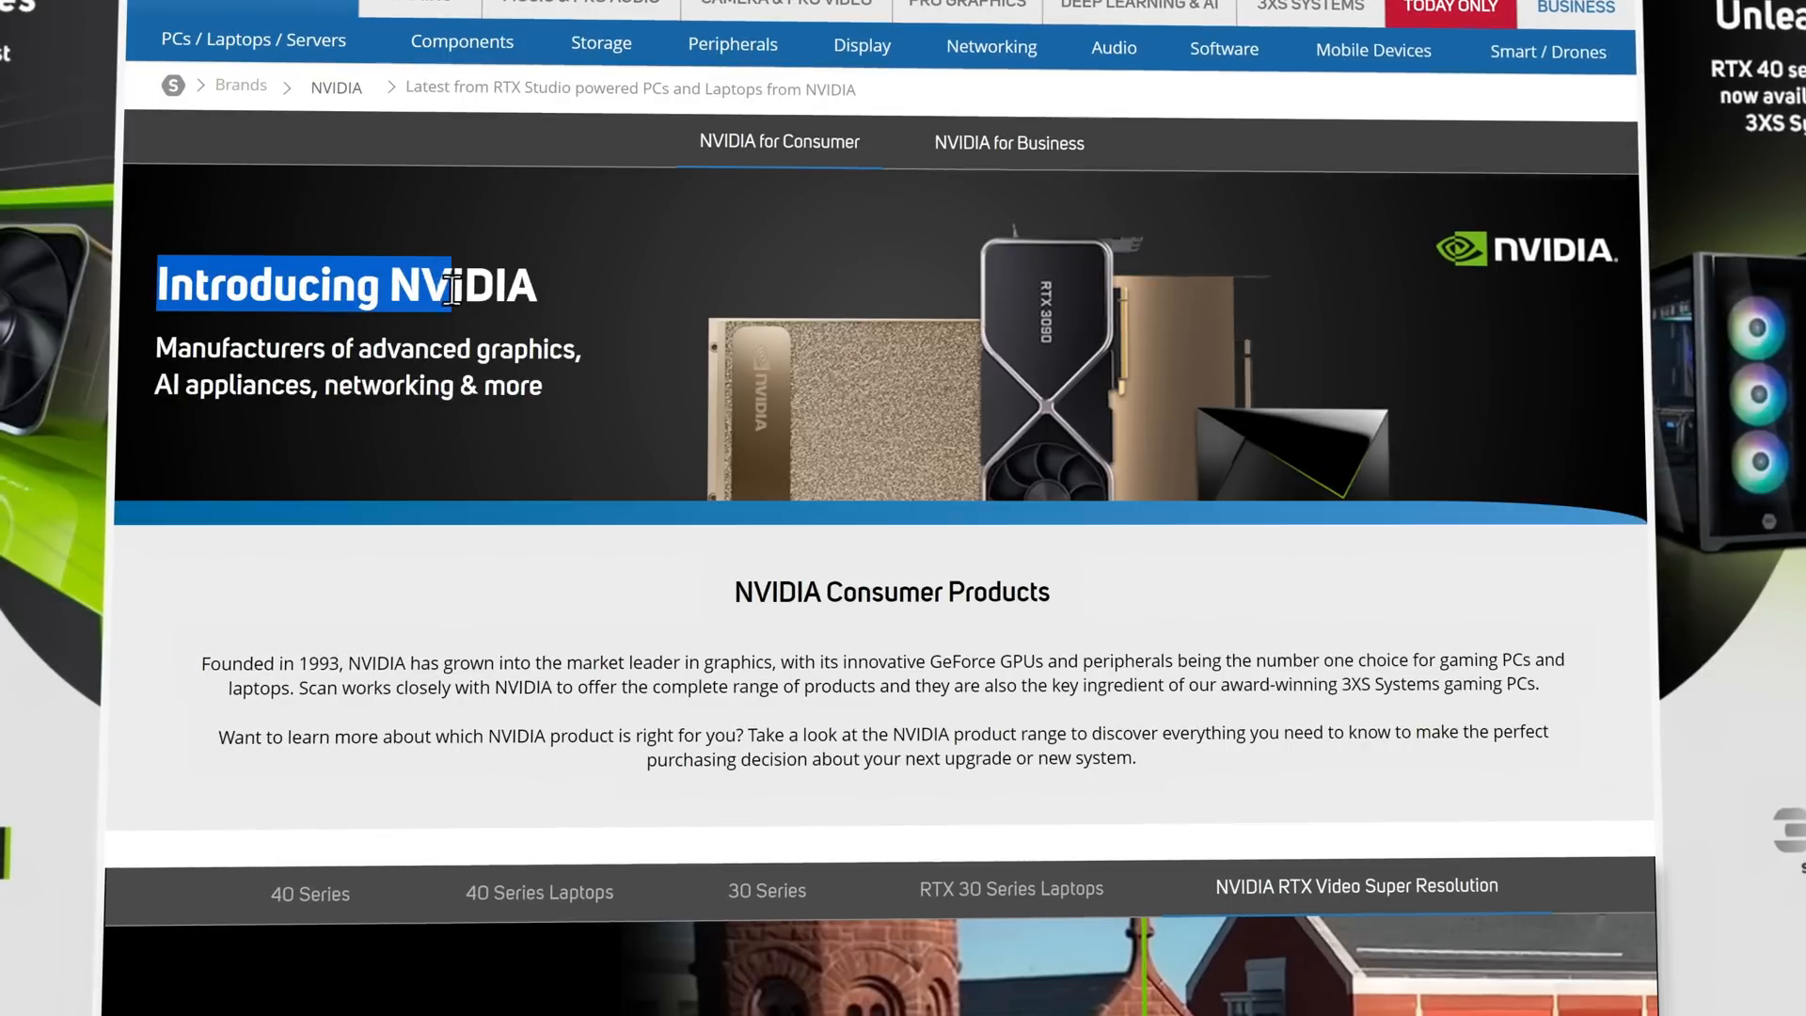
pyautogui.click(784, 4)
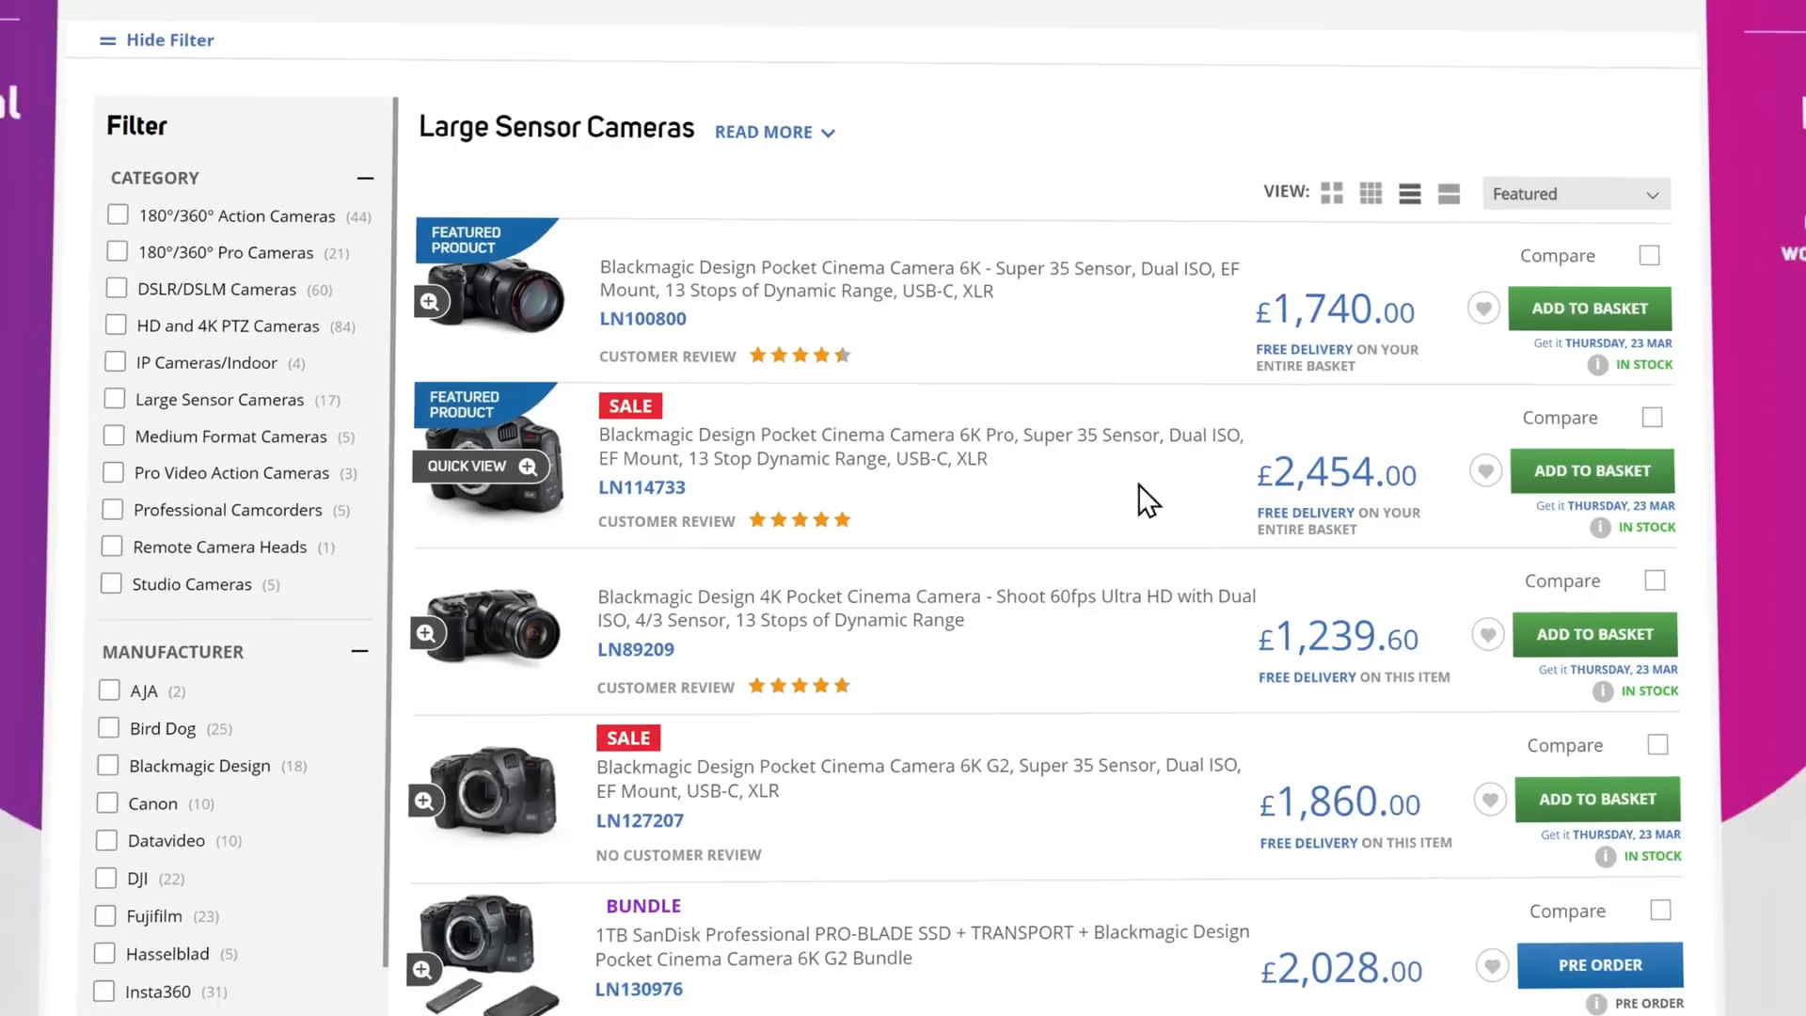
pyautogui.click(920, 777)
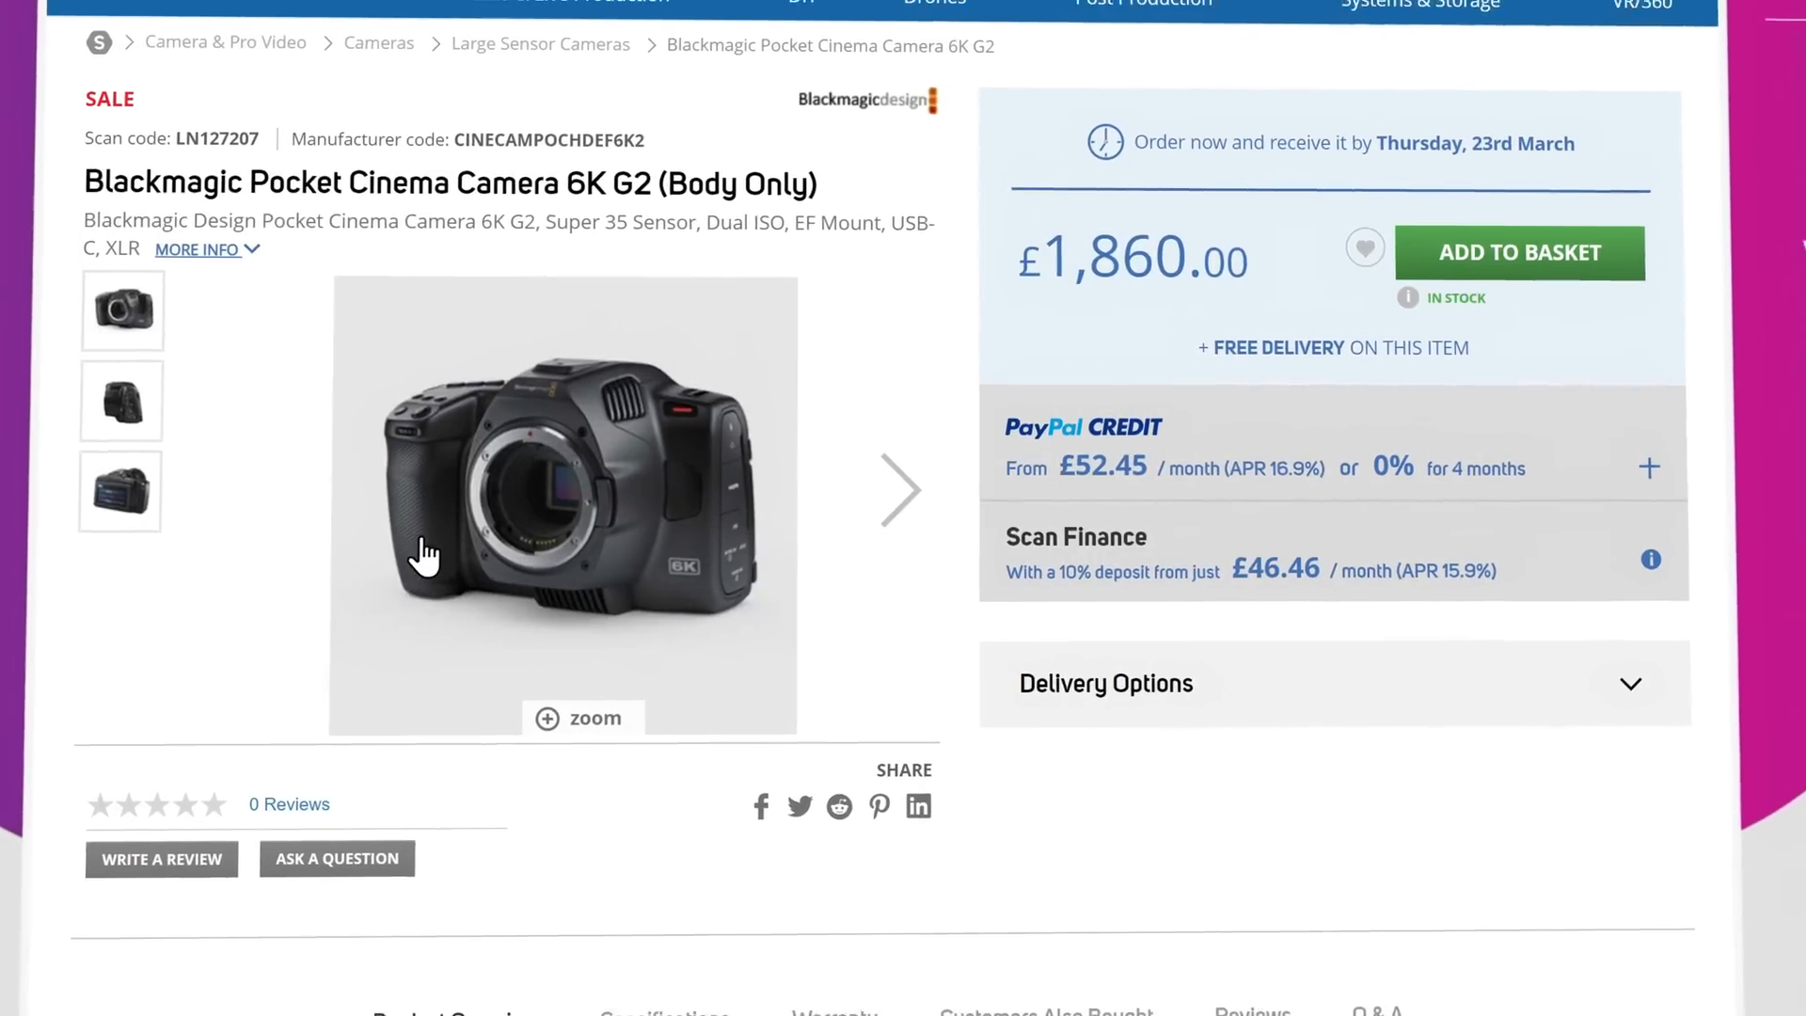
# Step: Browse through the camera's product photos with the next-image arrow
pyautogui.click(901, 489)
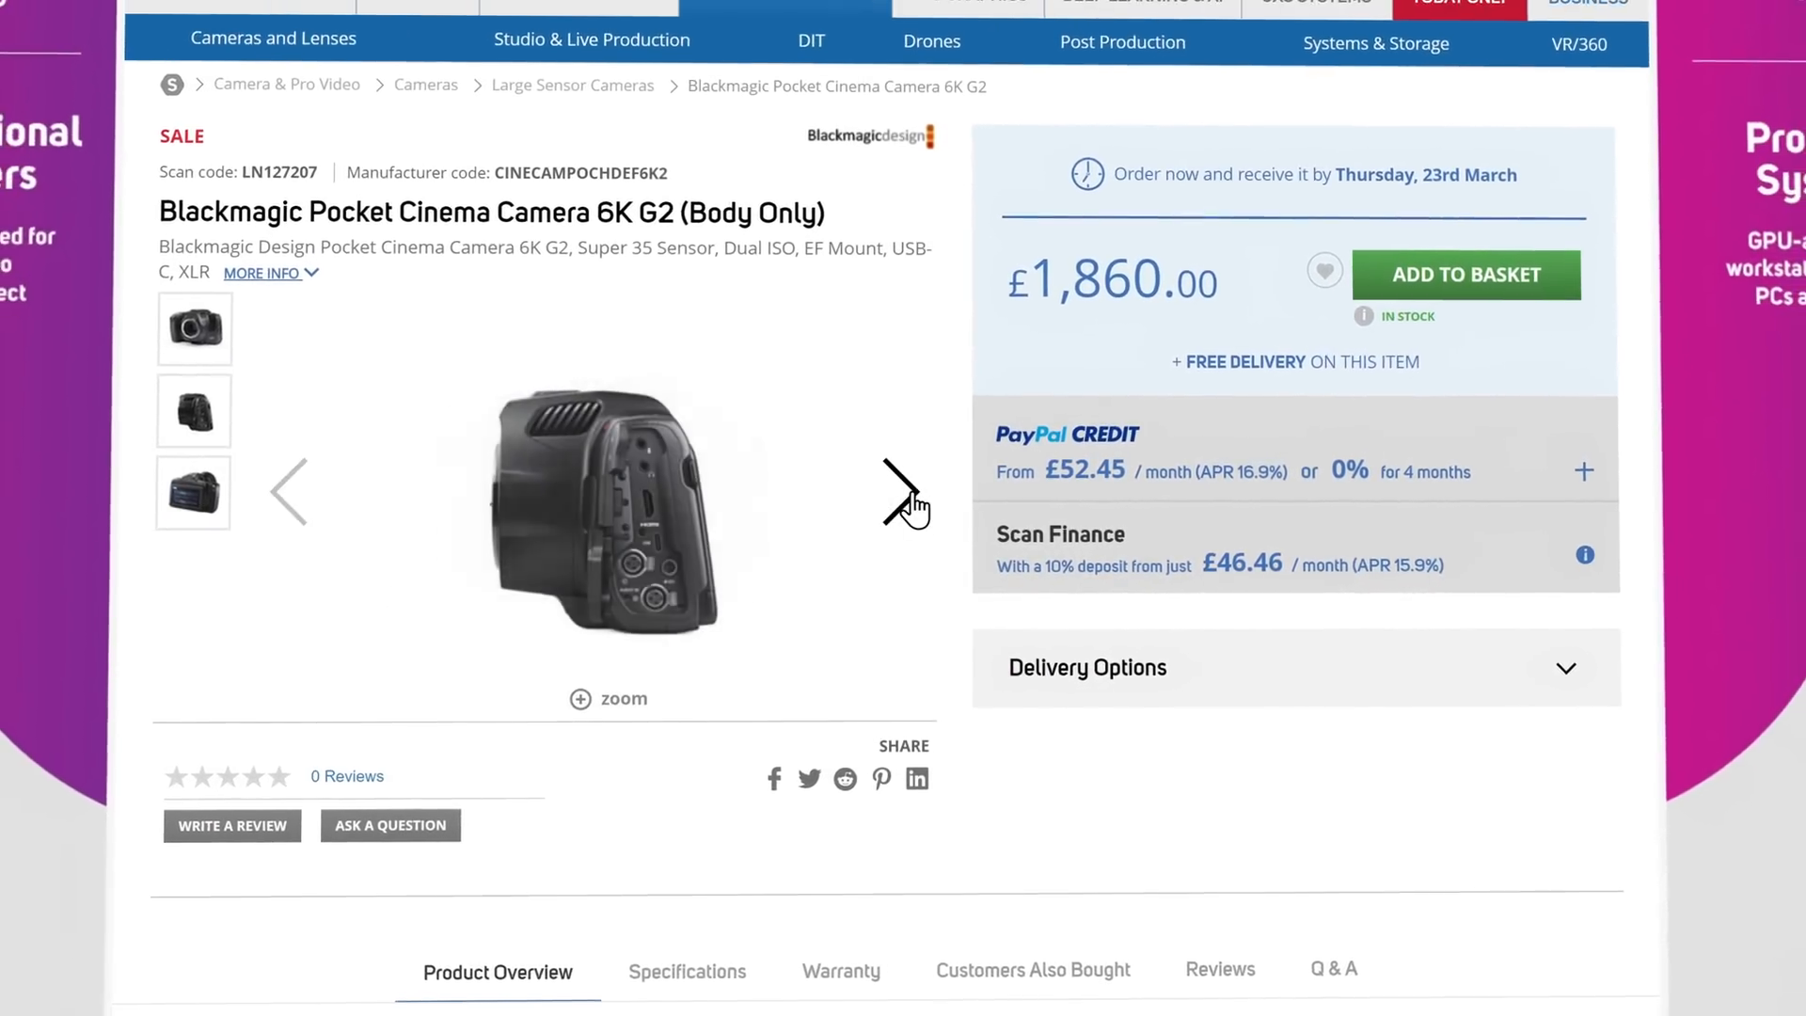
pyautogui.click(904, 492)
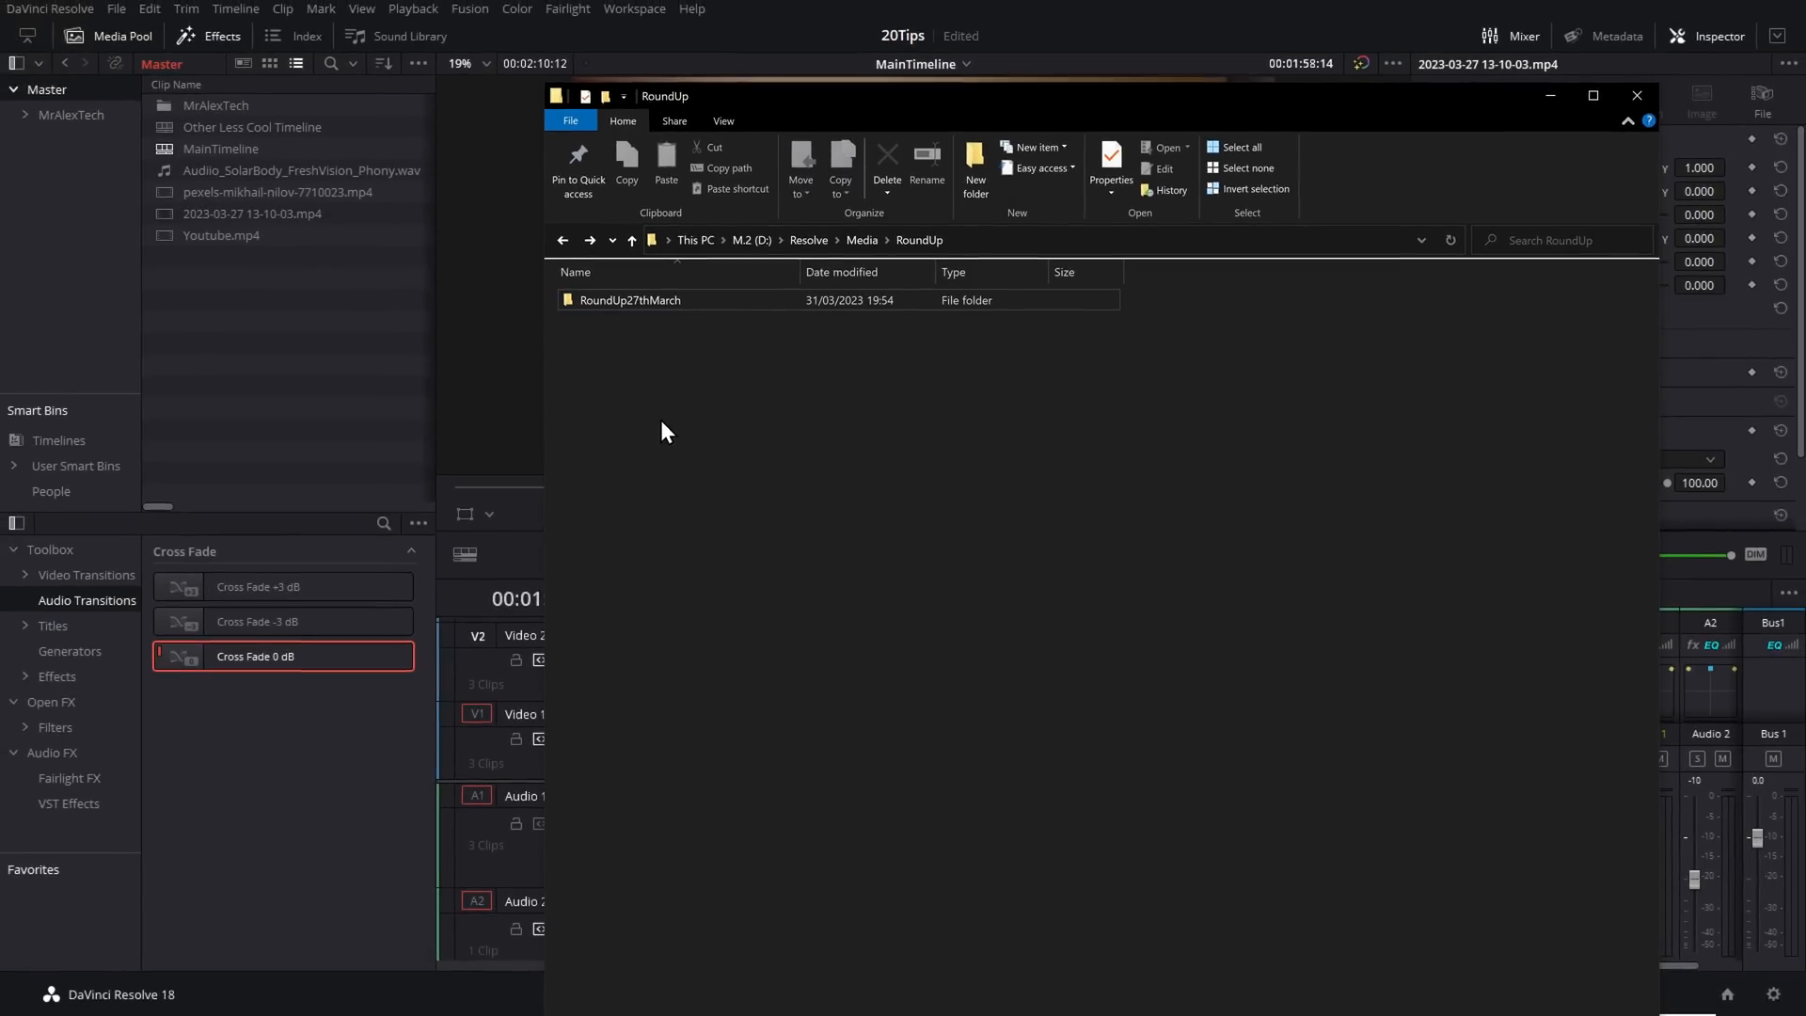
pyautogui.moveTo(676, 427)
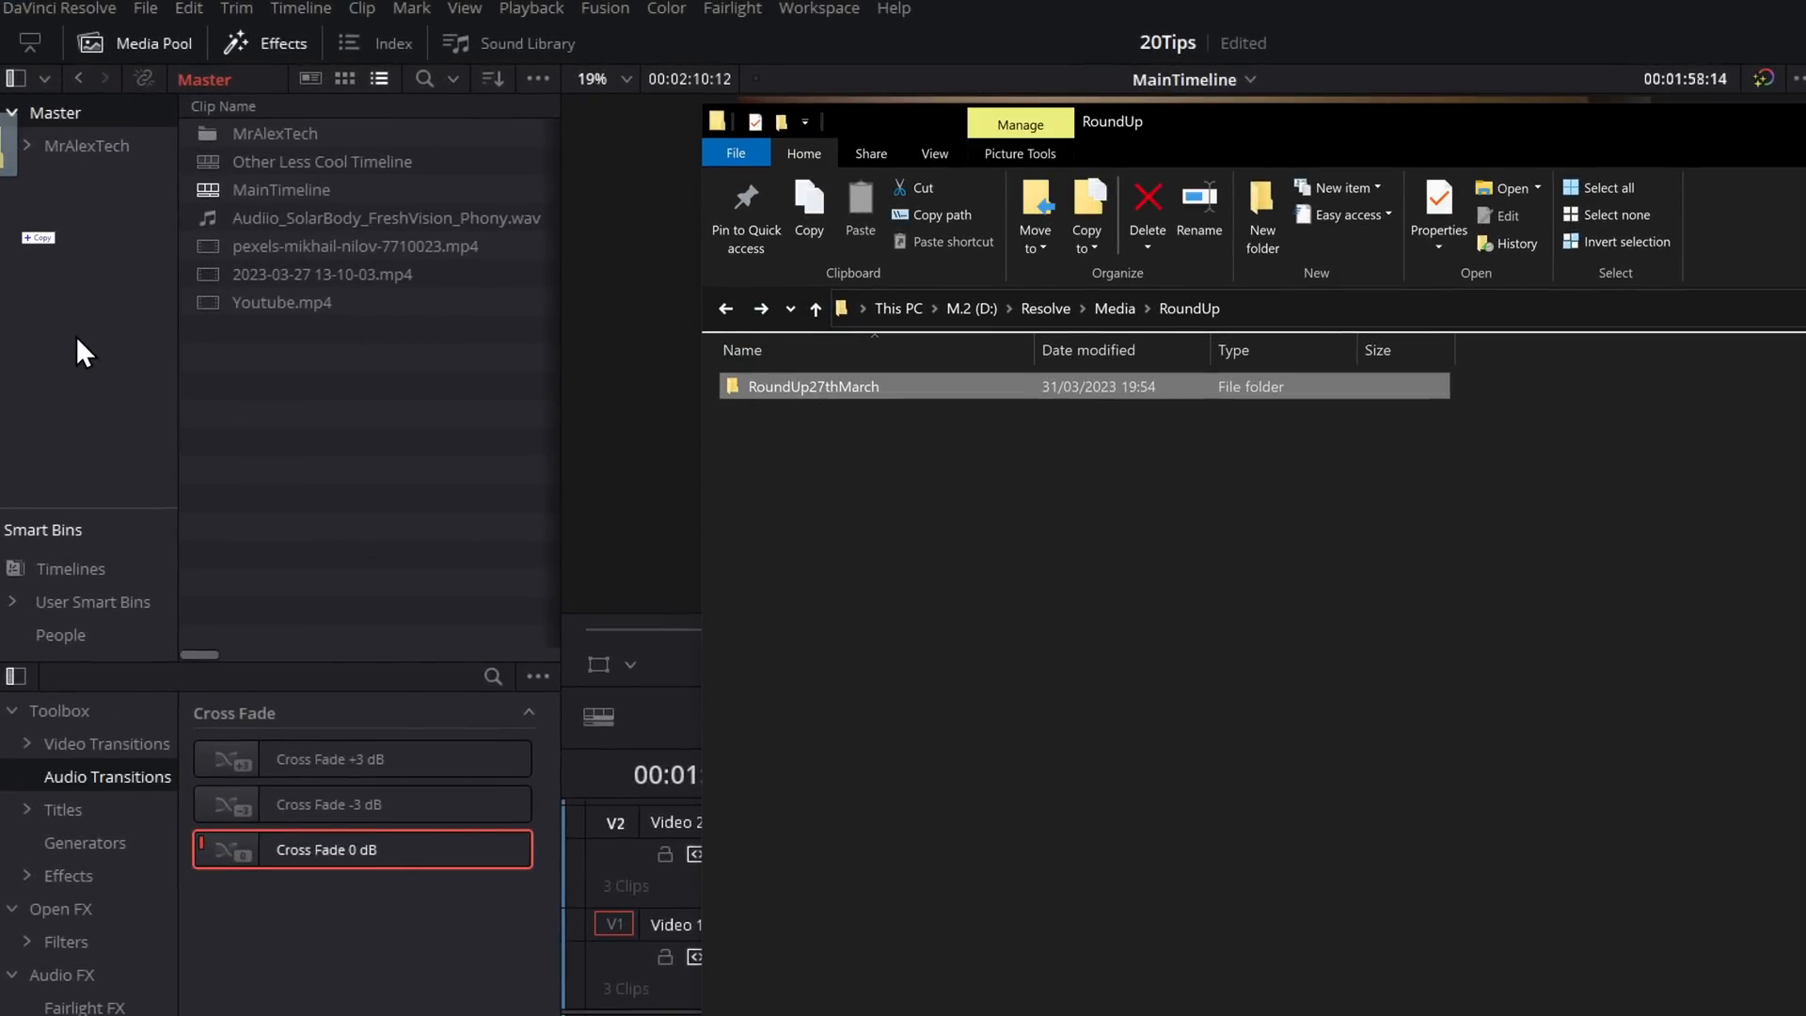
# Step: Import the RoundUp27thMarch folder so its tests, DPREVIEW and OtherStuff subfolders become bins
pyautogui.click(96, 278)
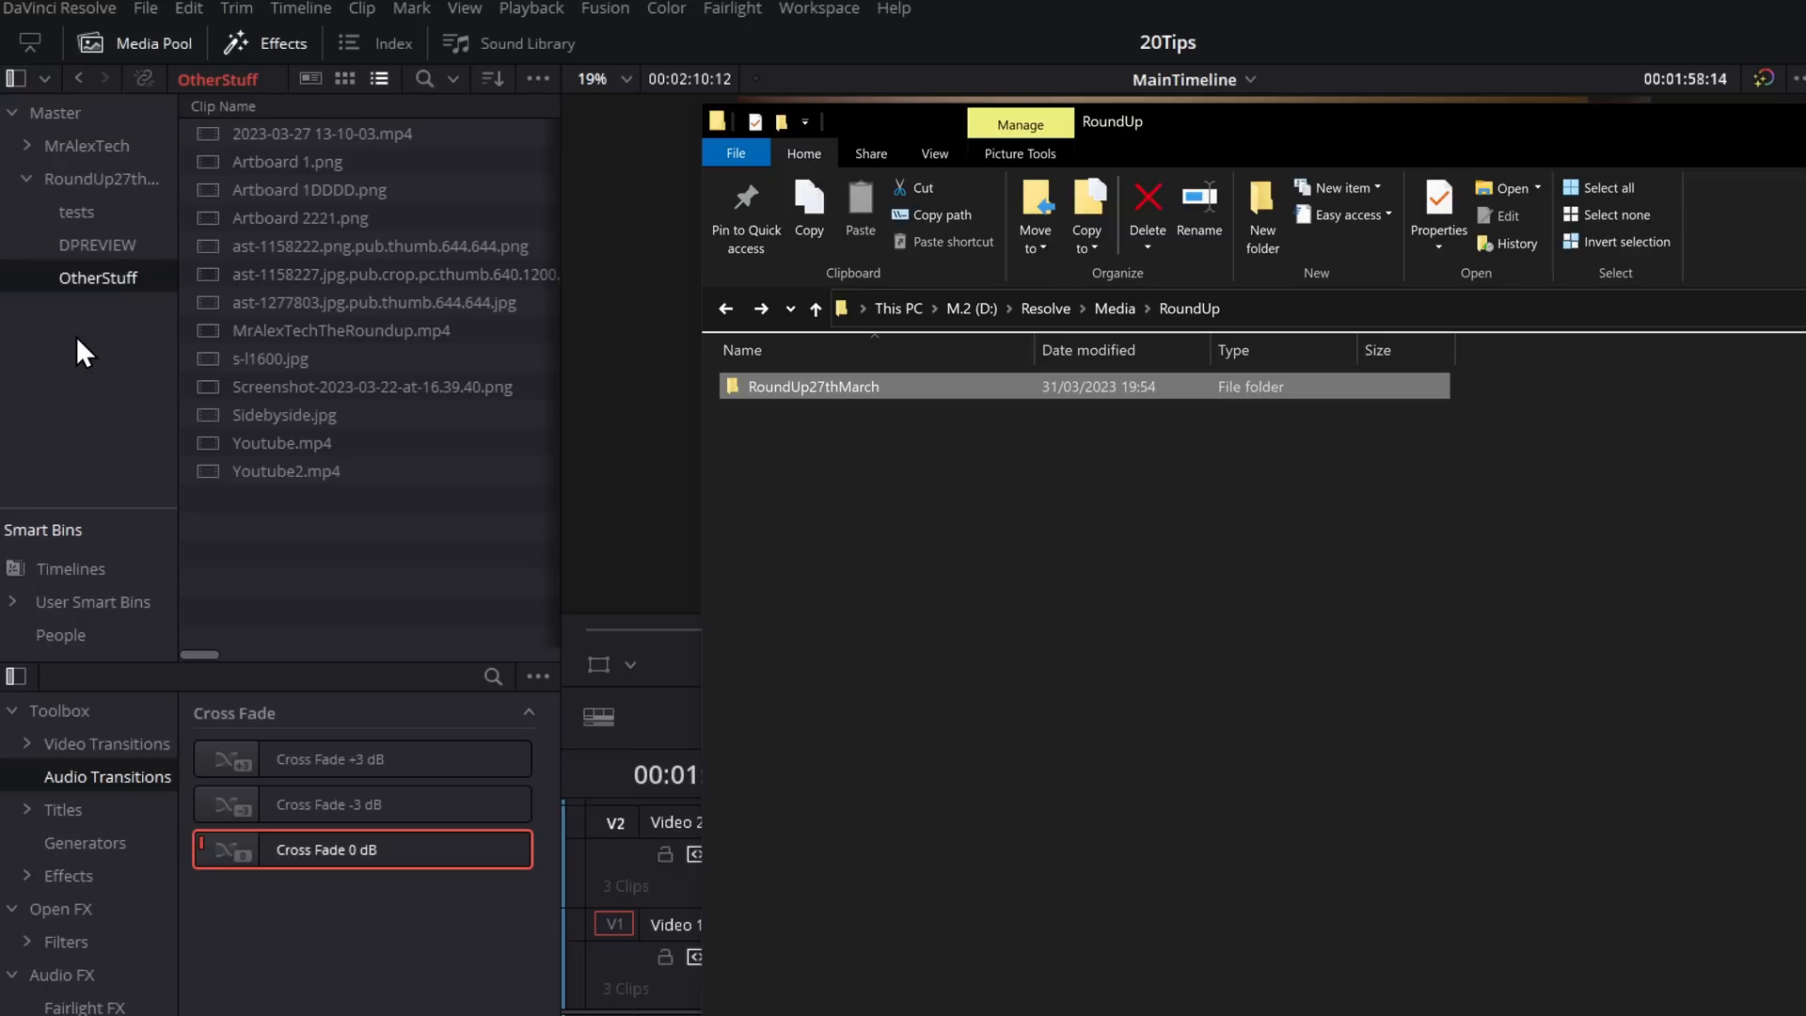
pyautogui.moveTo(90, 264)
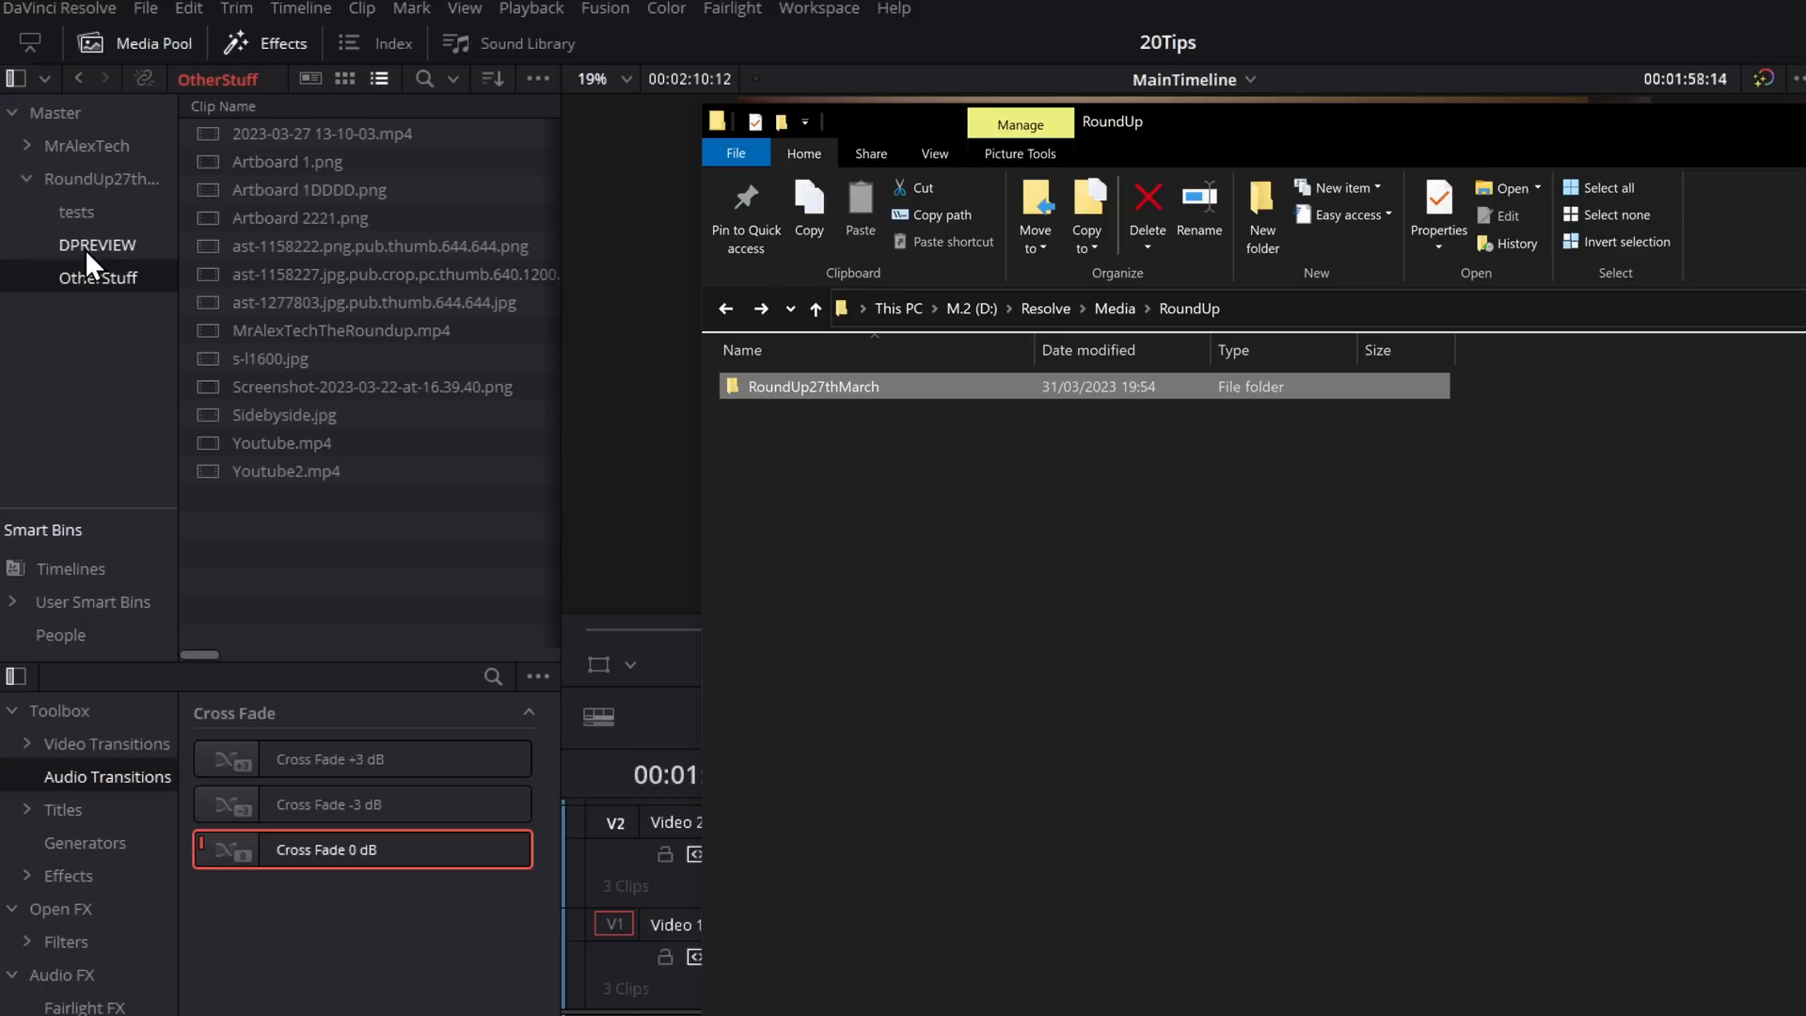
# Step: Look inside the tests bin, then open the Master bin as its own separate window
pyautogui.click(76, 210)
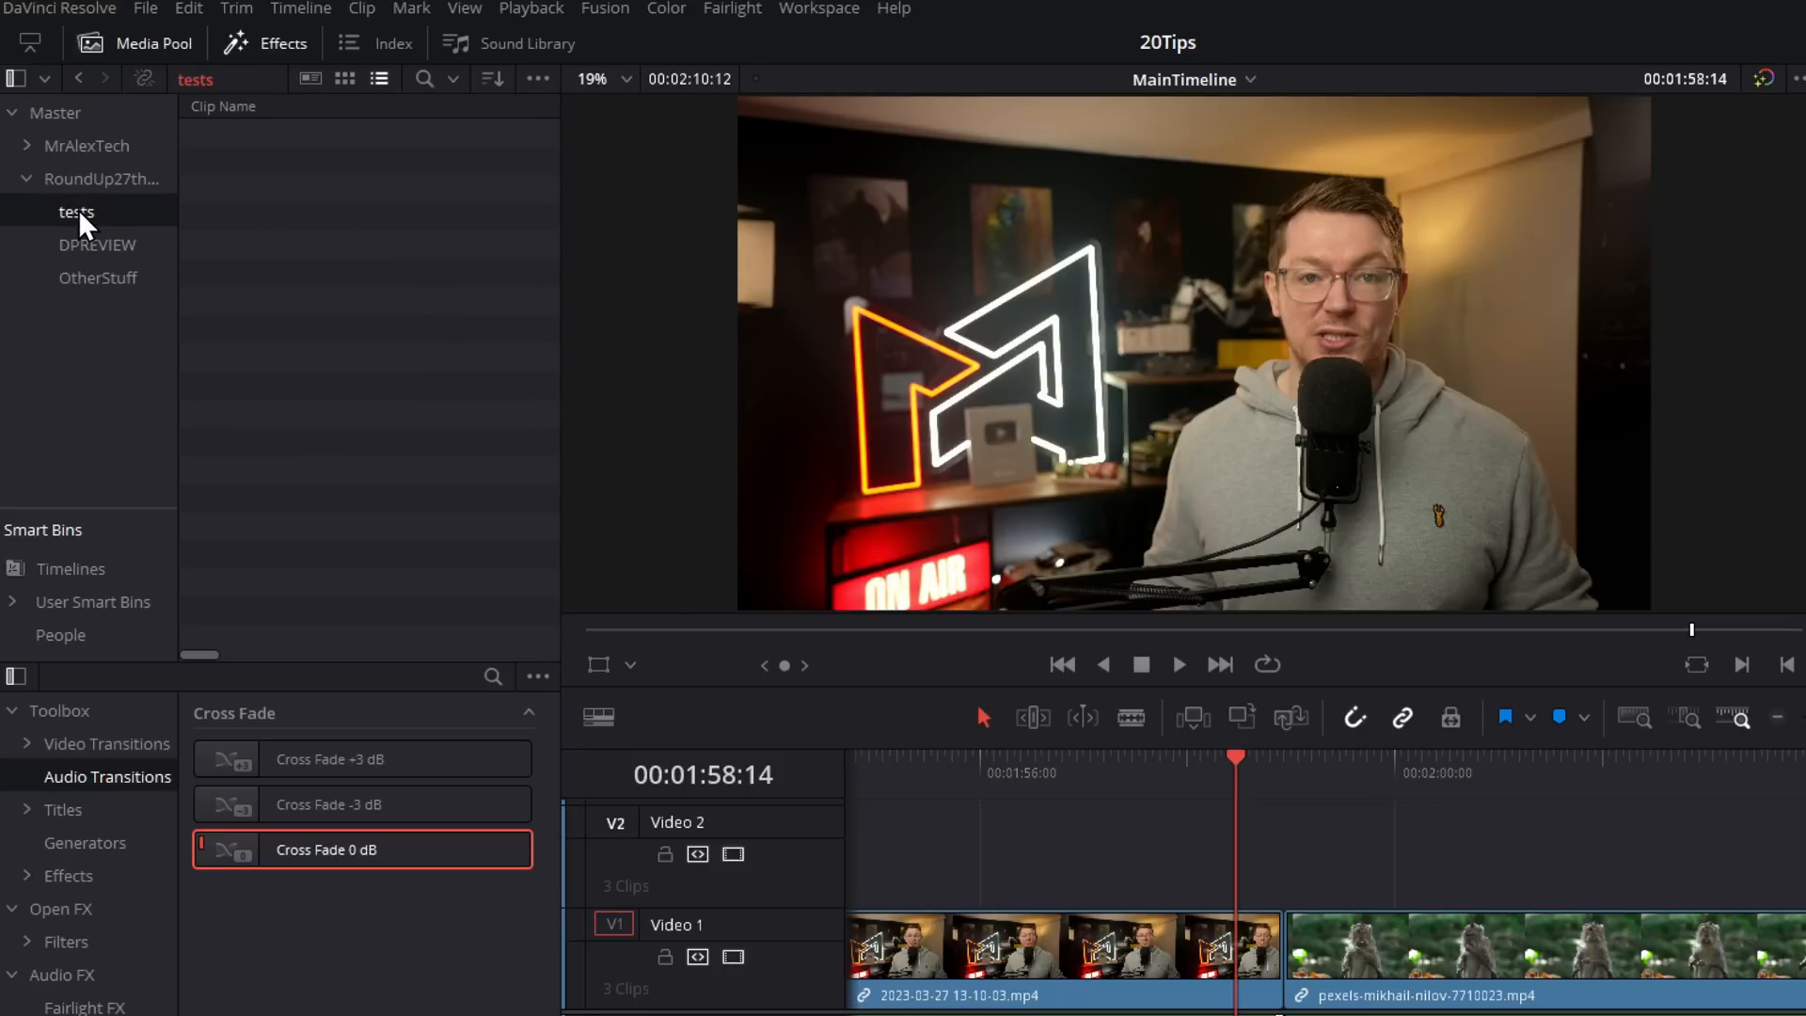
pyautogui.moveTo(109, 217)
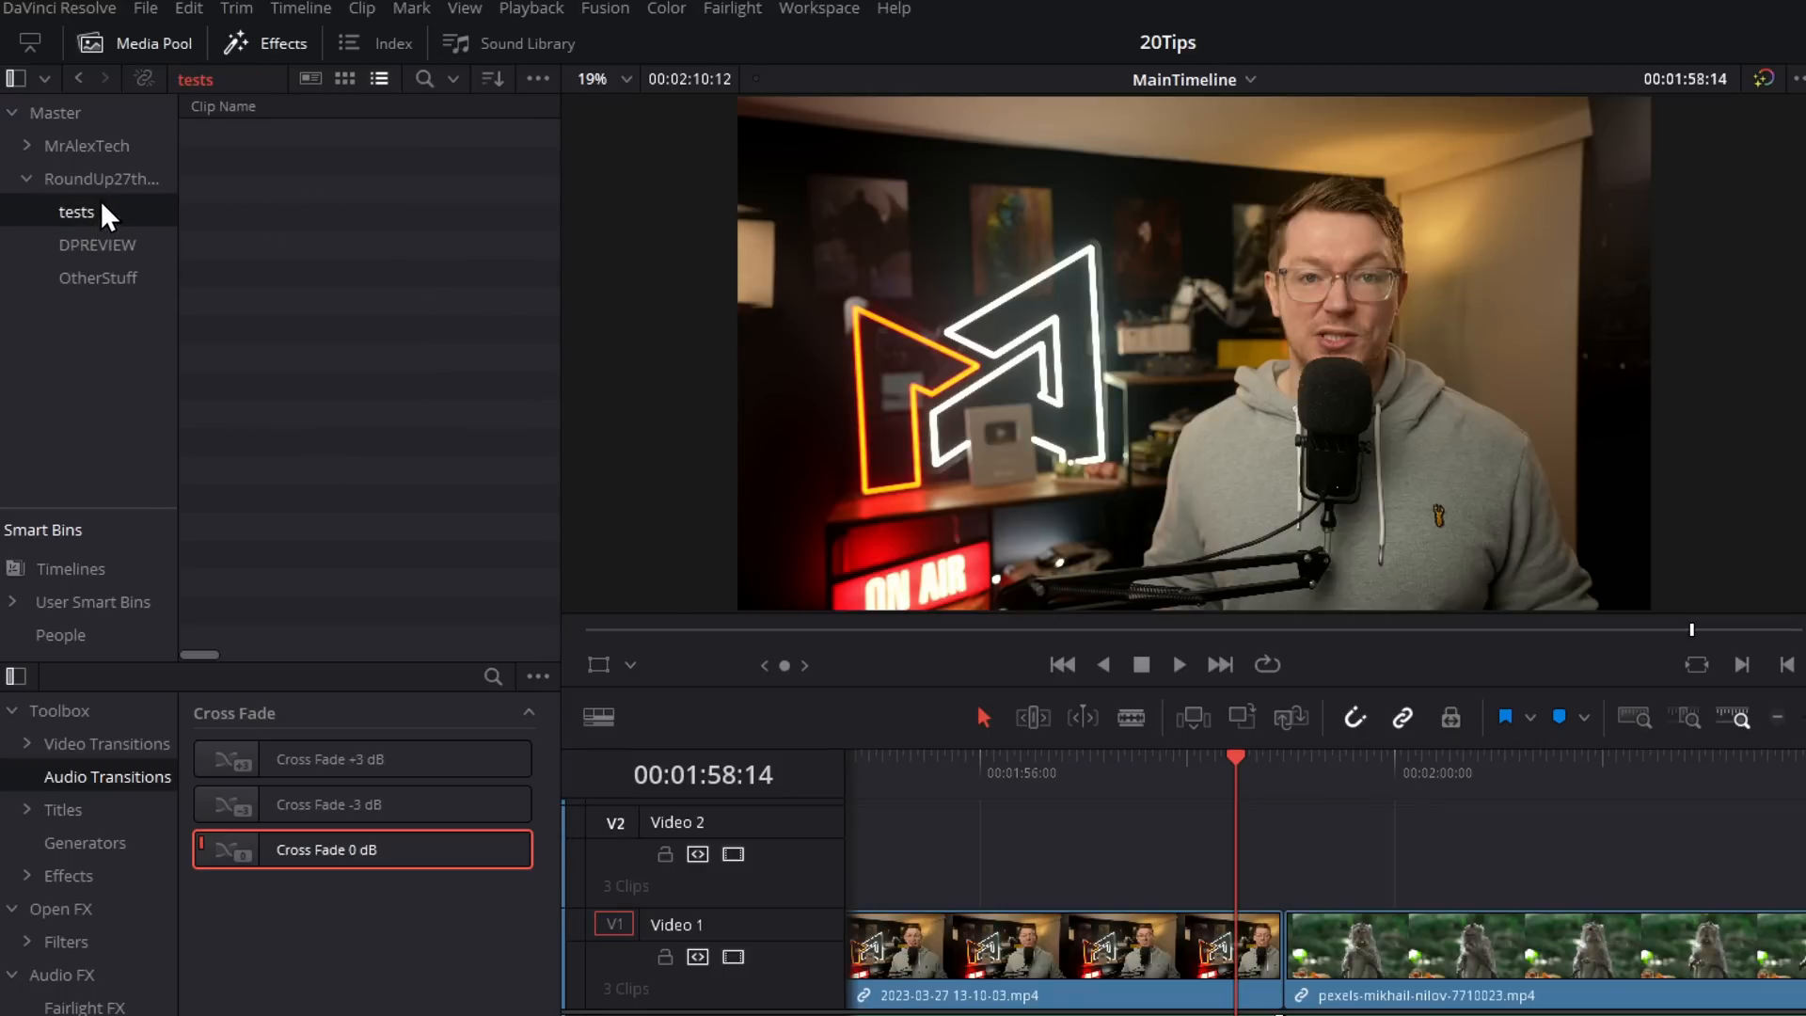
pyautogui.click(54, 111)
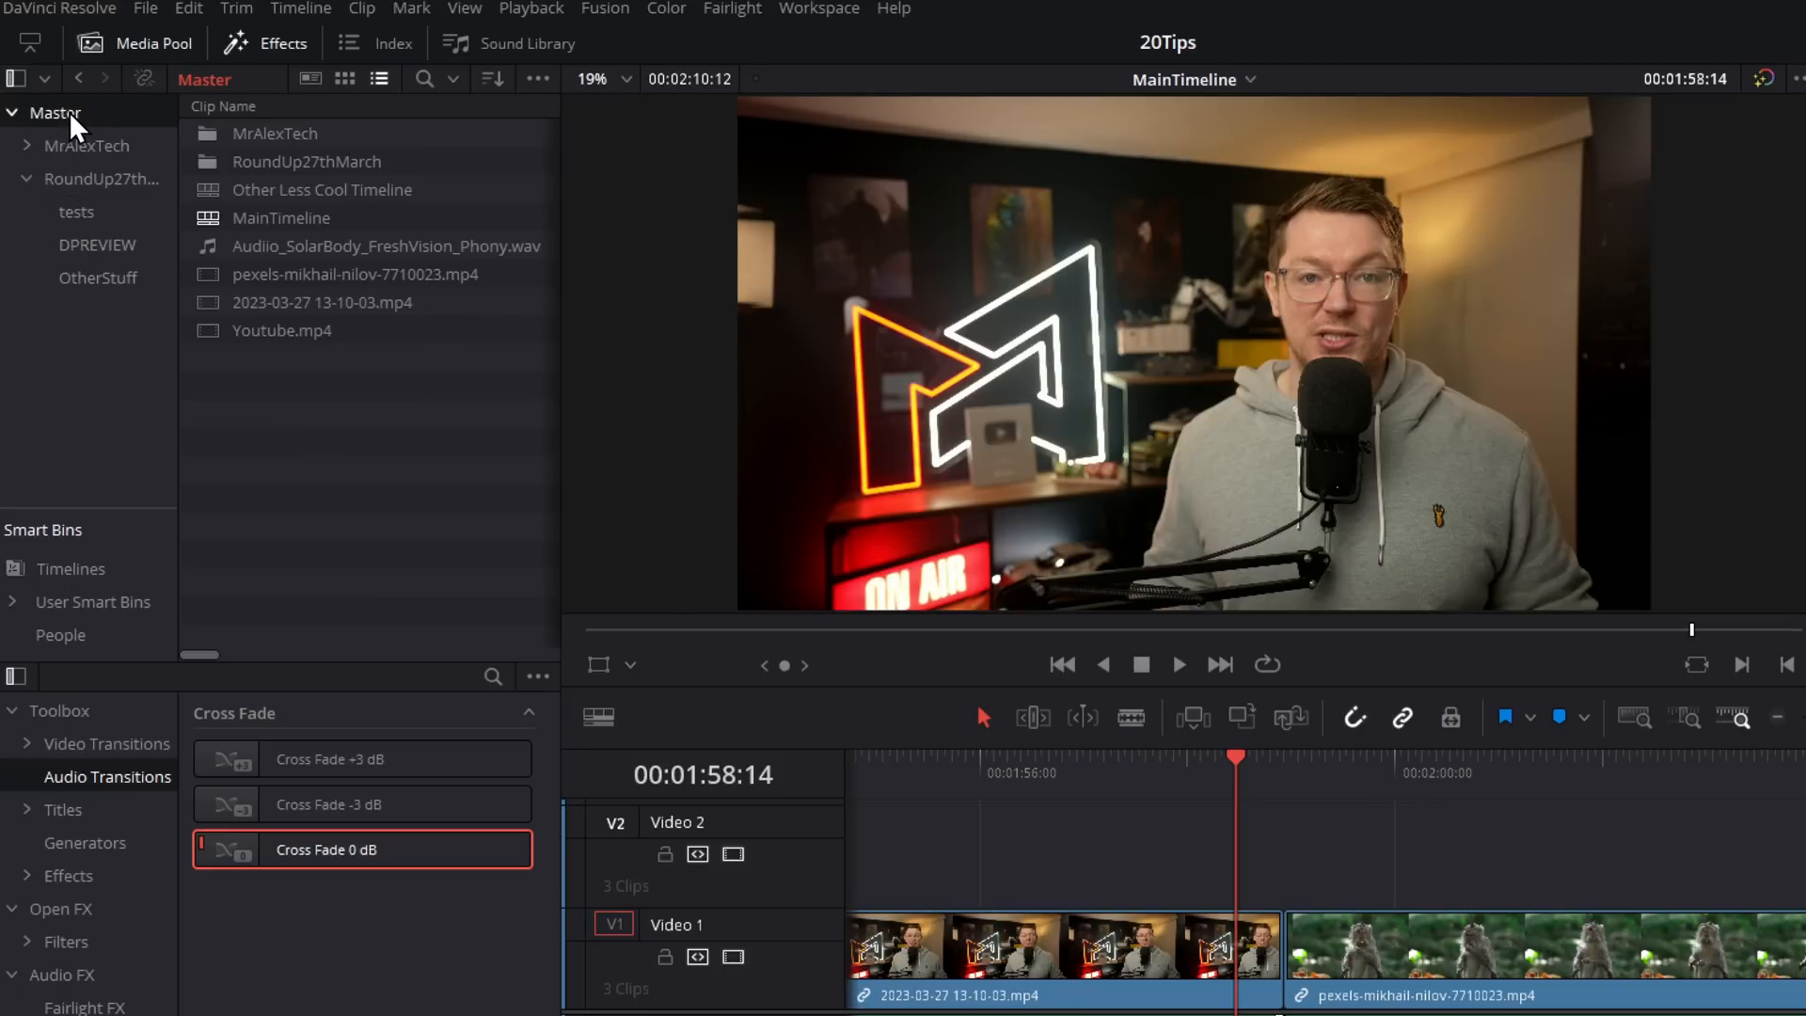
pyautogui.rightClick(54, 111)
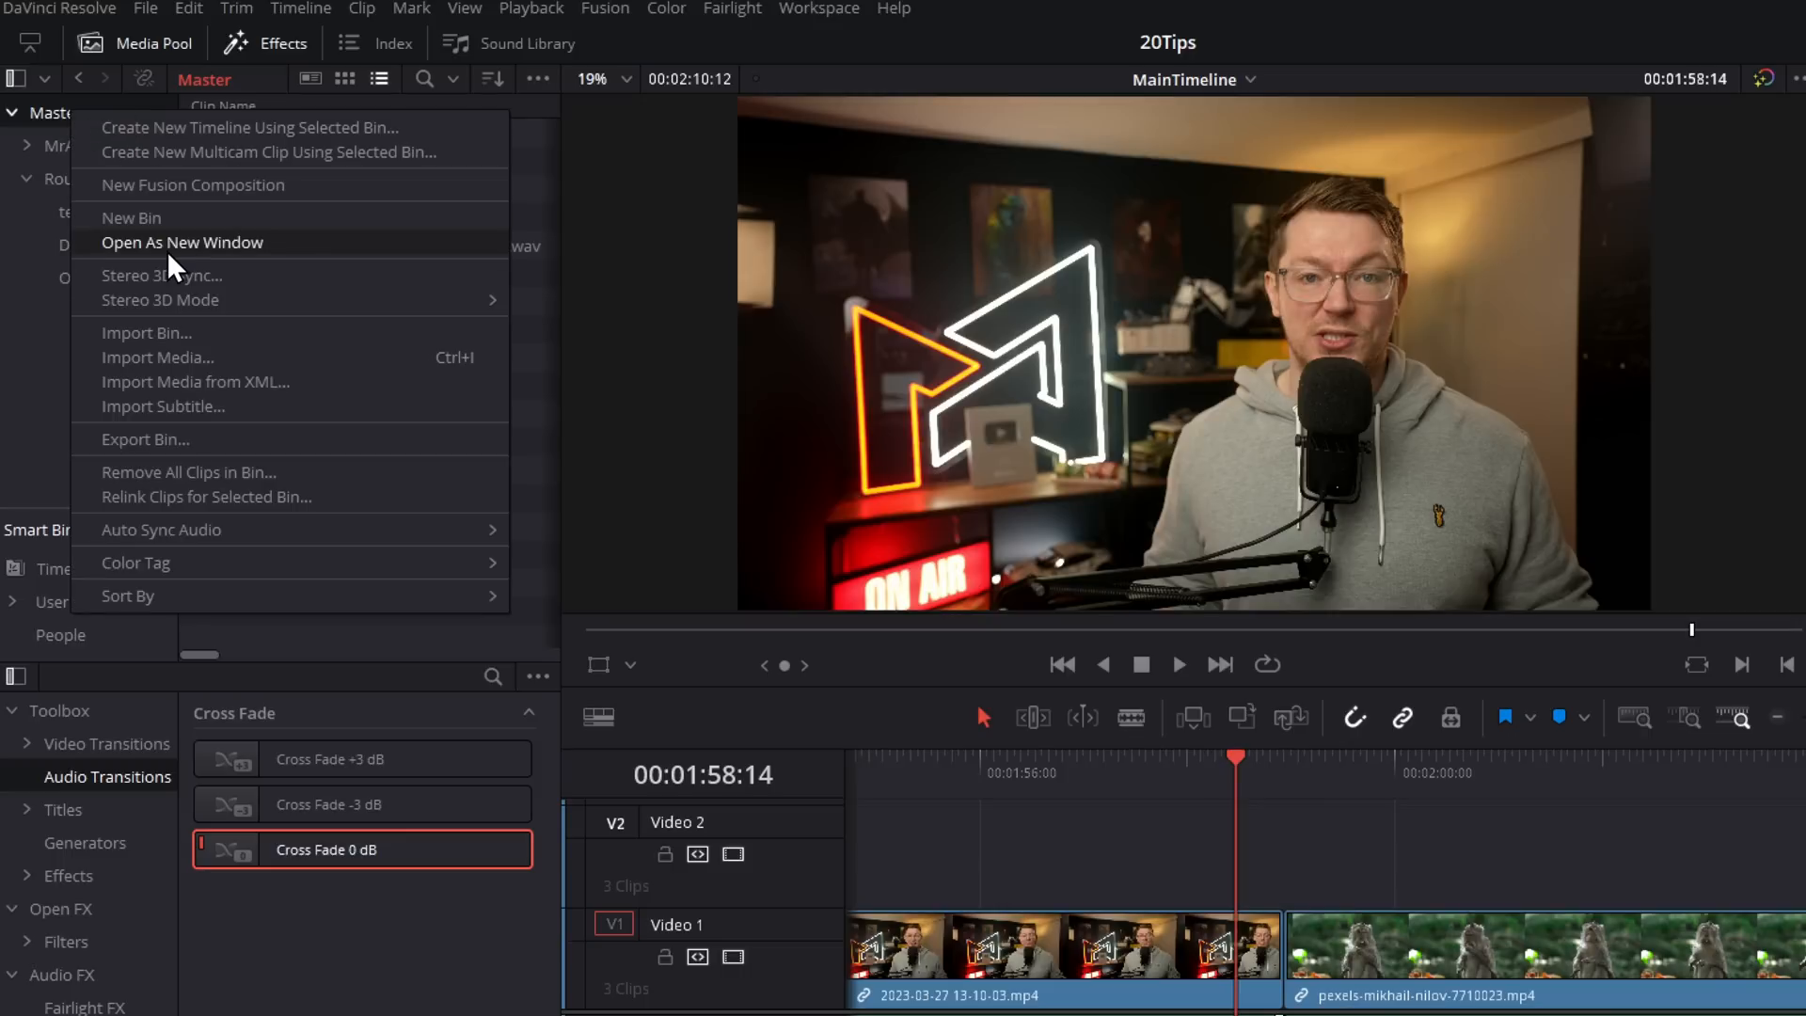
pyautogui.click(181, 243)
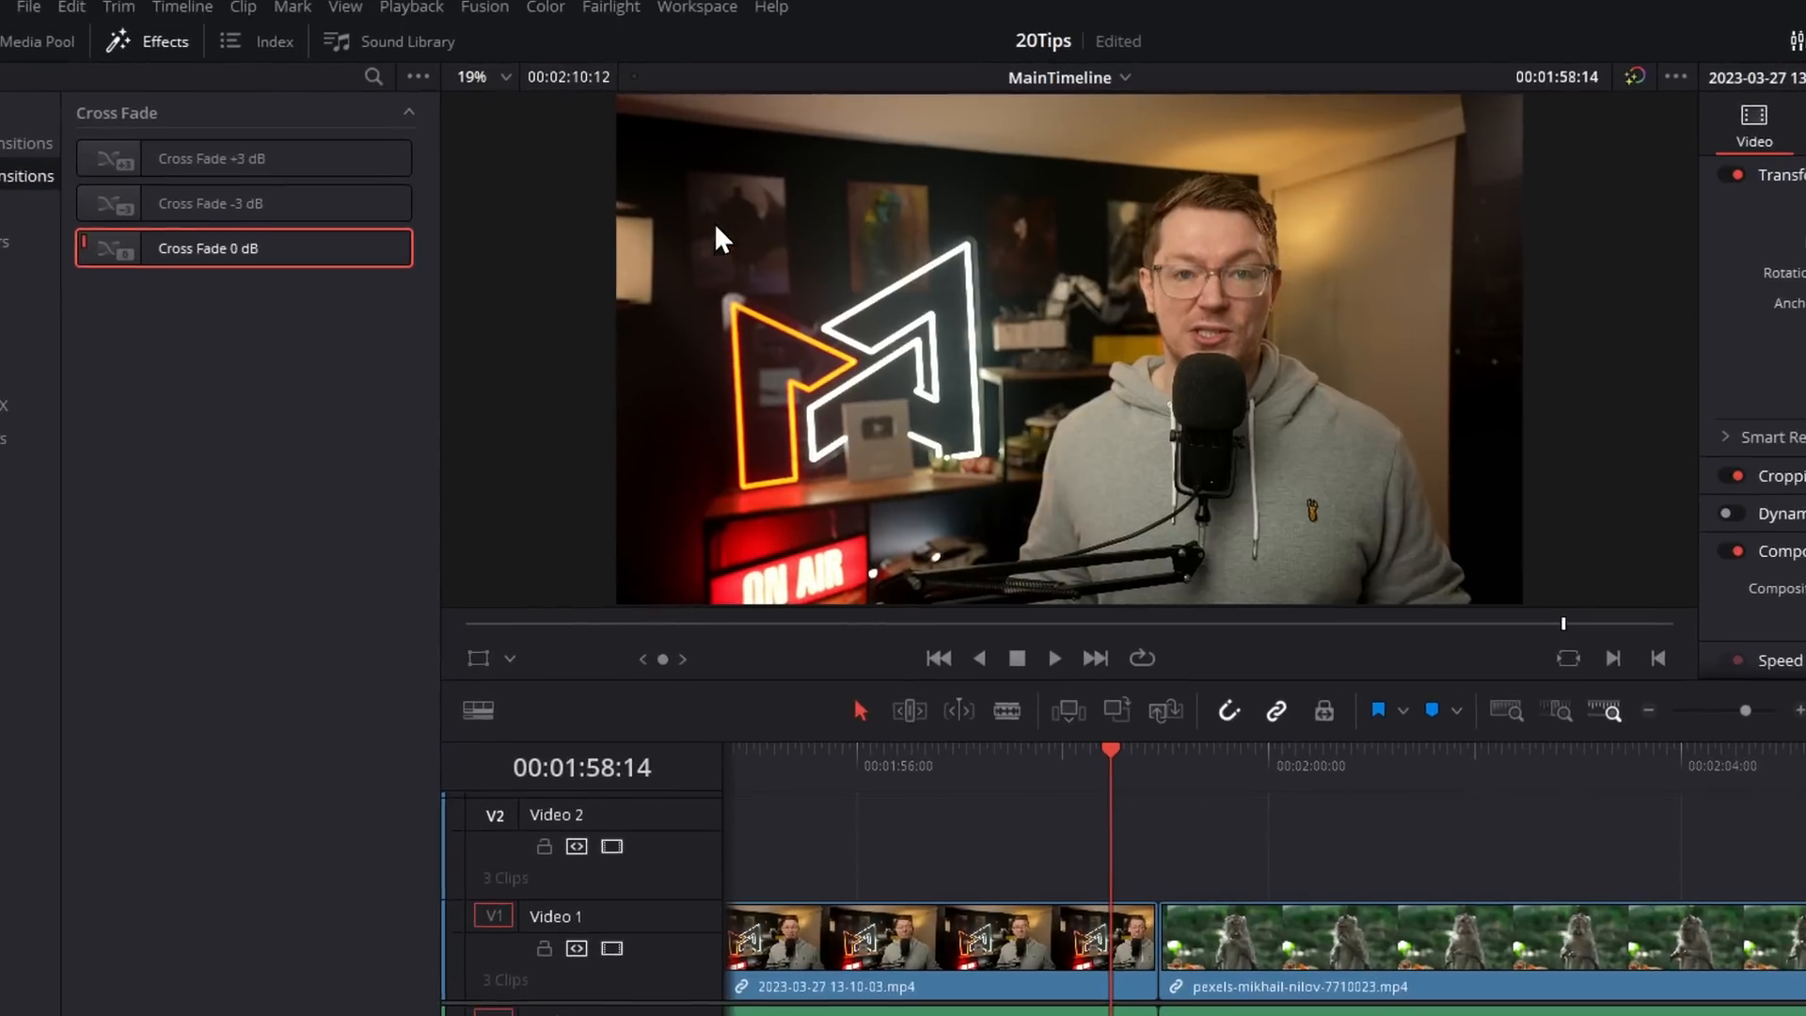
# Step: Restore the Media Pool into the main layout via the Workspace menu
pyautogui.click(696, 7)
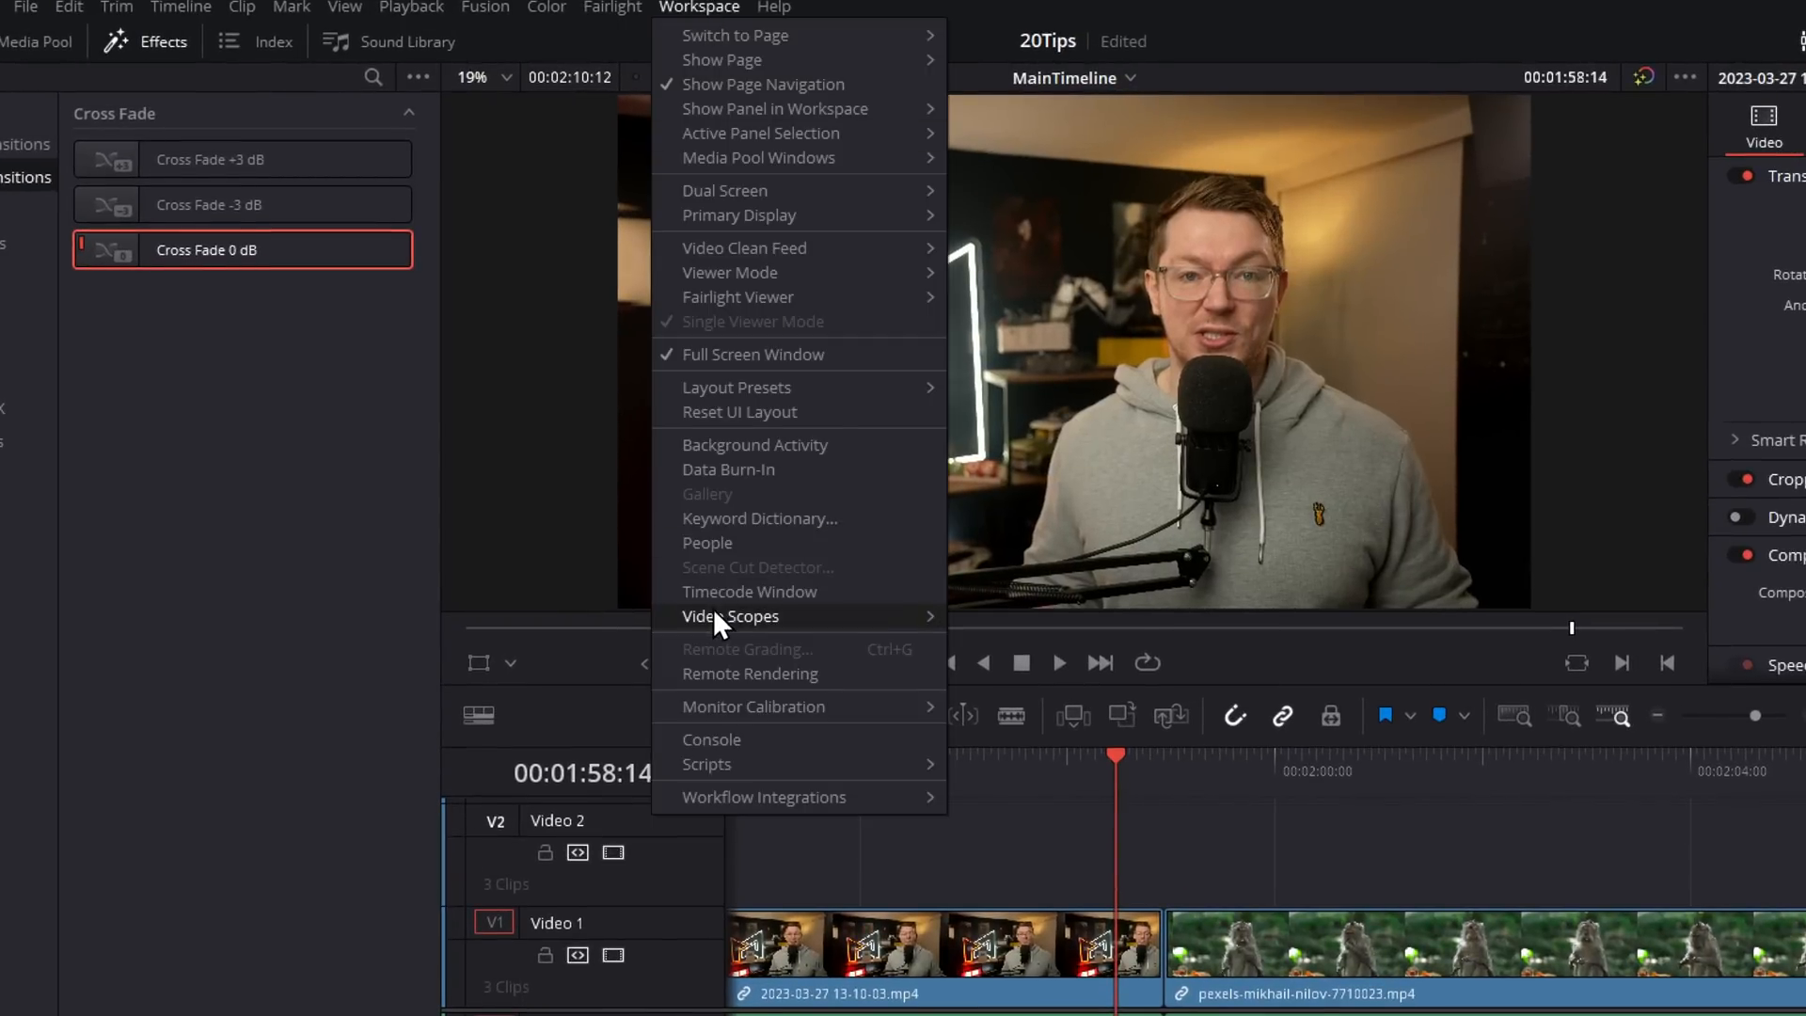
pyautogui.click(730, 615)
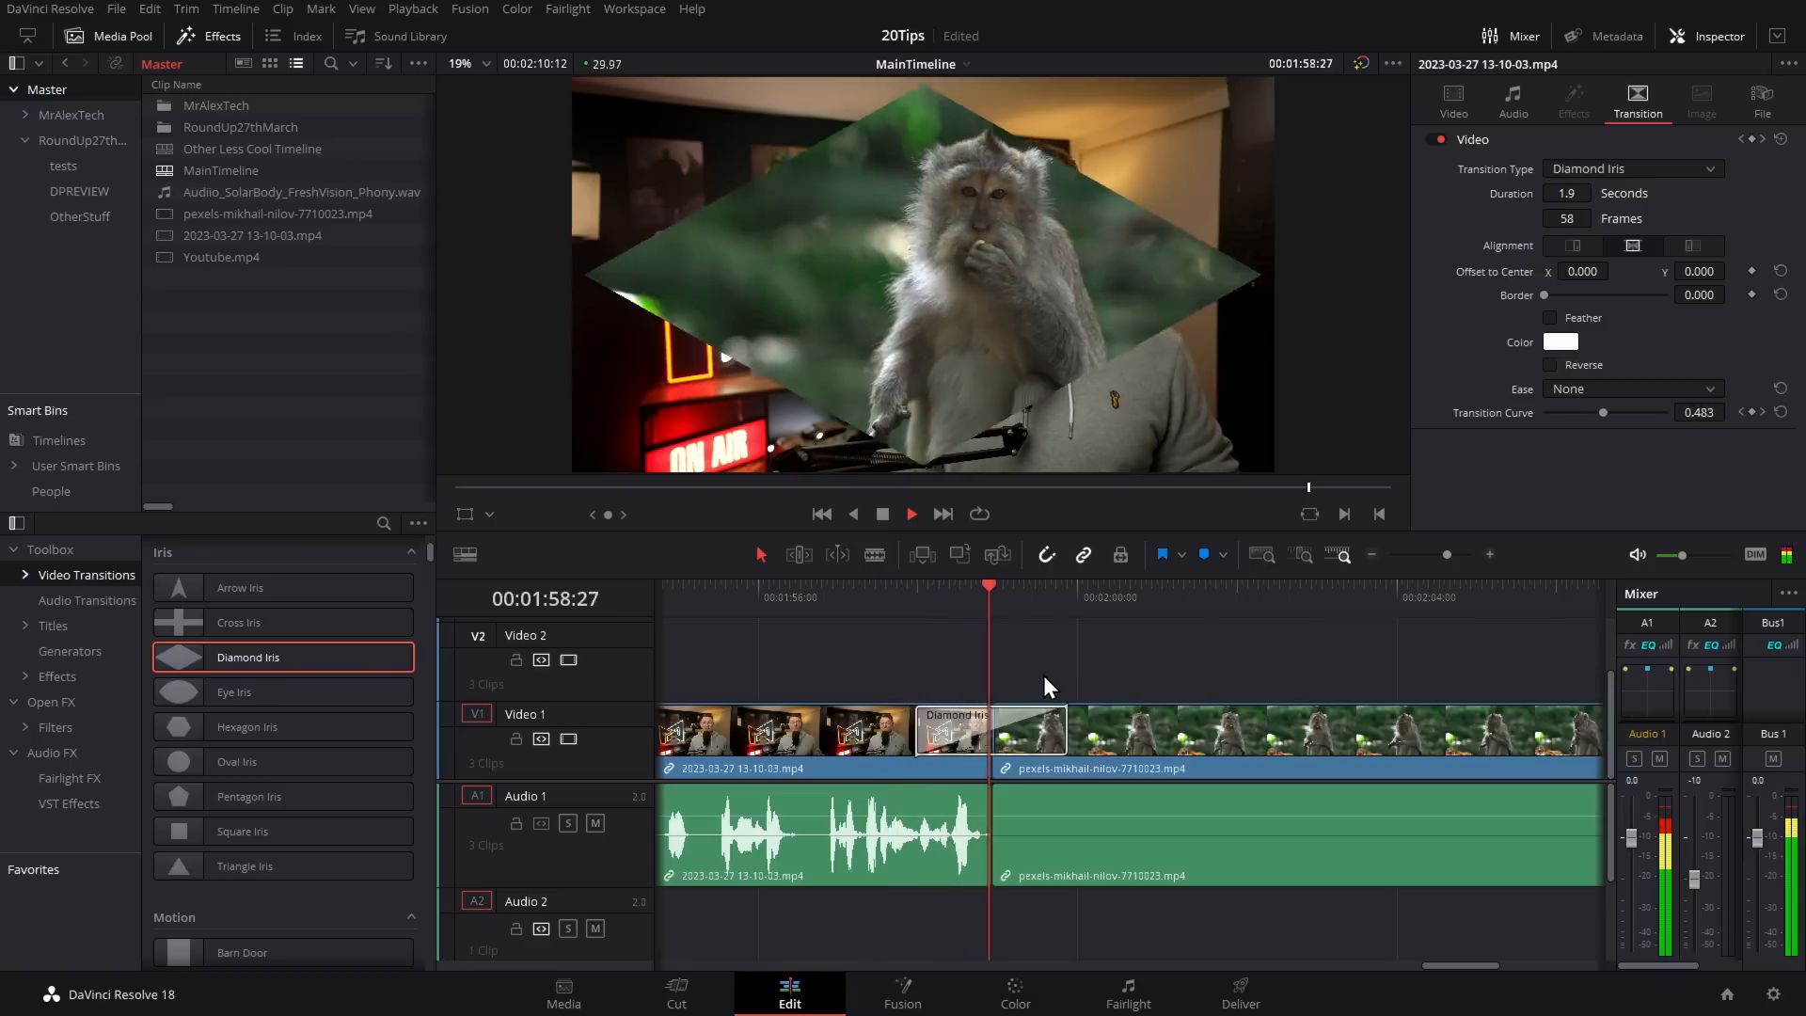
# Step: Set the Diamond Iris transition's Ease to In & Out in the Inspector
pyautogui.click(983, 728)
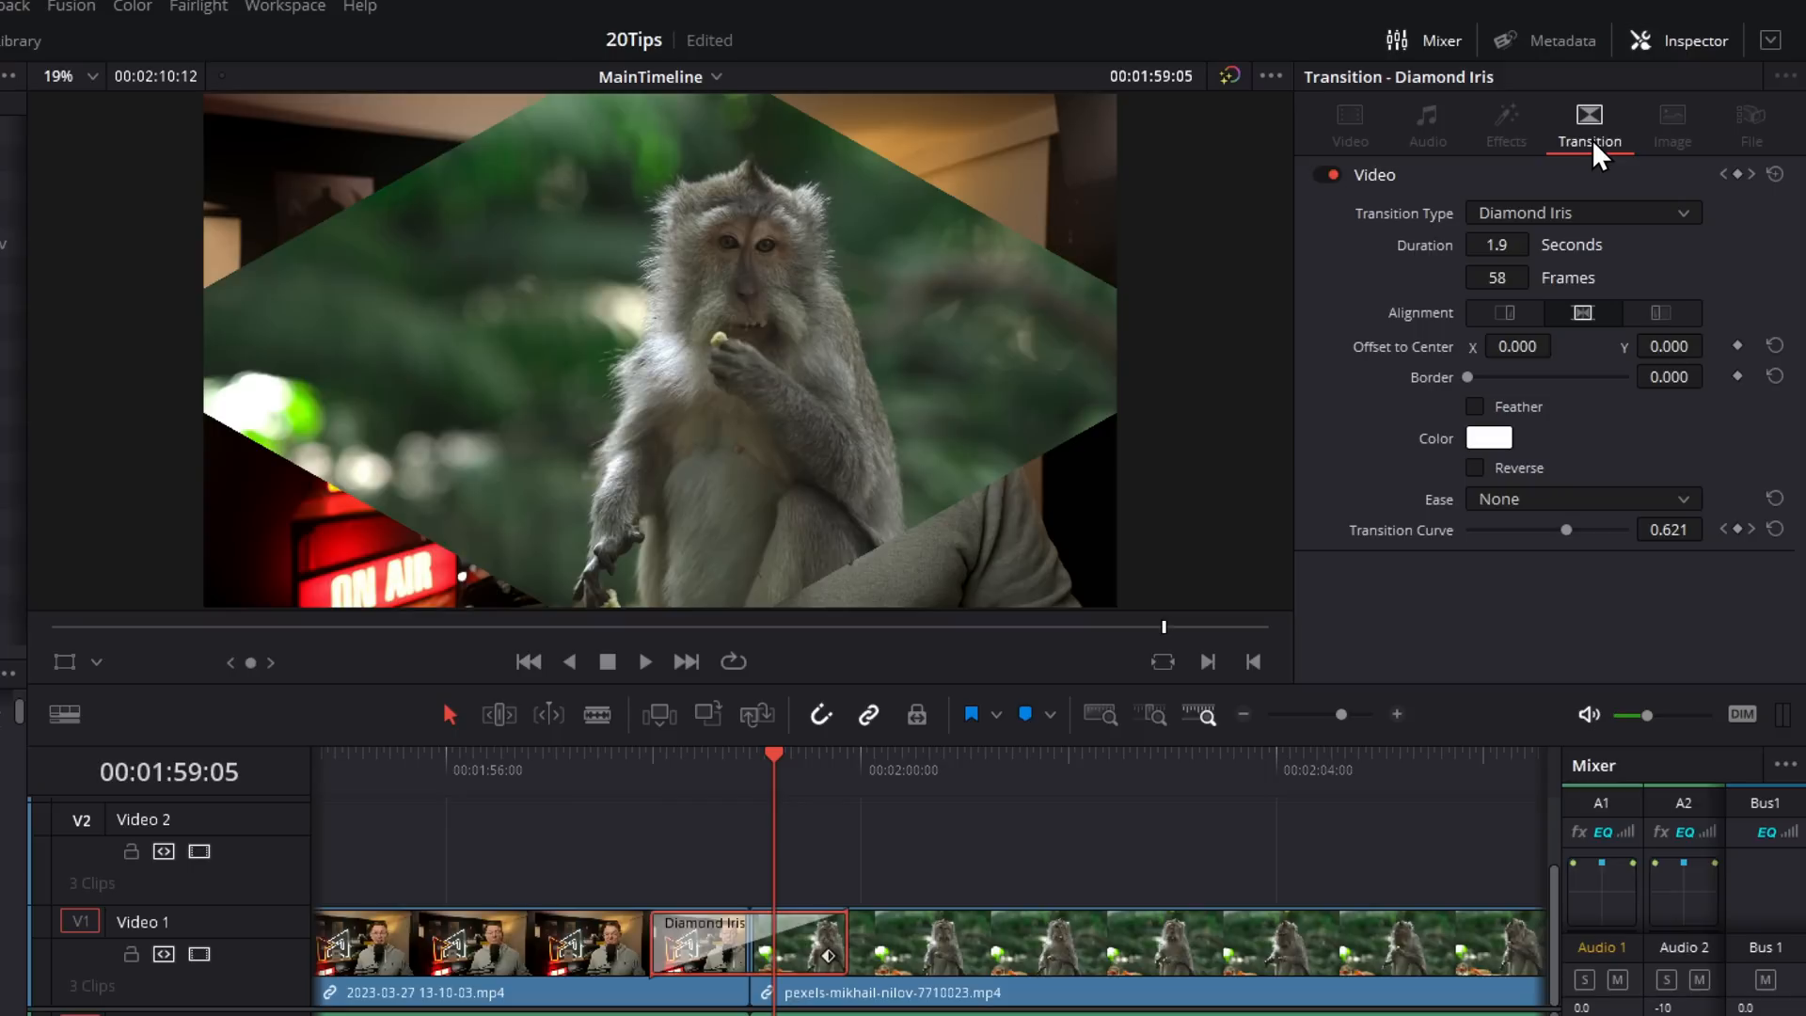
pyautogui.click(1580, 499)
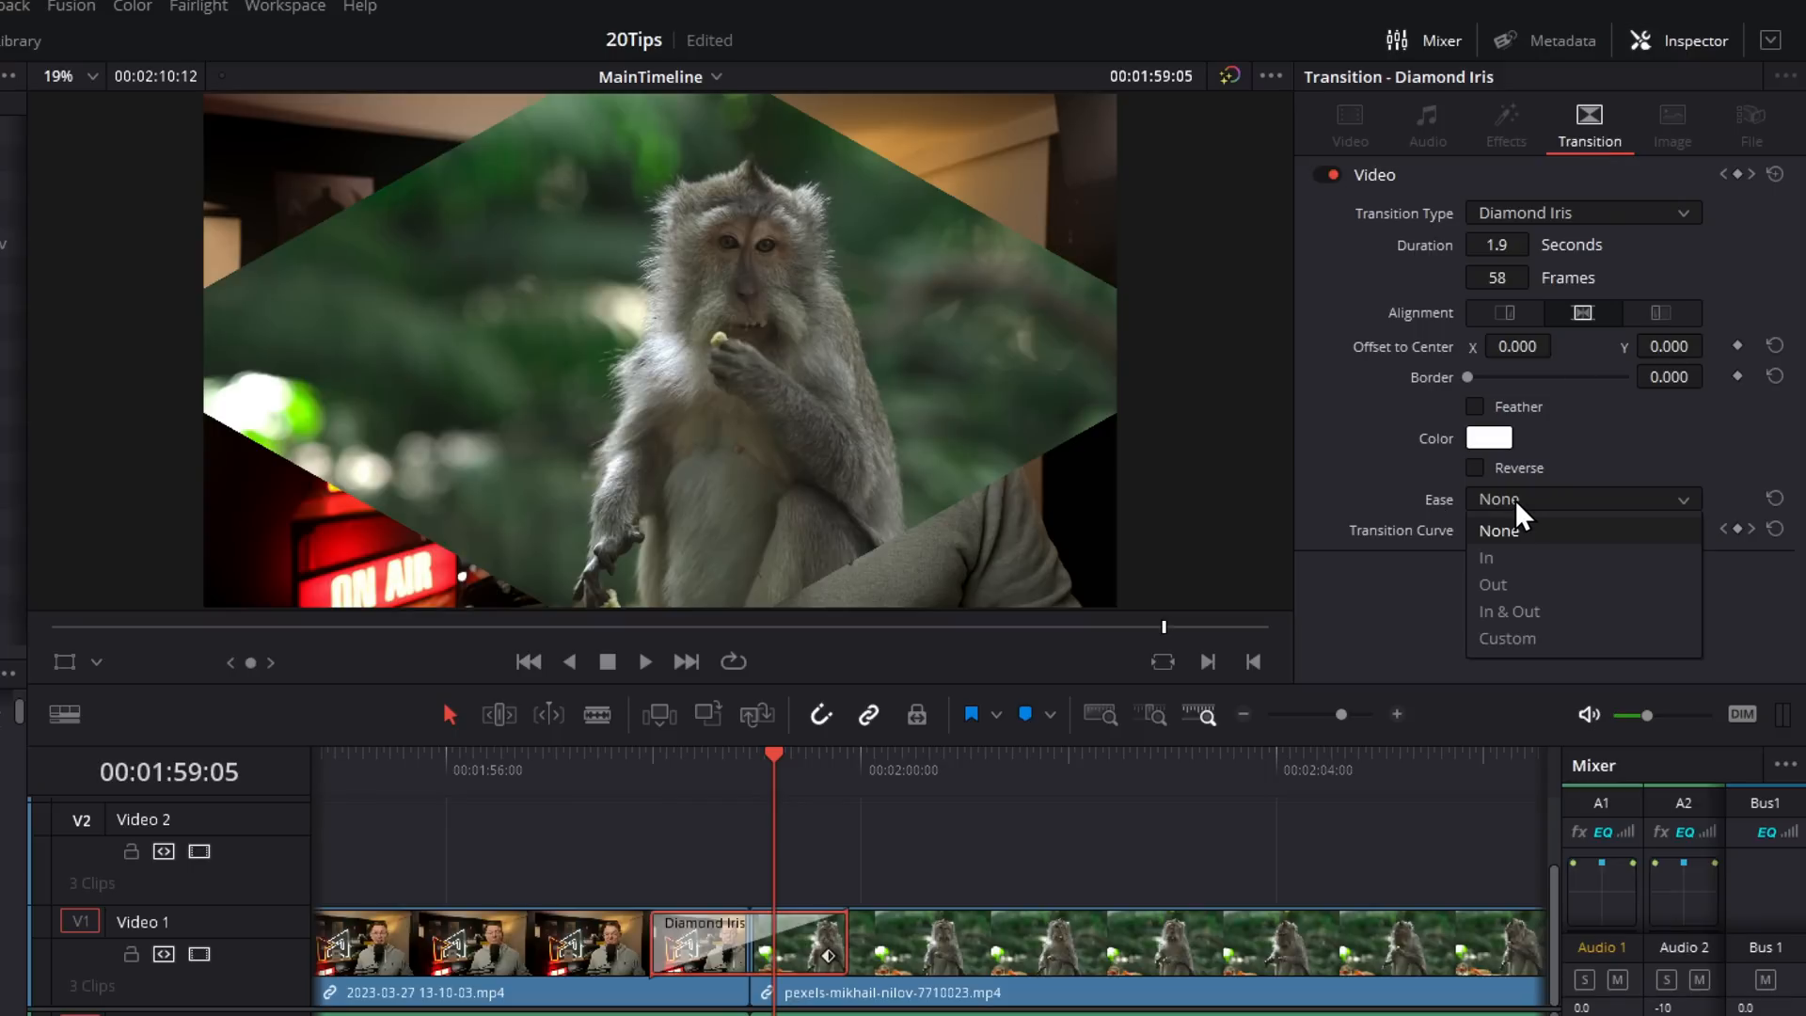
pyautogui.click(1507, 609)
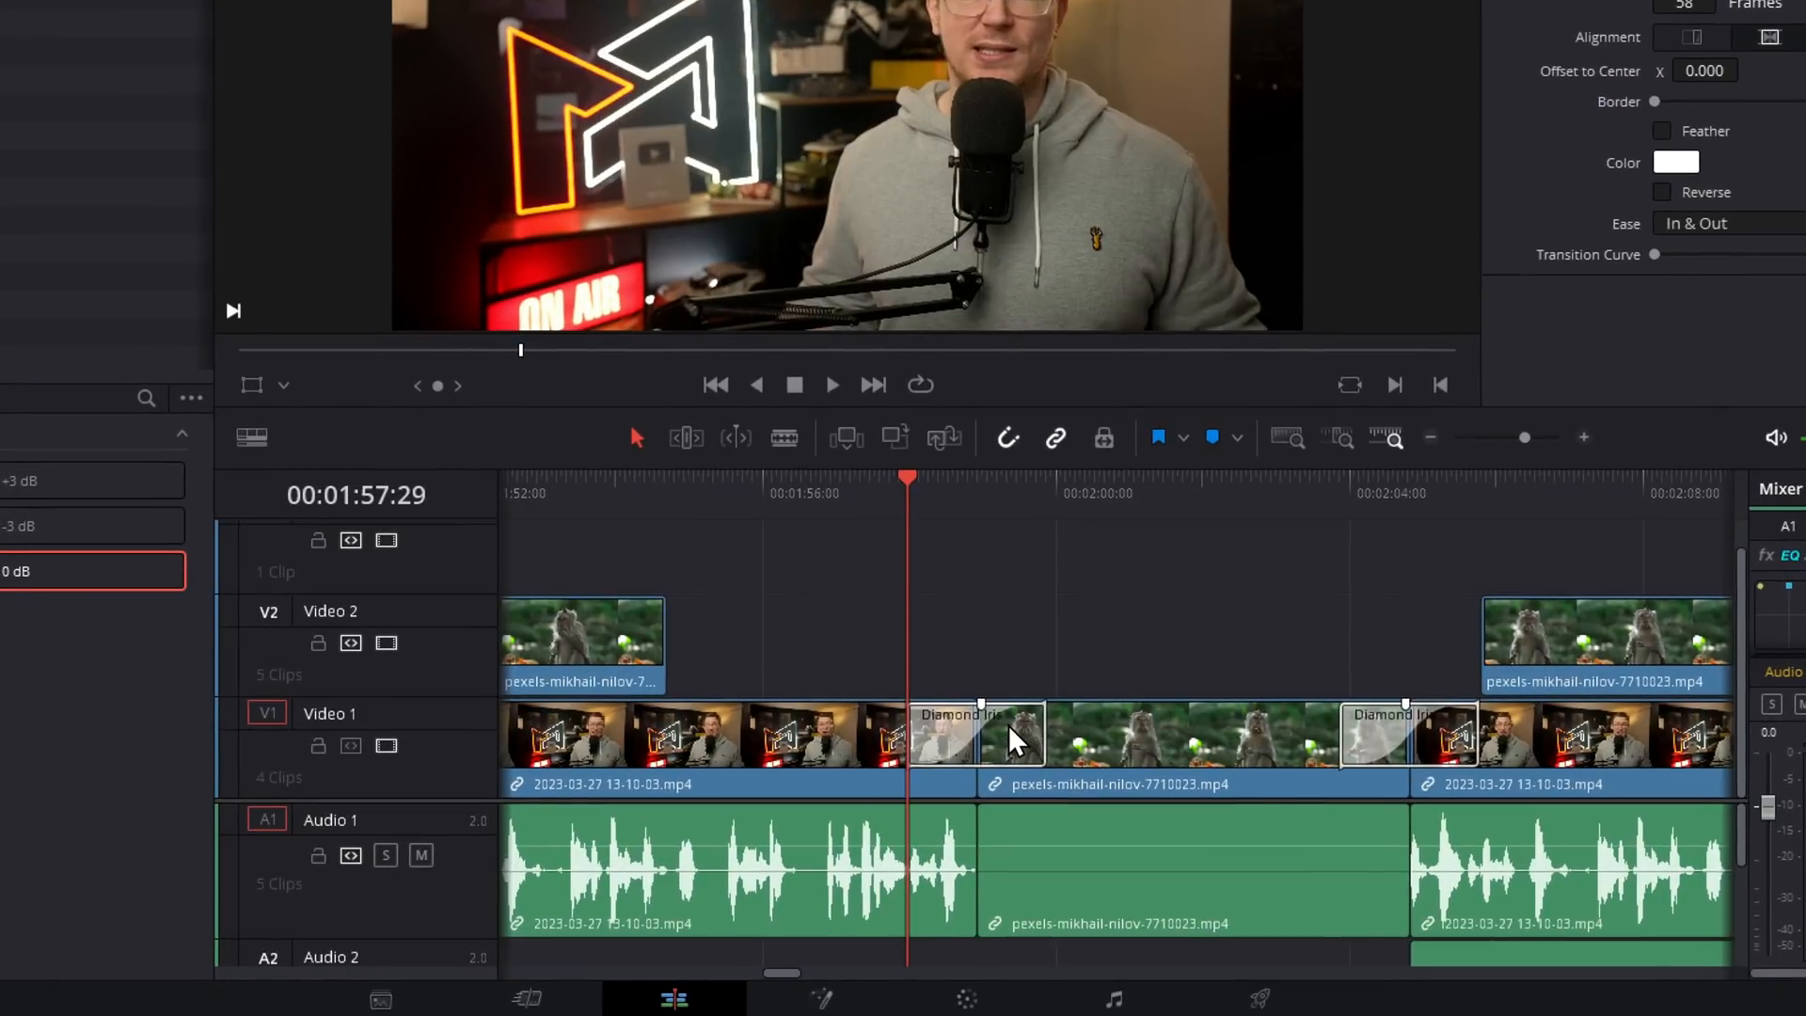
# Step: Save the eased transition as a preset named Diamond Iris Preset
pyautogui.rightClick(978, 737)
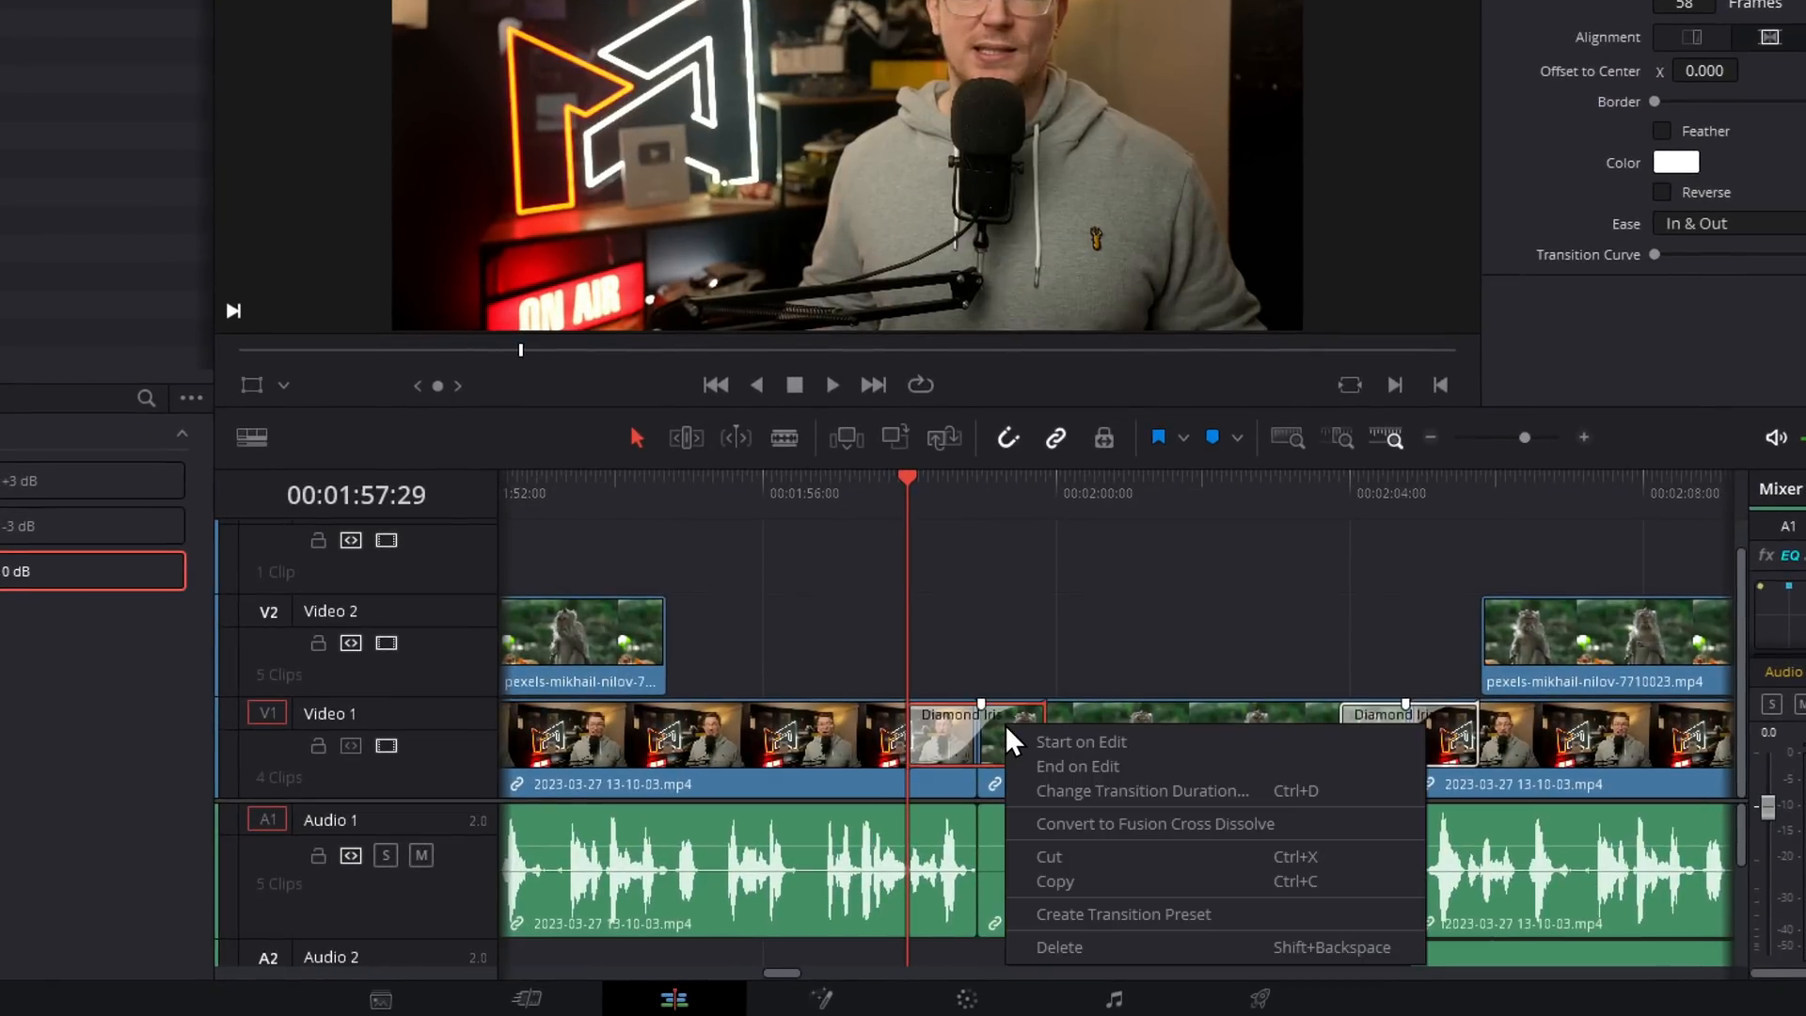
pyautogui.moveTo(1121, 914)
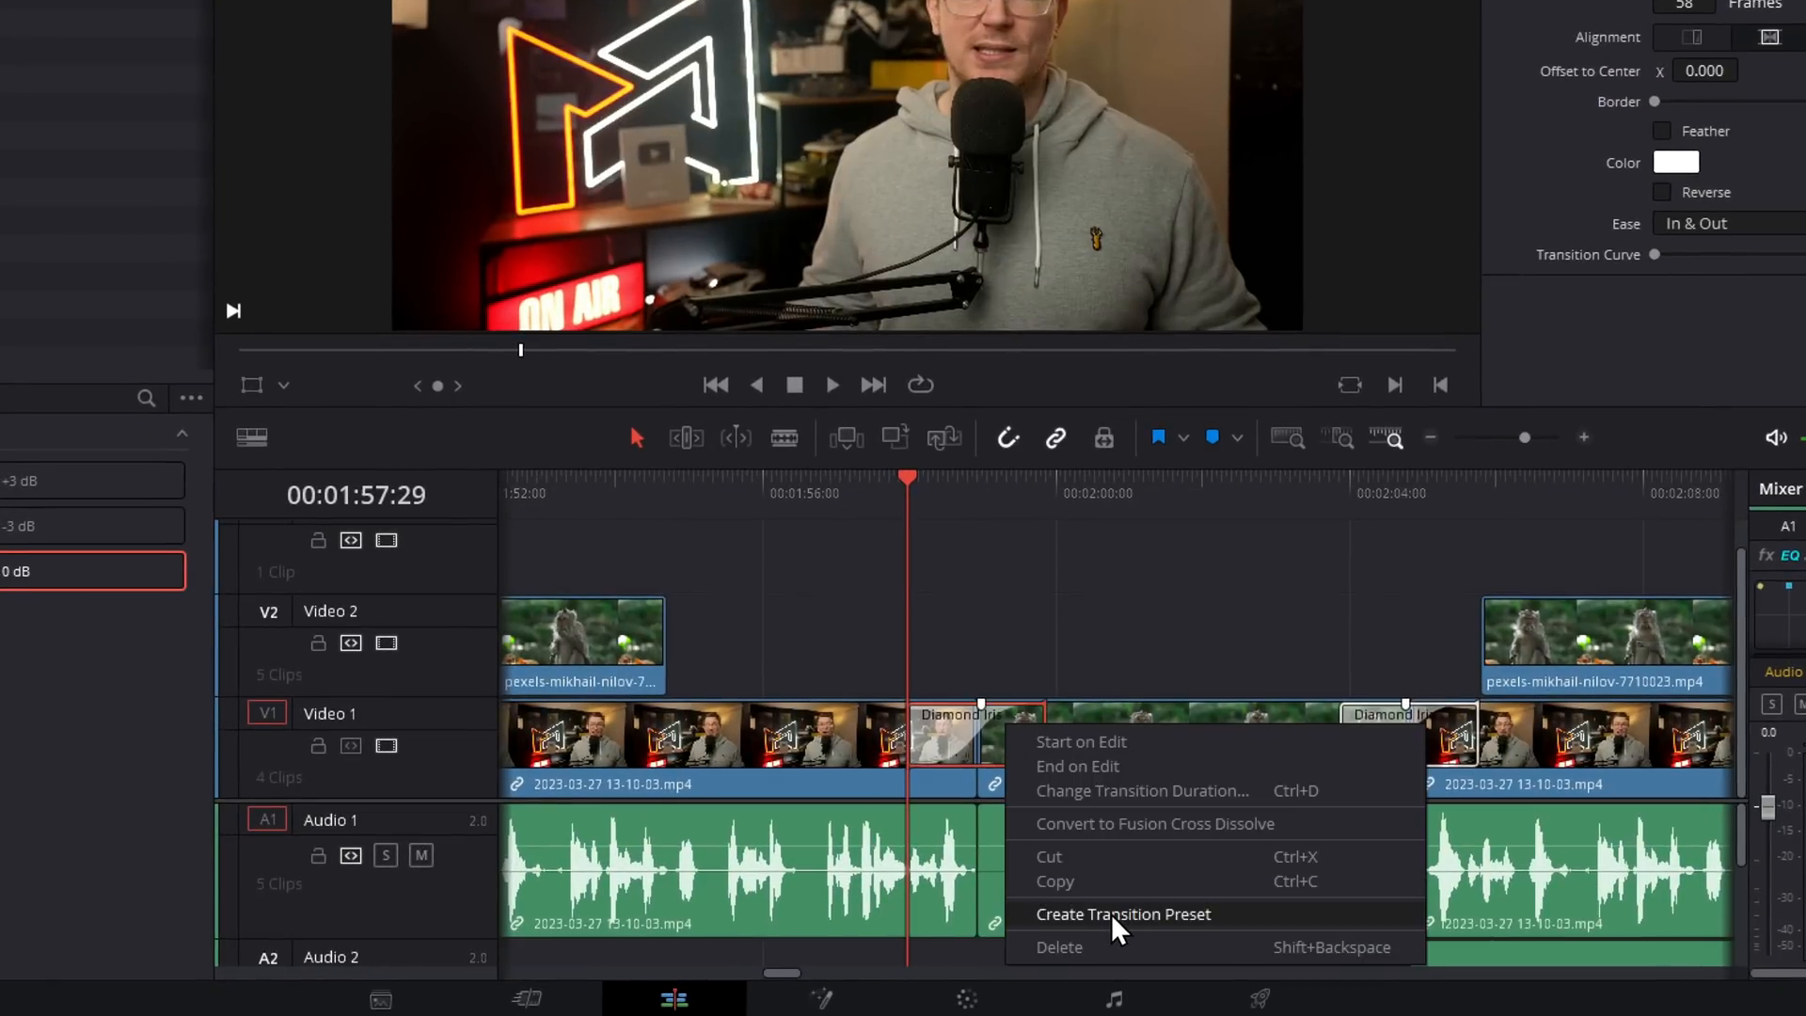
pyautogui.click(1121, 914)
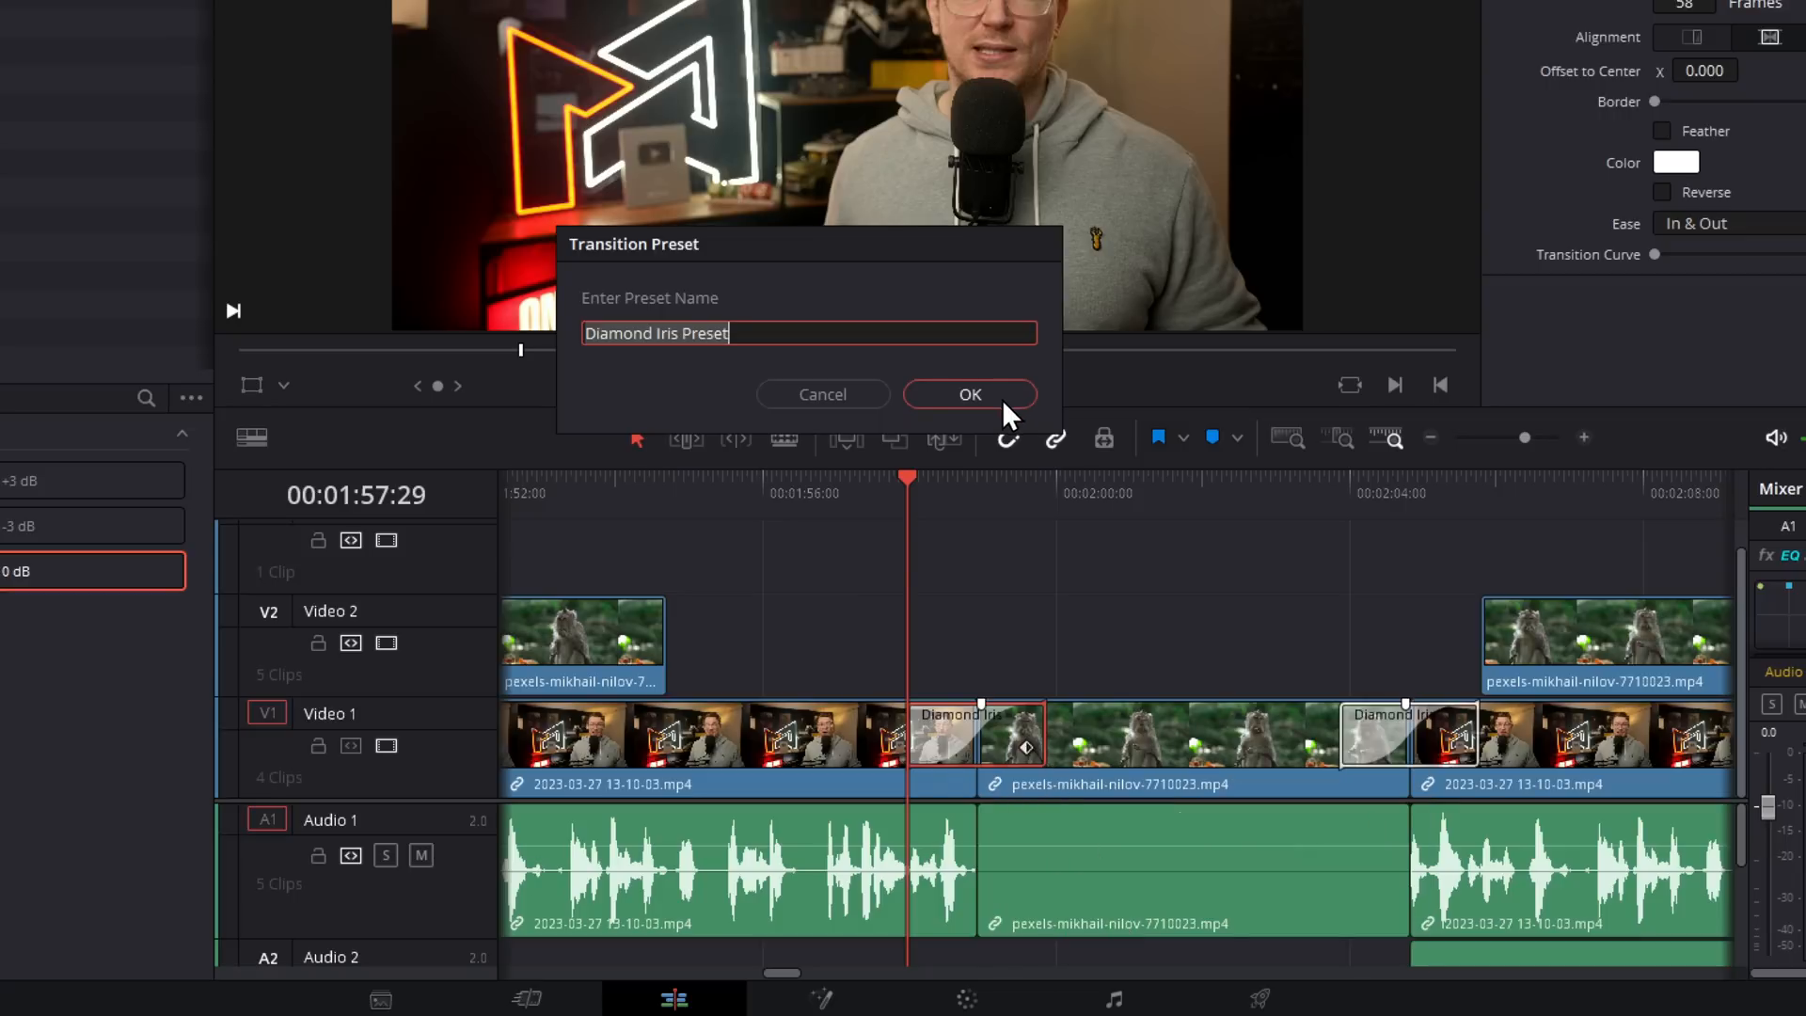
pyautogui.click(969, 393)
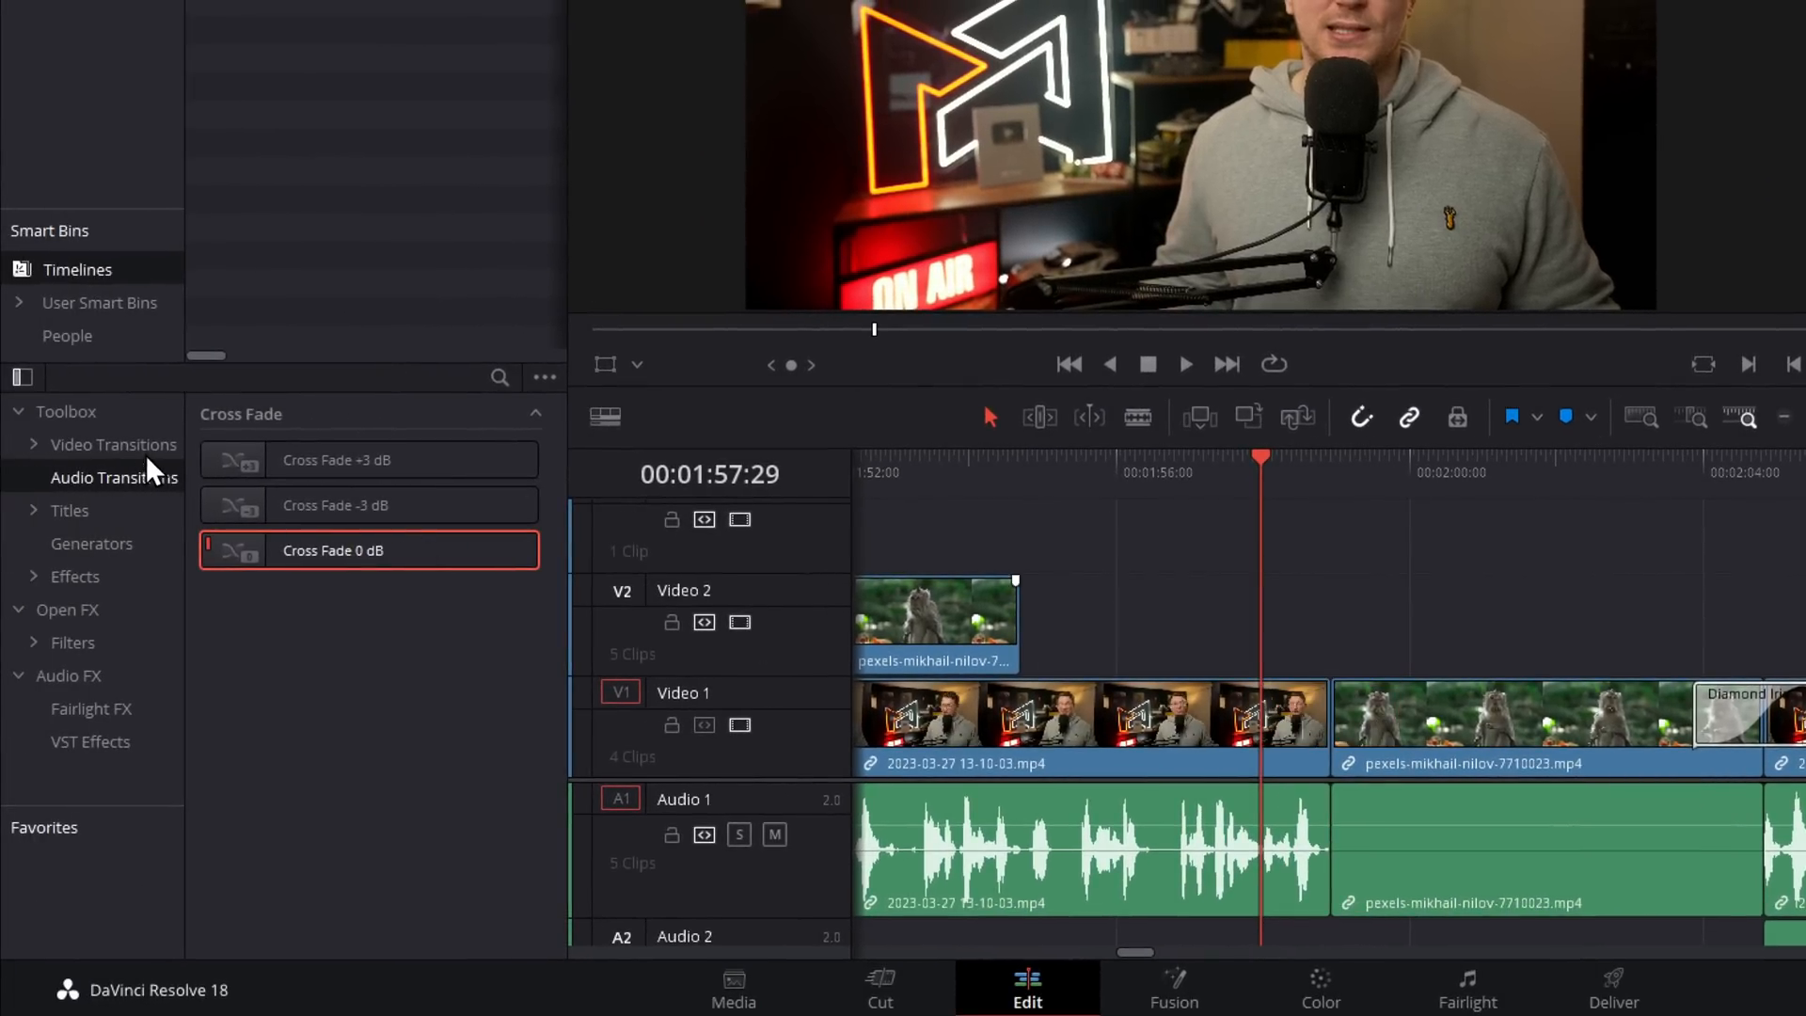
# Step: Show the Video Transitions list and scroll down to the Iris group
pyautogui.click(113, 444)
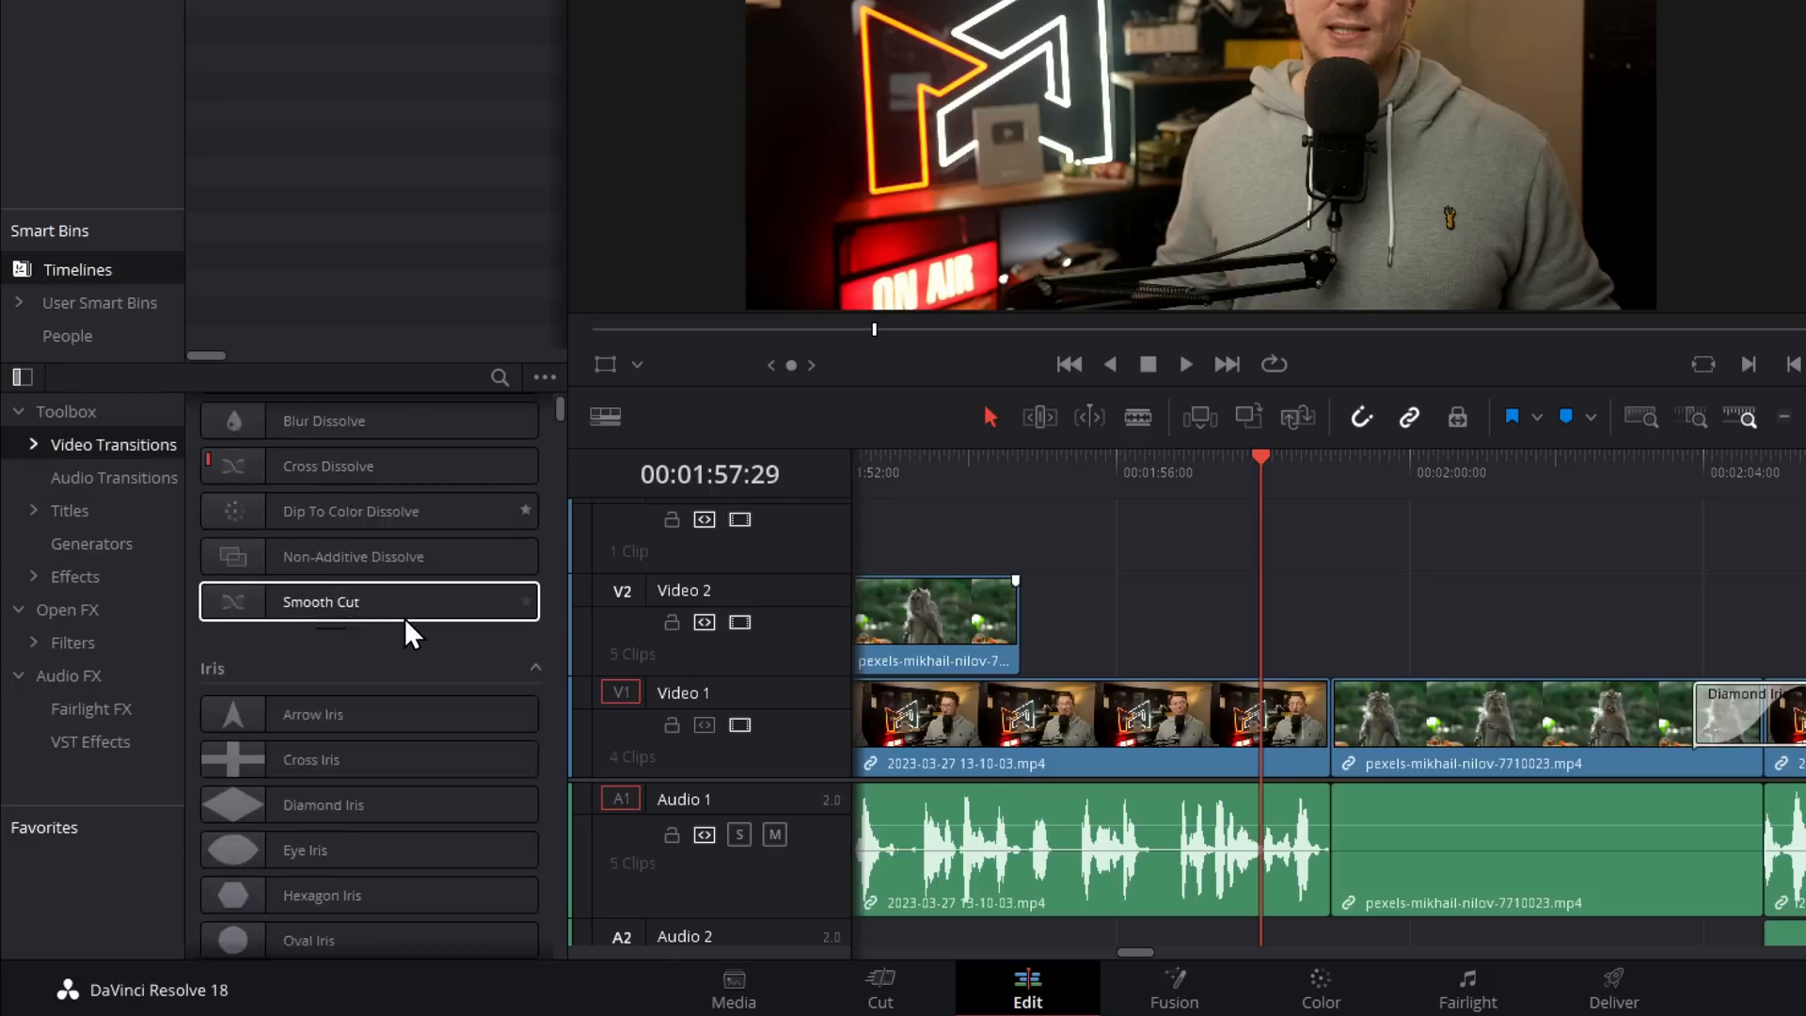
pyautogui.scroll(-3)
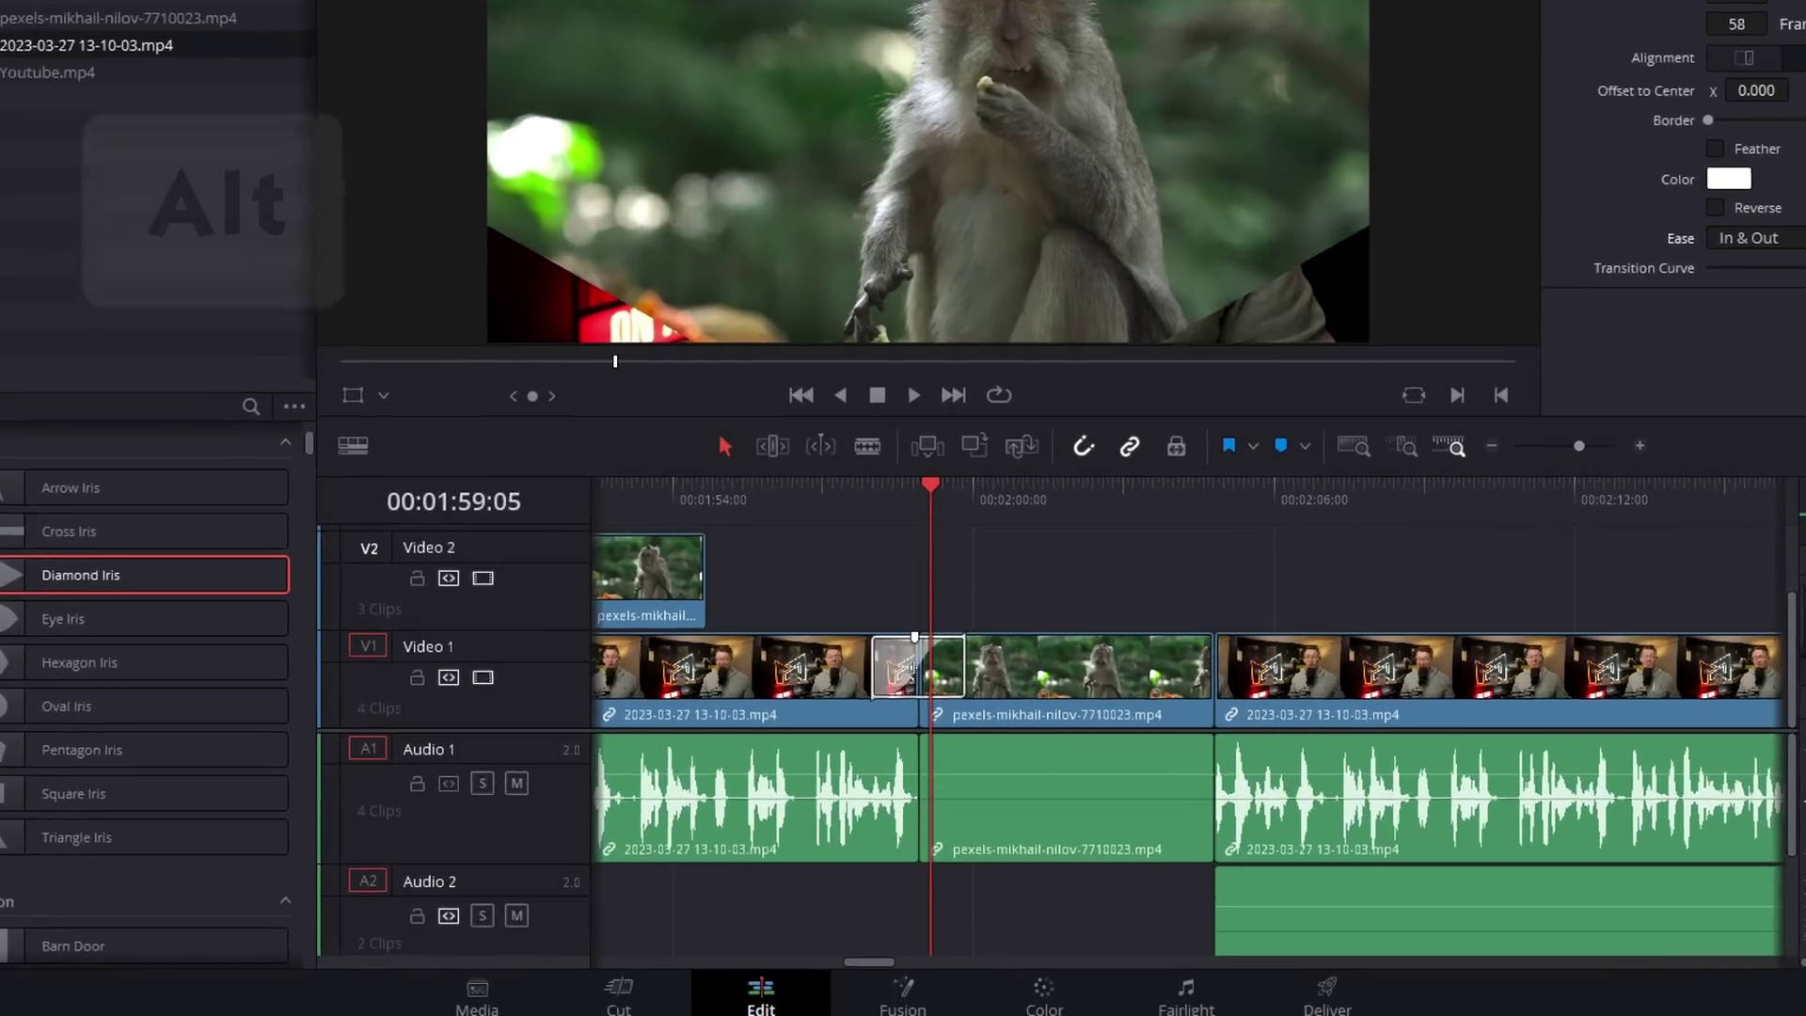
# Step: Apply the Diamond Iris transition on the V1 cut into the monkey clip using Alt
pyautogui.press('alt')
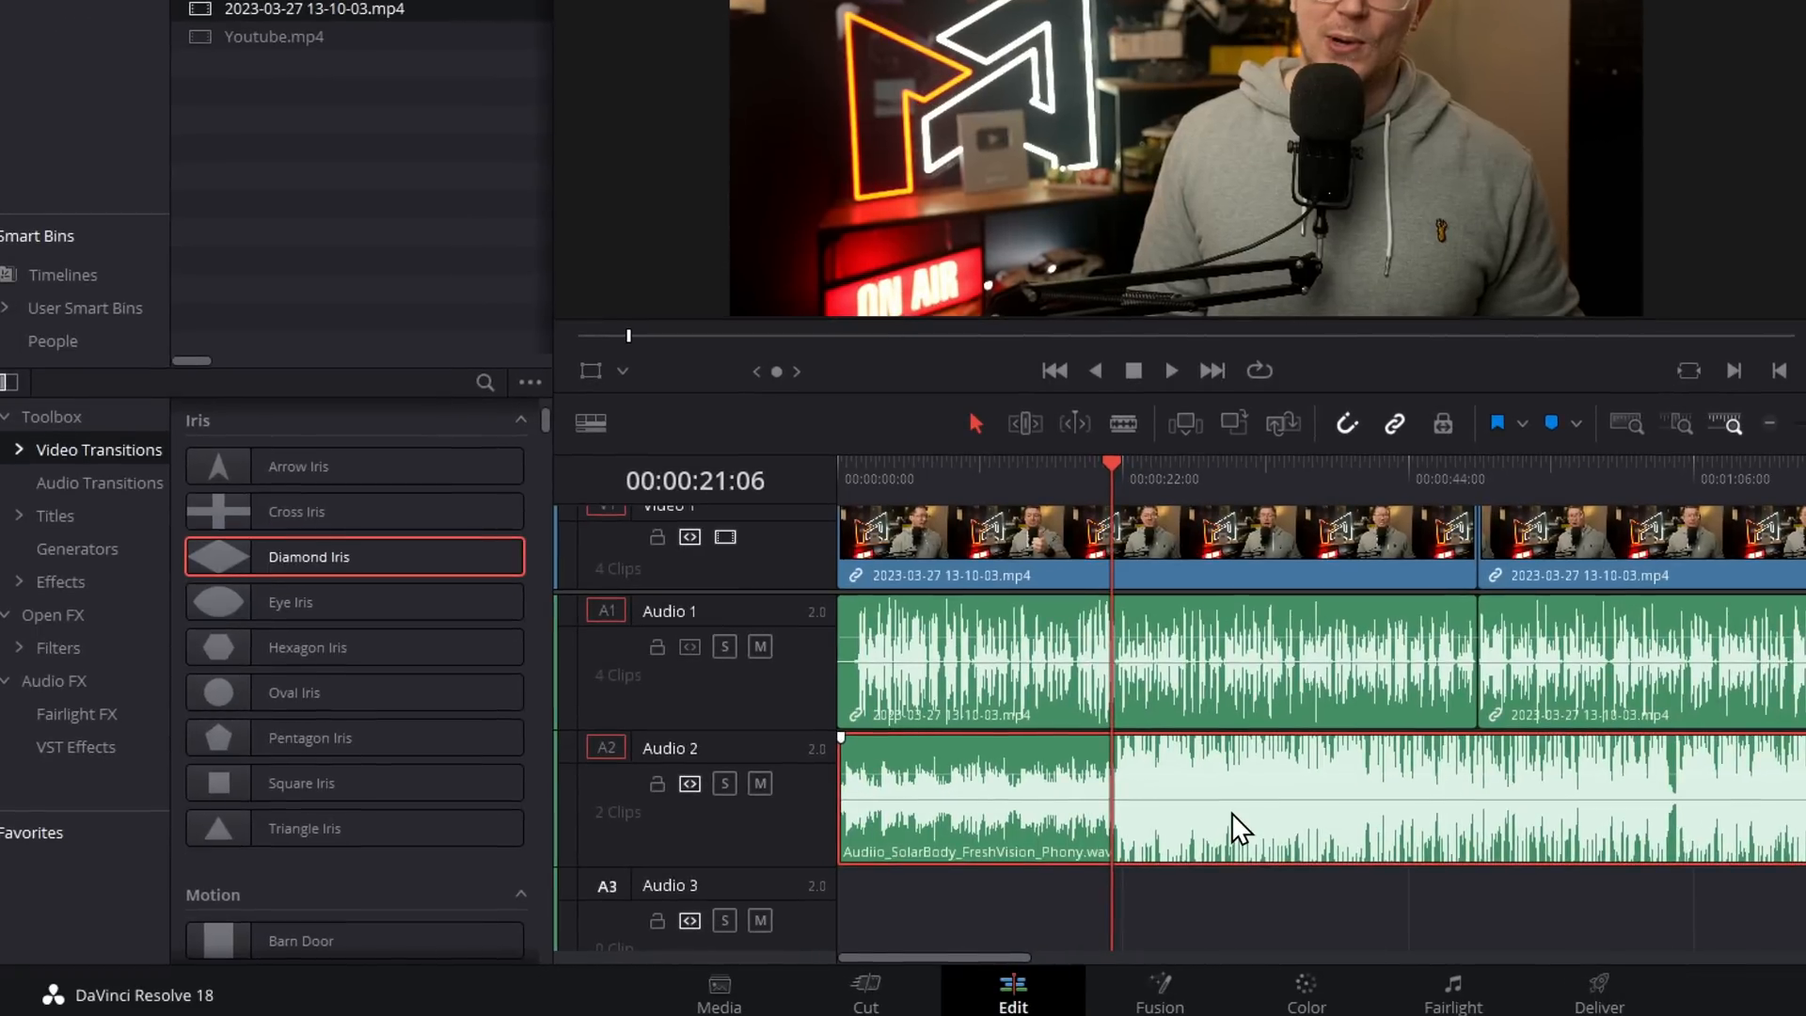
# Step: Split the Audio 2 music, add a Cross Fade 0 dB at the cut, and solo the track
pyautogui.click(972, 794)
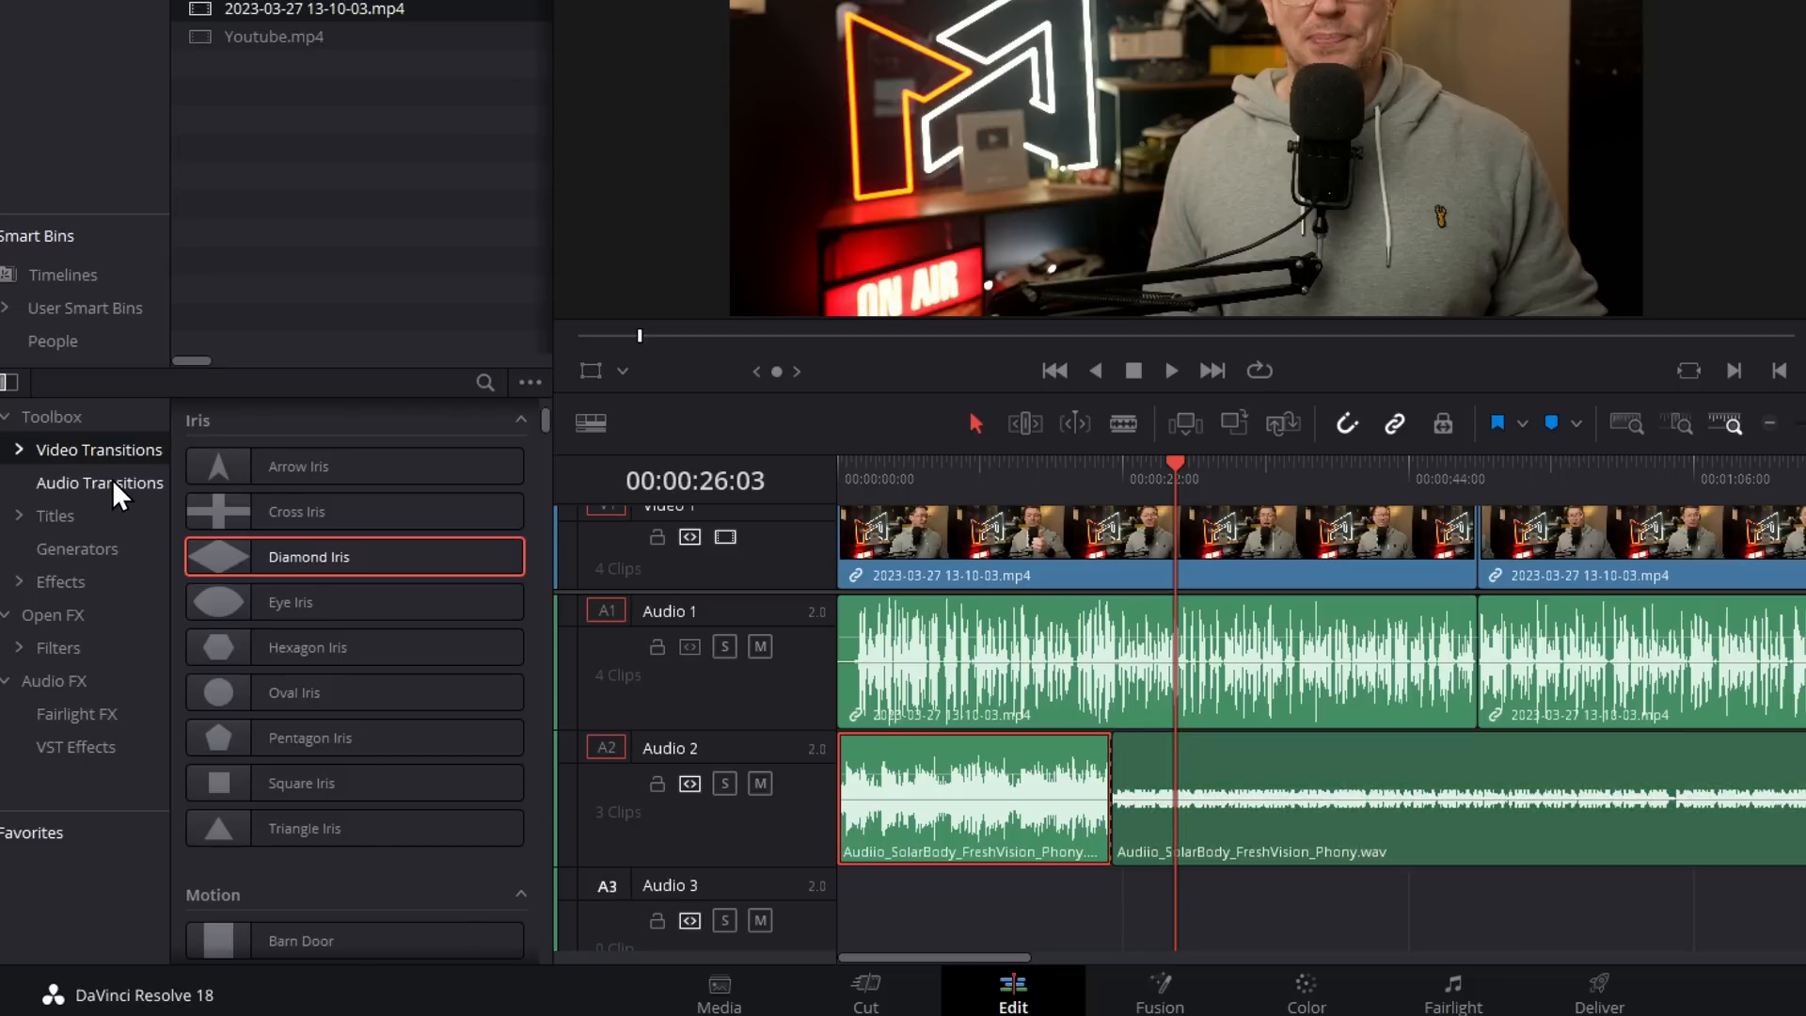
pyautogui.click(100, 483)
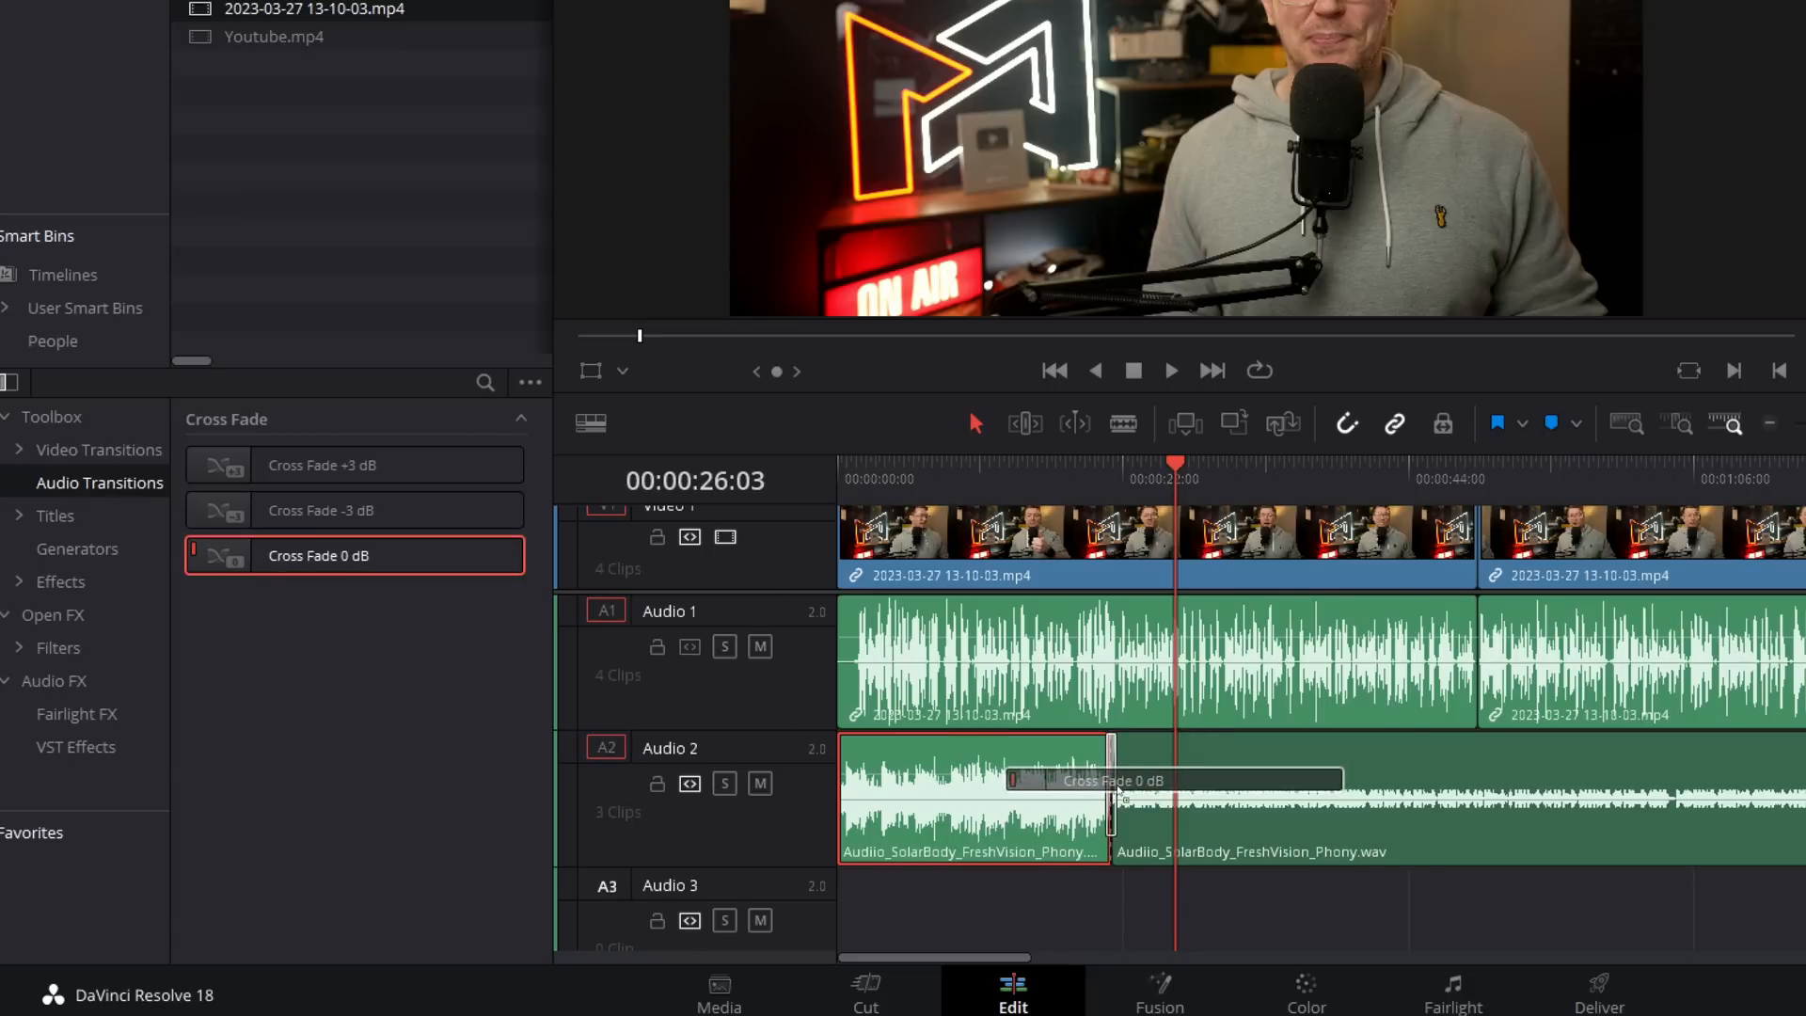
pyautogui.click(1170, 371)
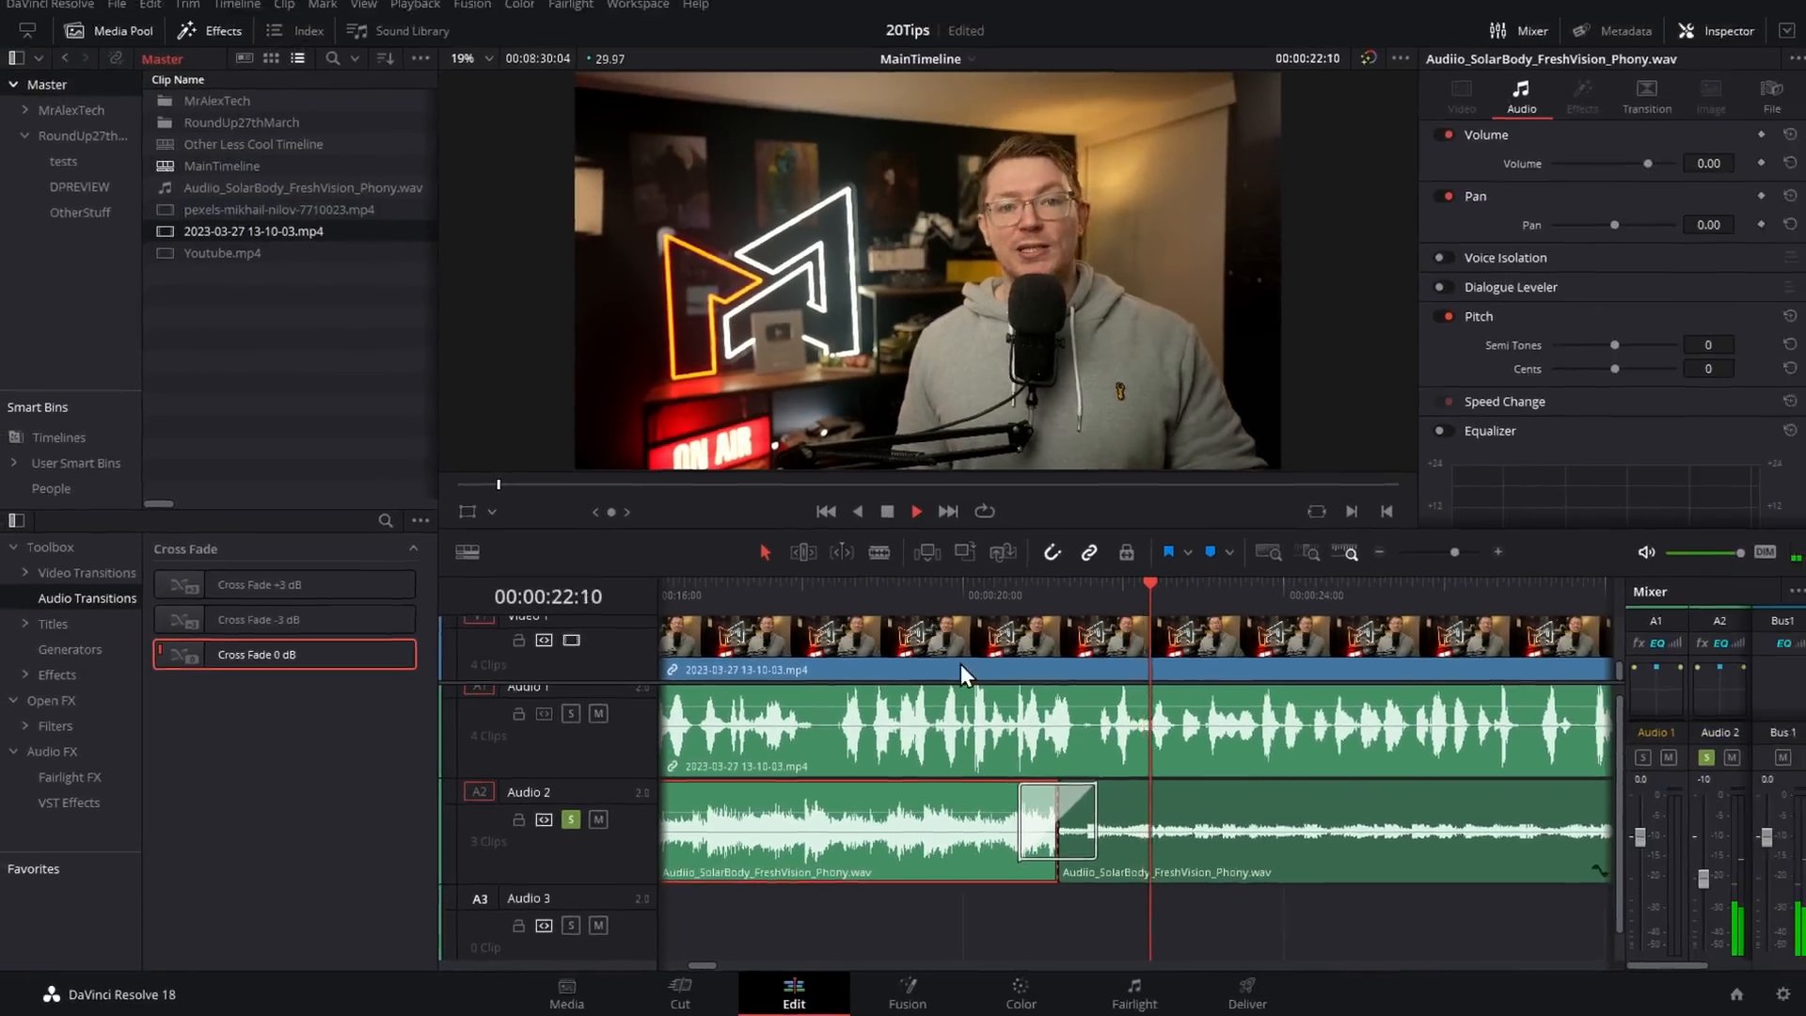
pyautogui.click(1052, 820)
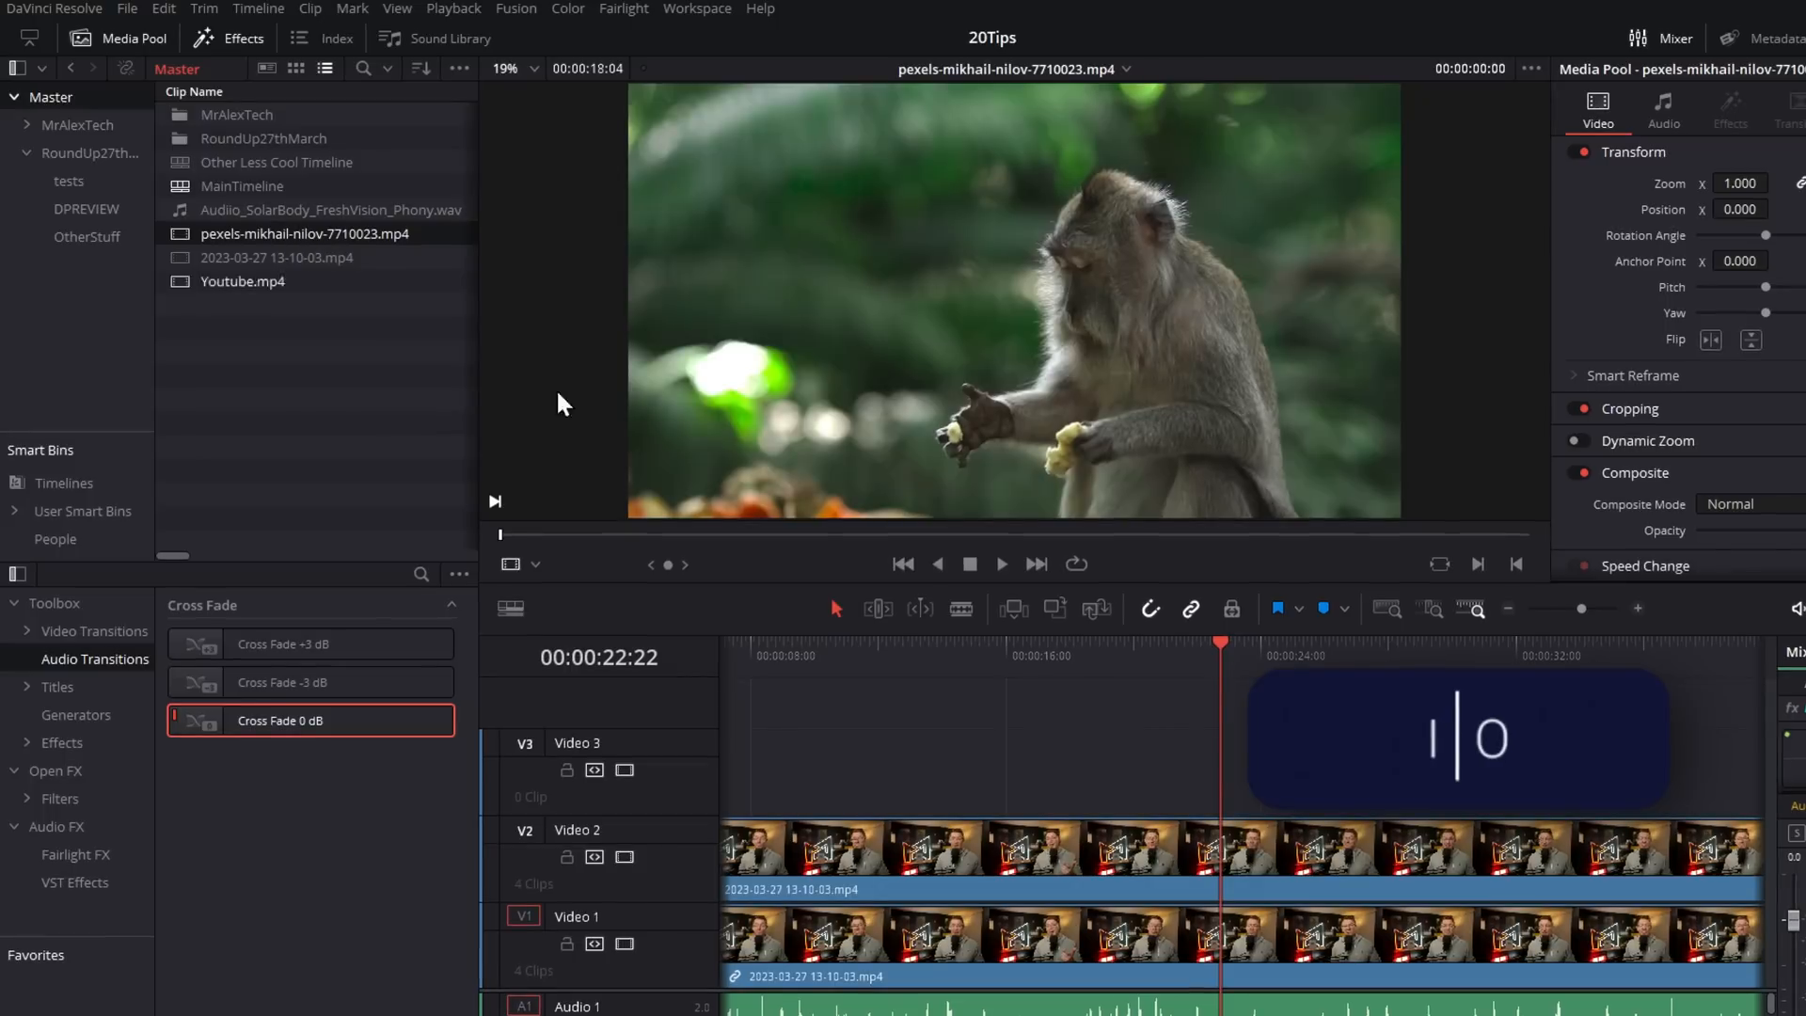
# Step: Overwrite a marked portion of the monkey clip onto a new Video 3 track
pyautogui.click(731, 535)
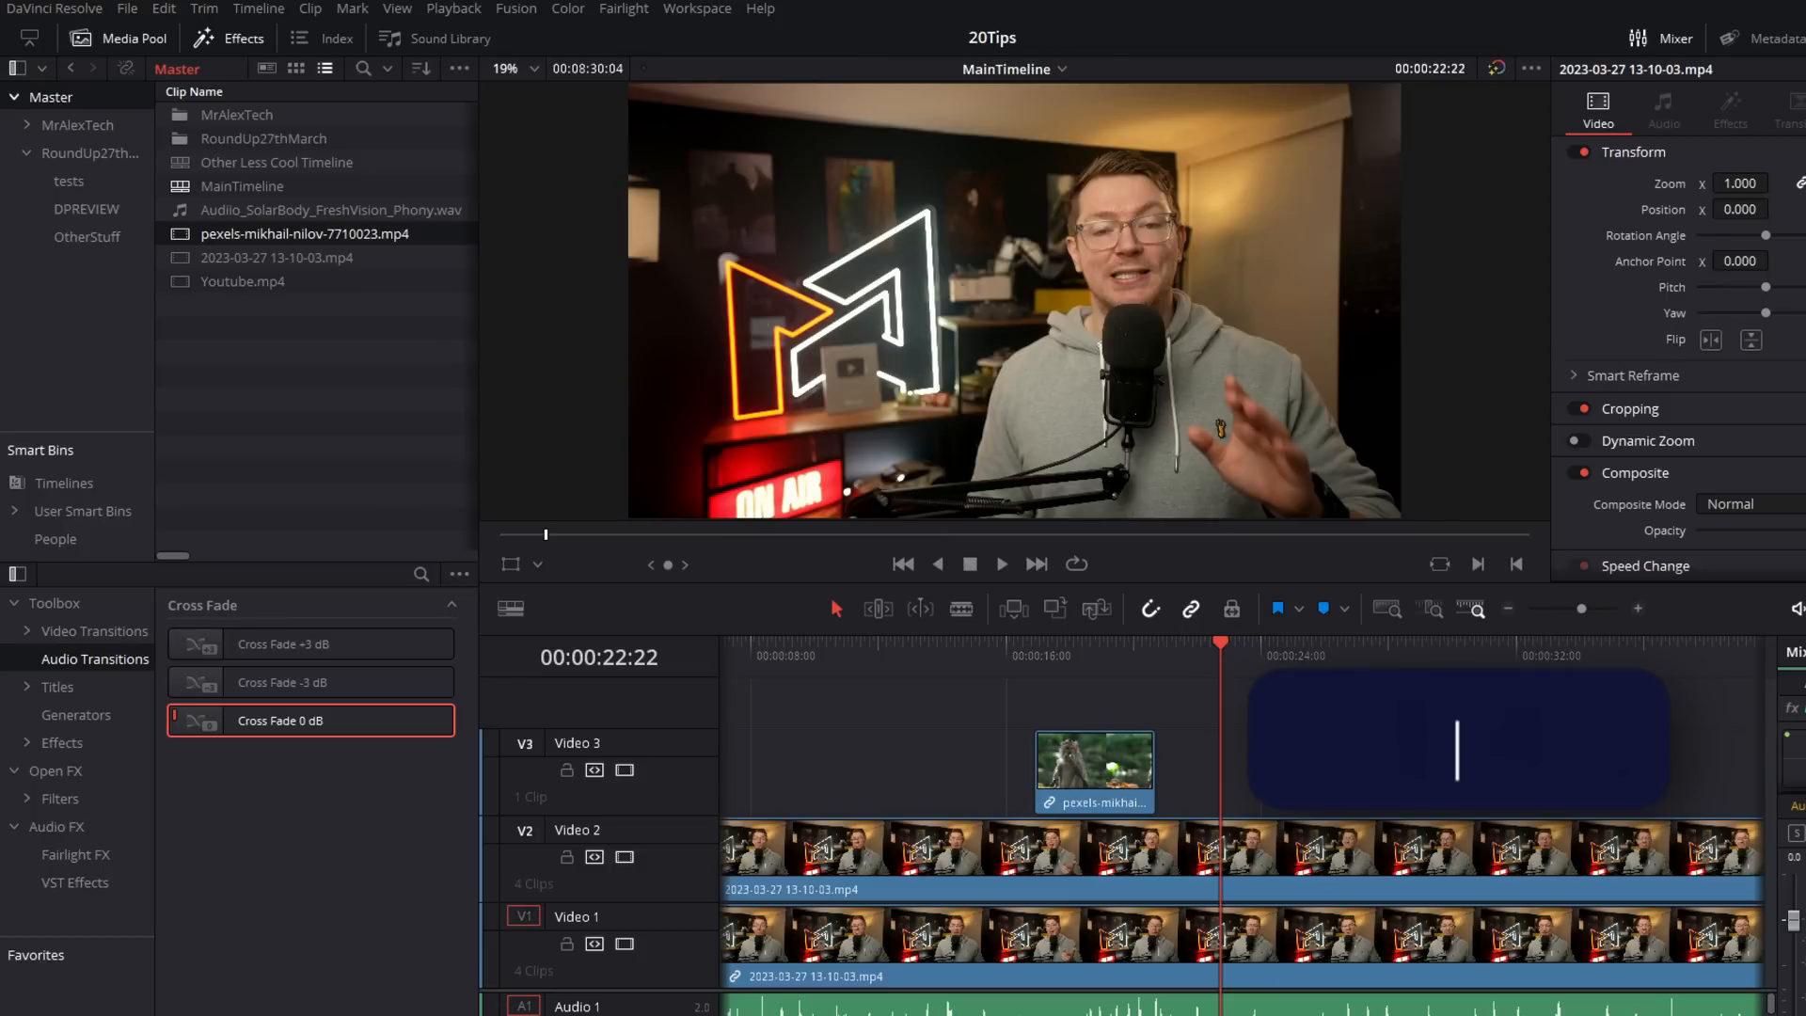
pyautogui.click(1289, 993)
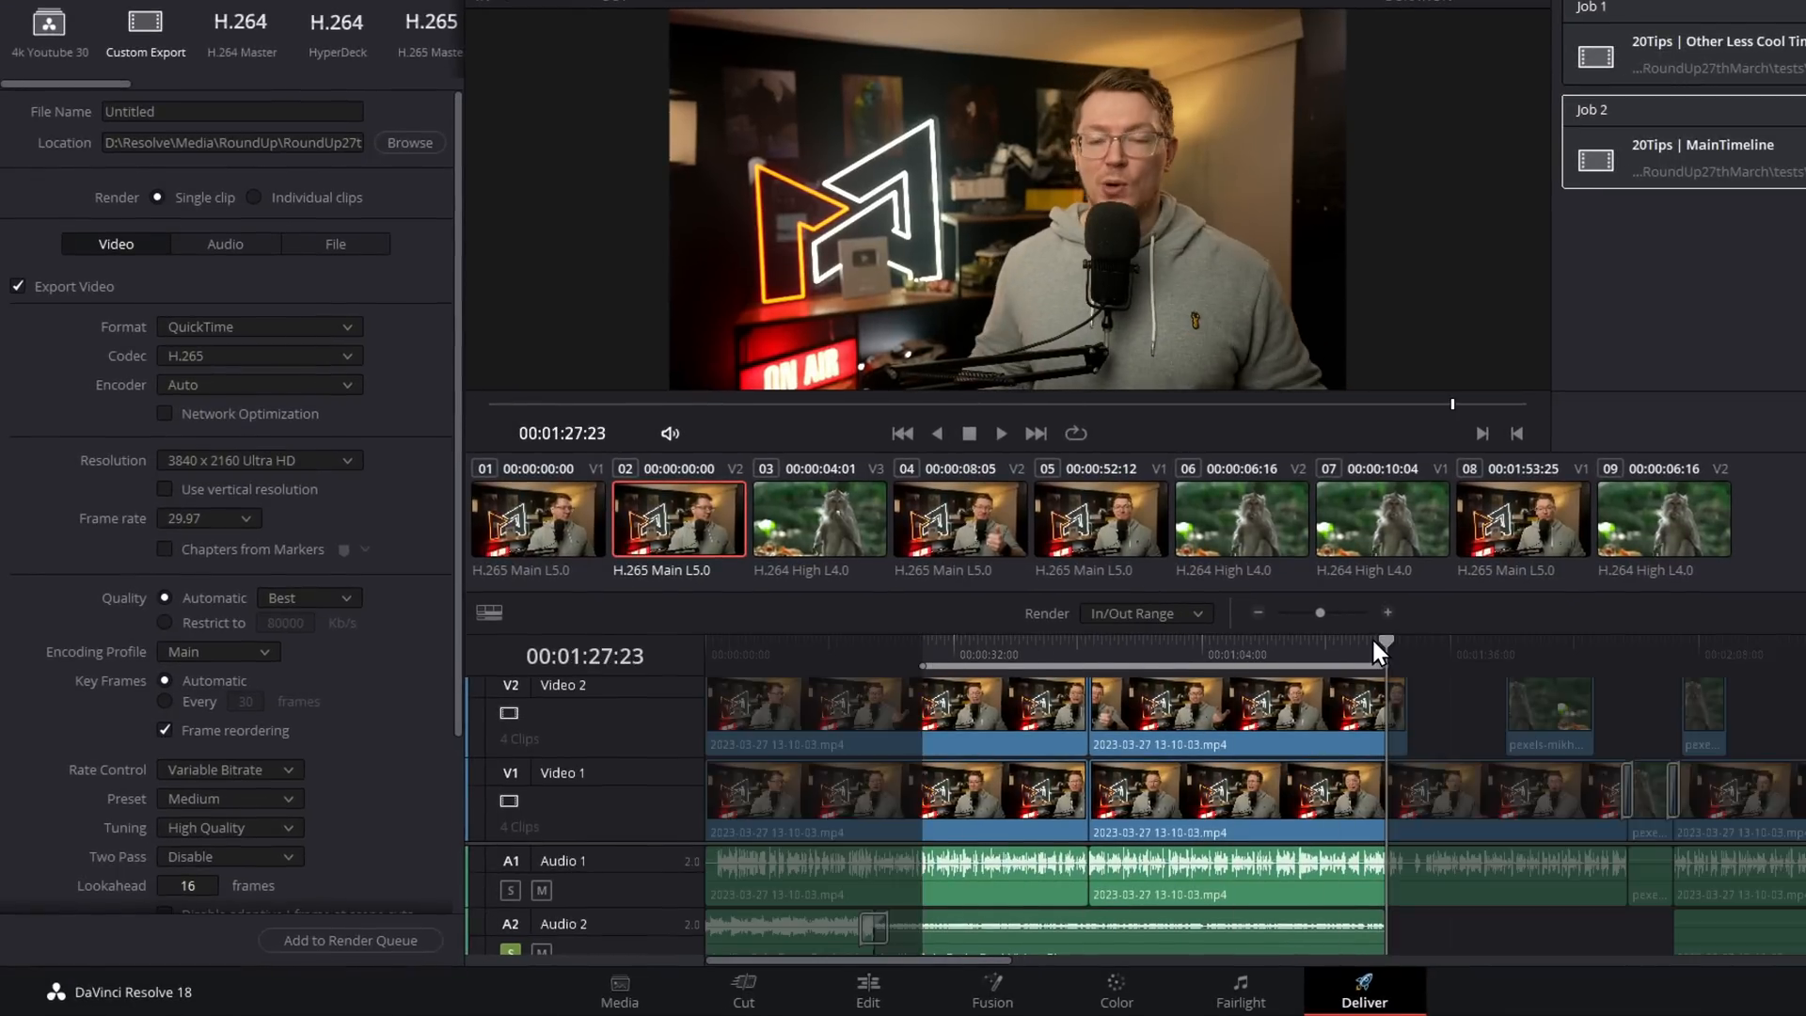
# Step: Add a third MainTimeline job to the render queue and return to the Edit page
pyautogui.click(350, 940)
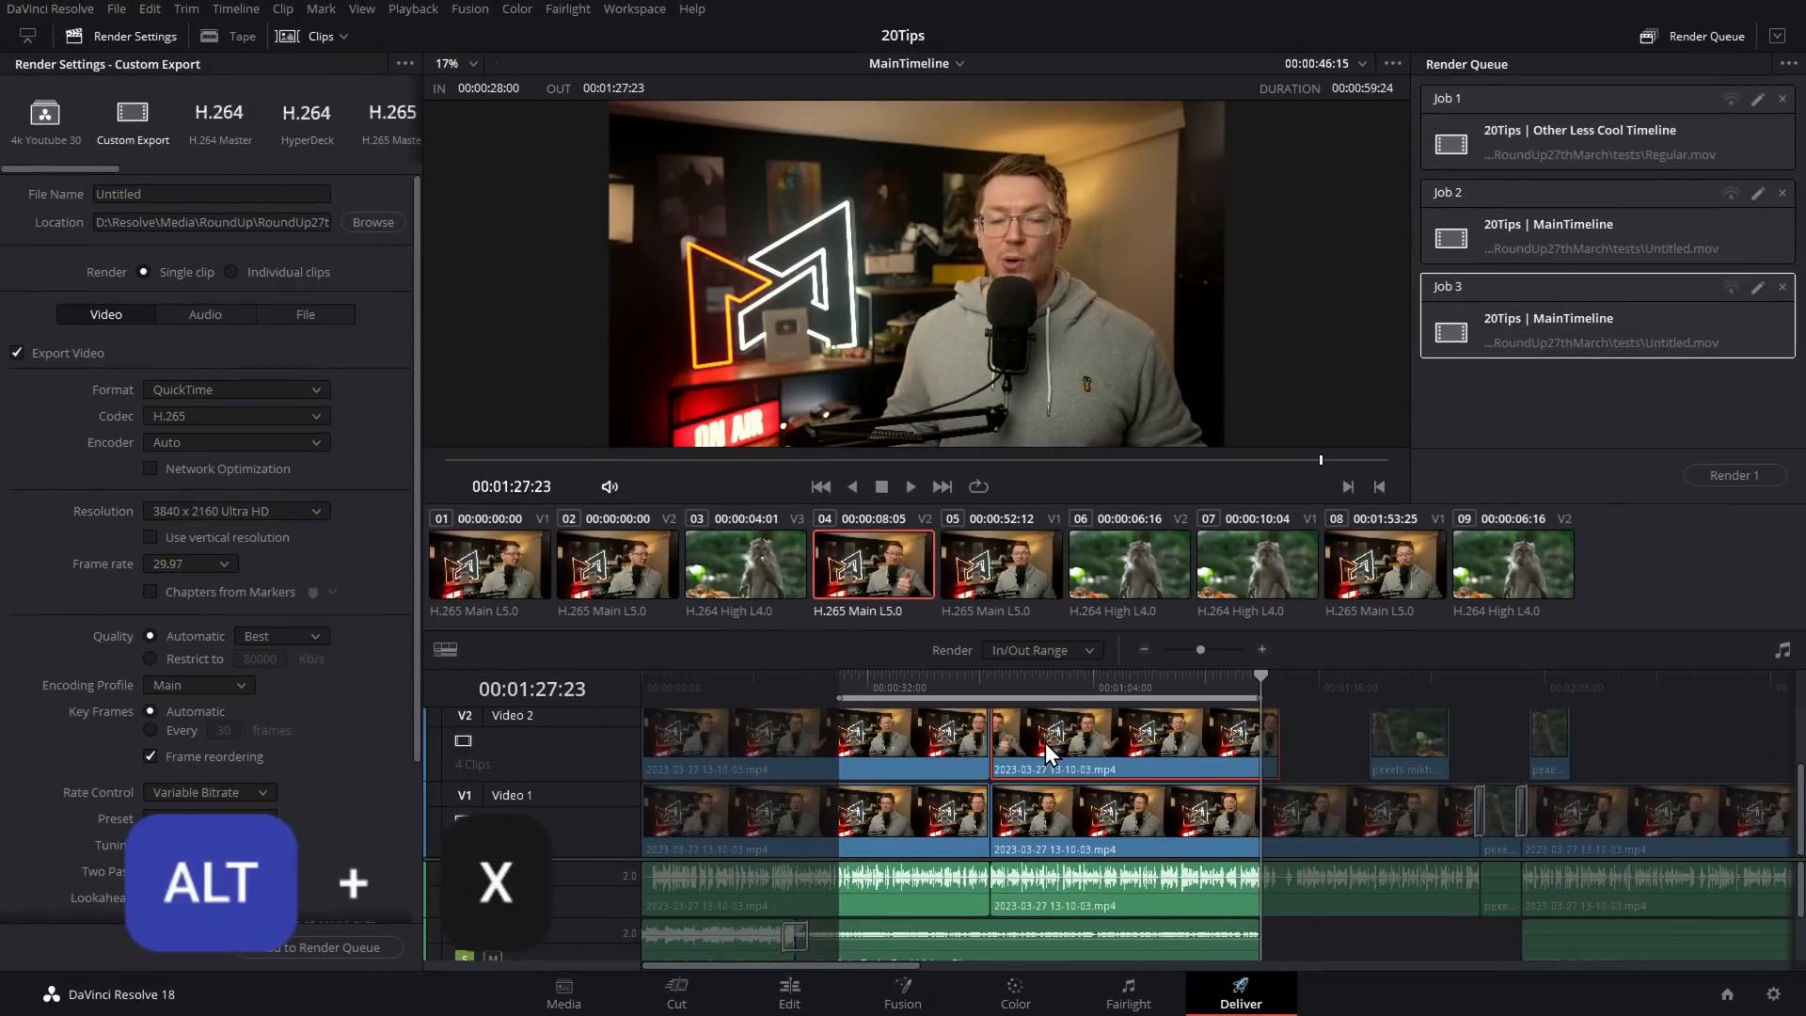
pyautogui.click(1038, 649)
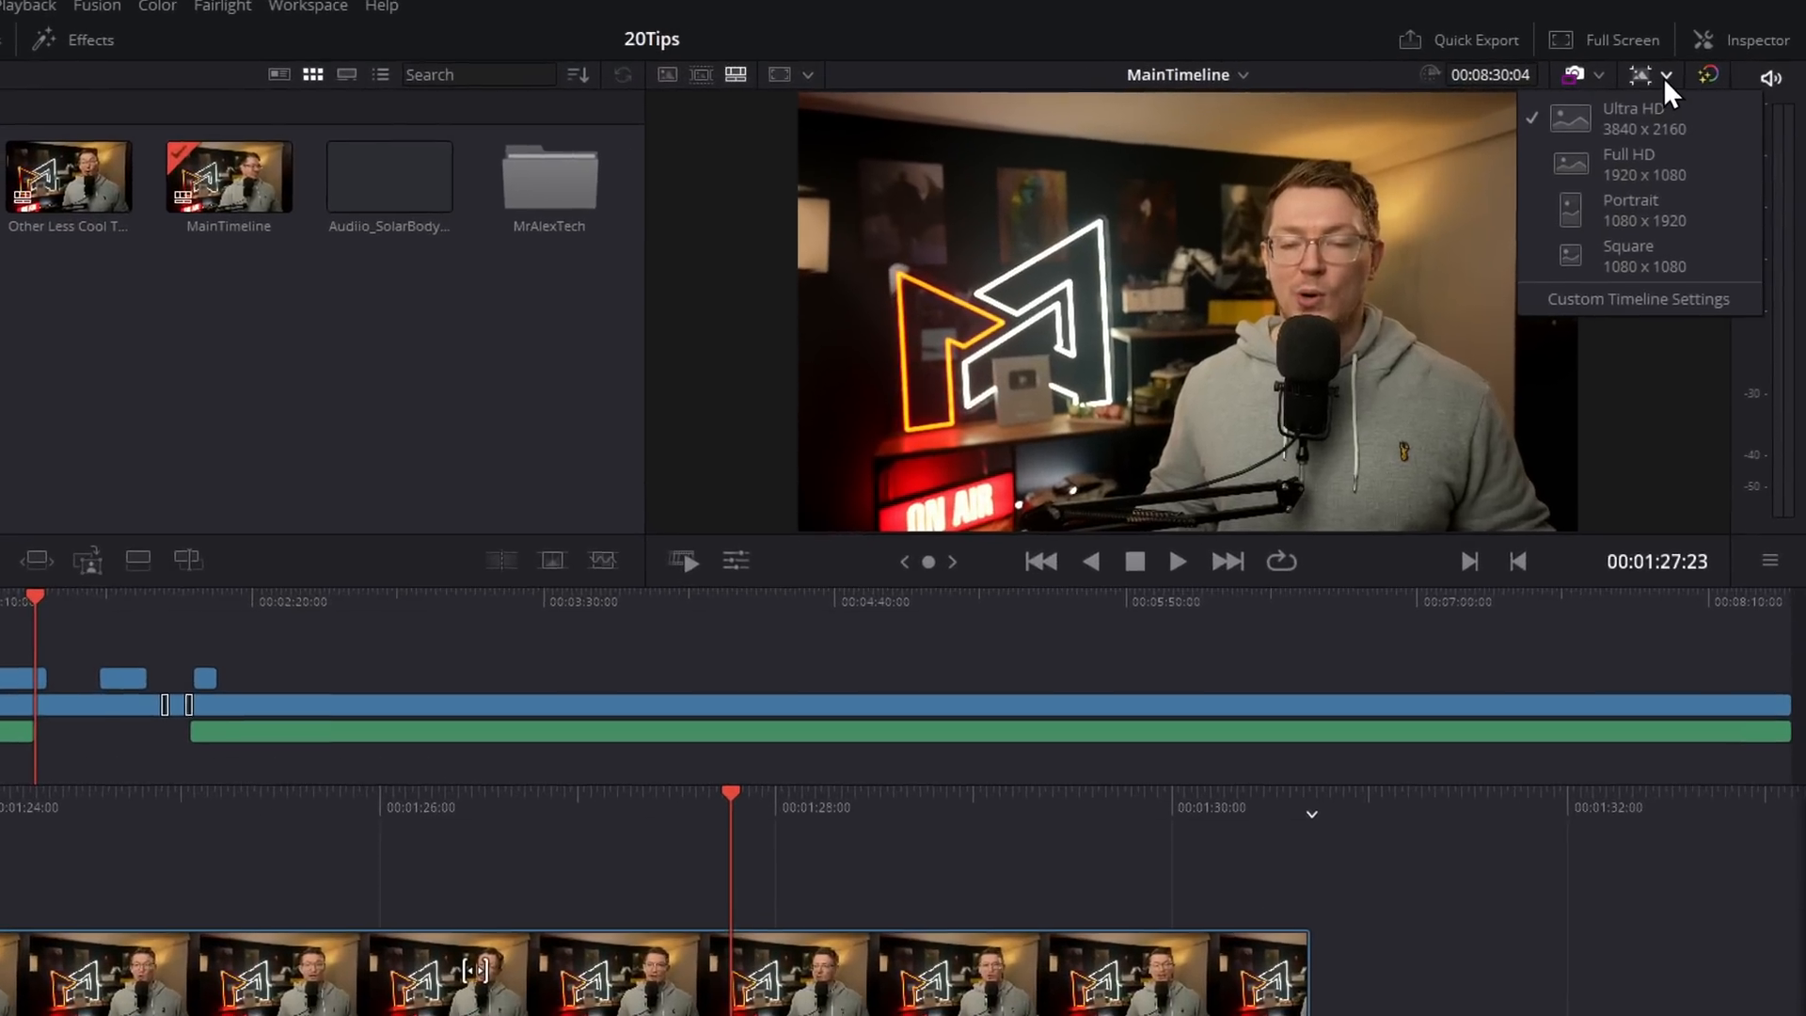
pyautogui.moveTo(1634, 210)
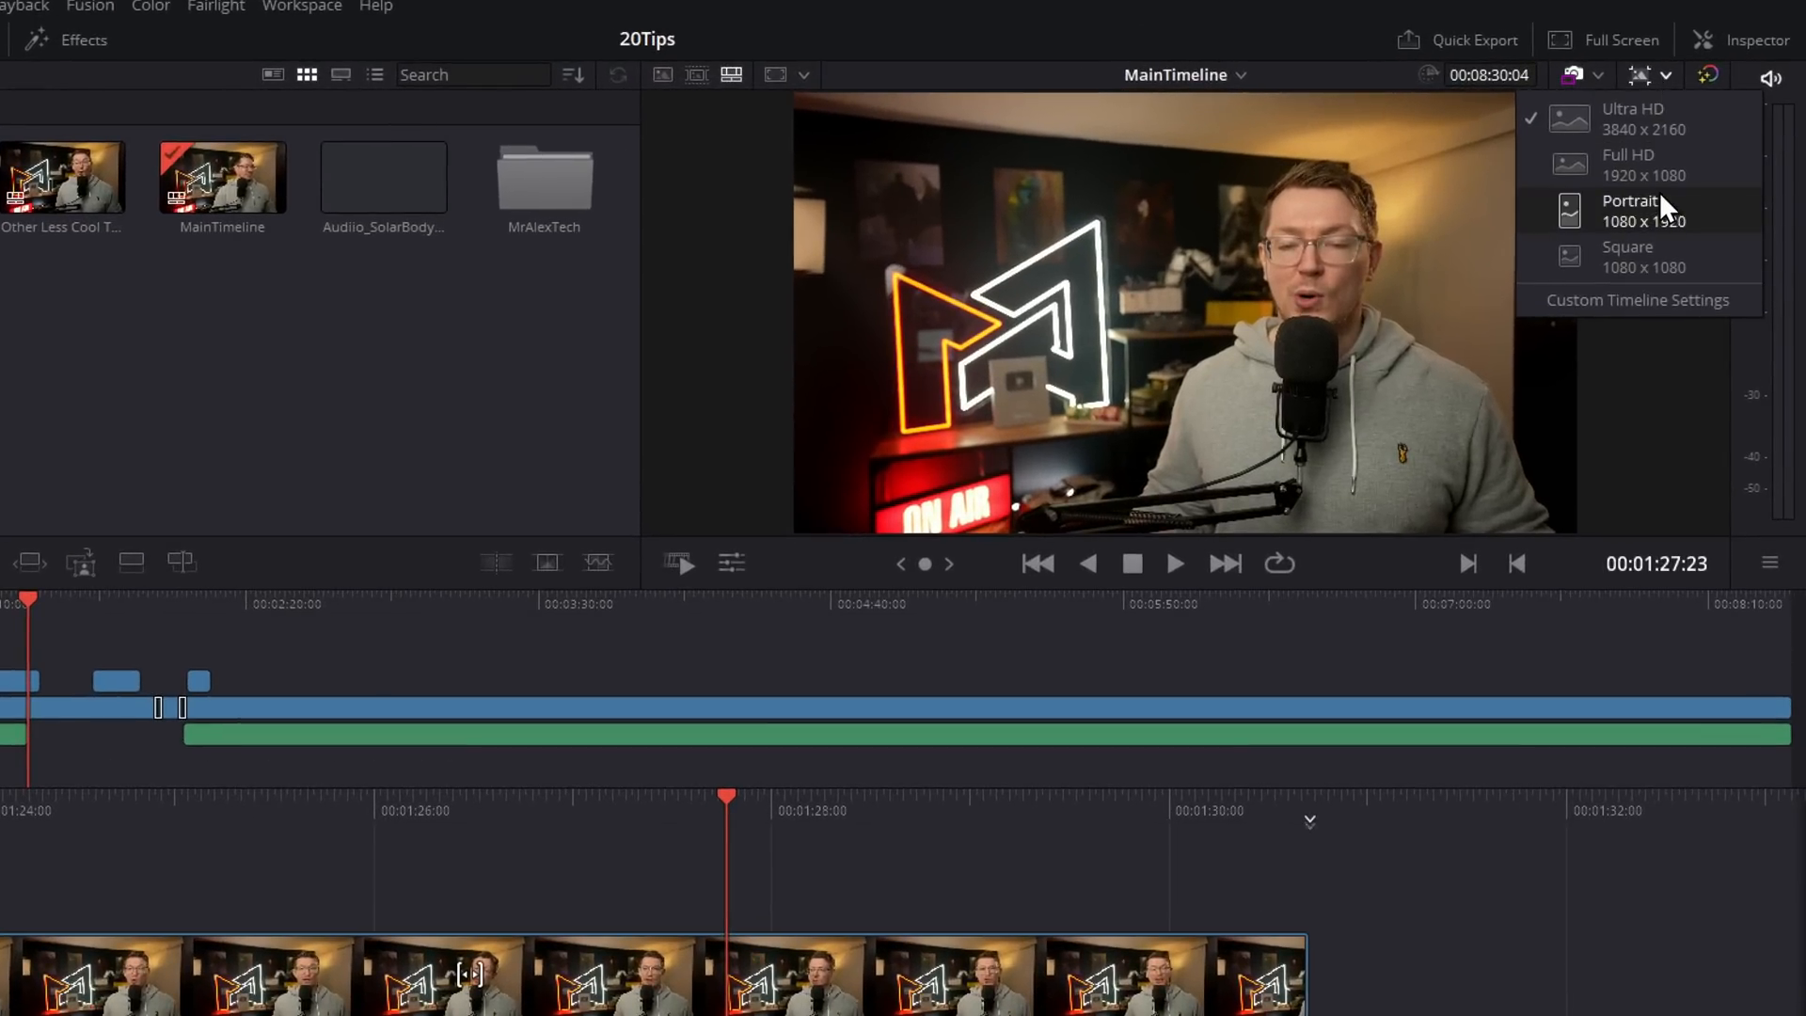
pyautogui.moveTo(1648, 166)
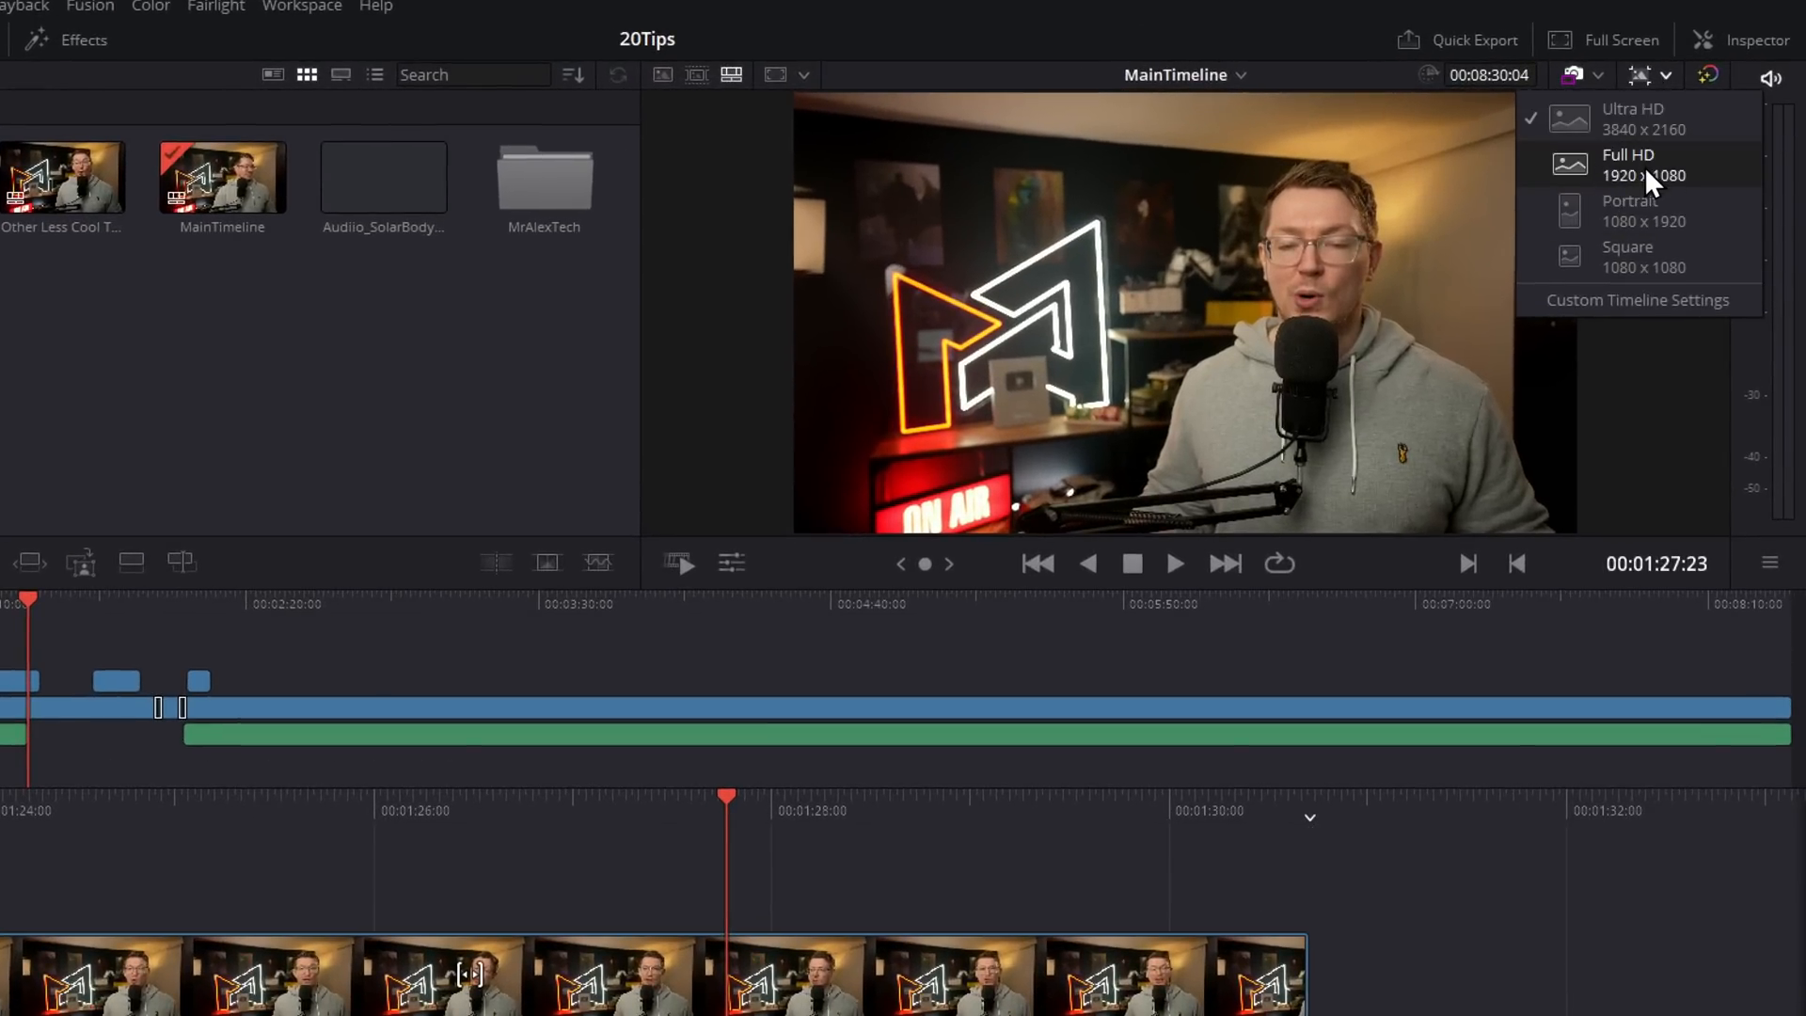
pyautogui.moveTo(1670, 277)
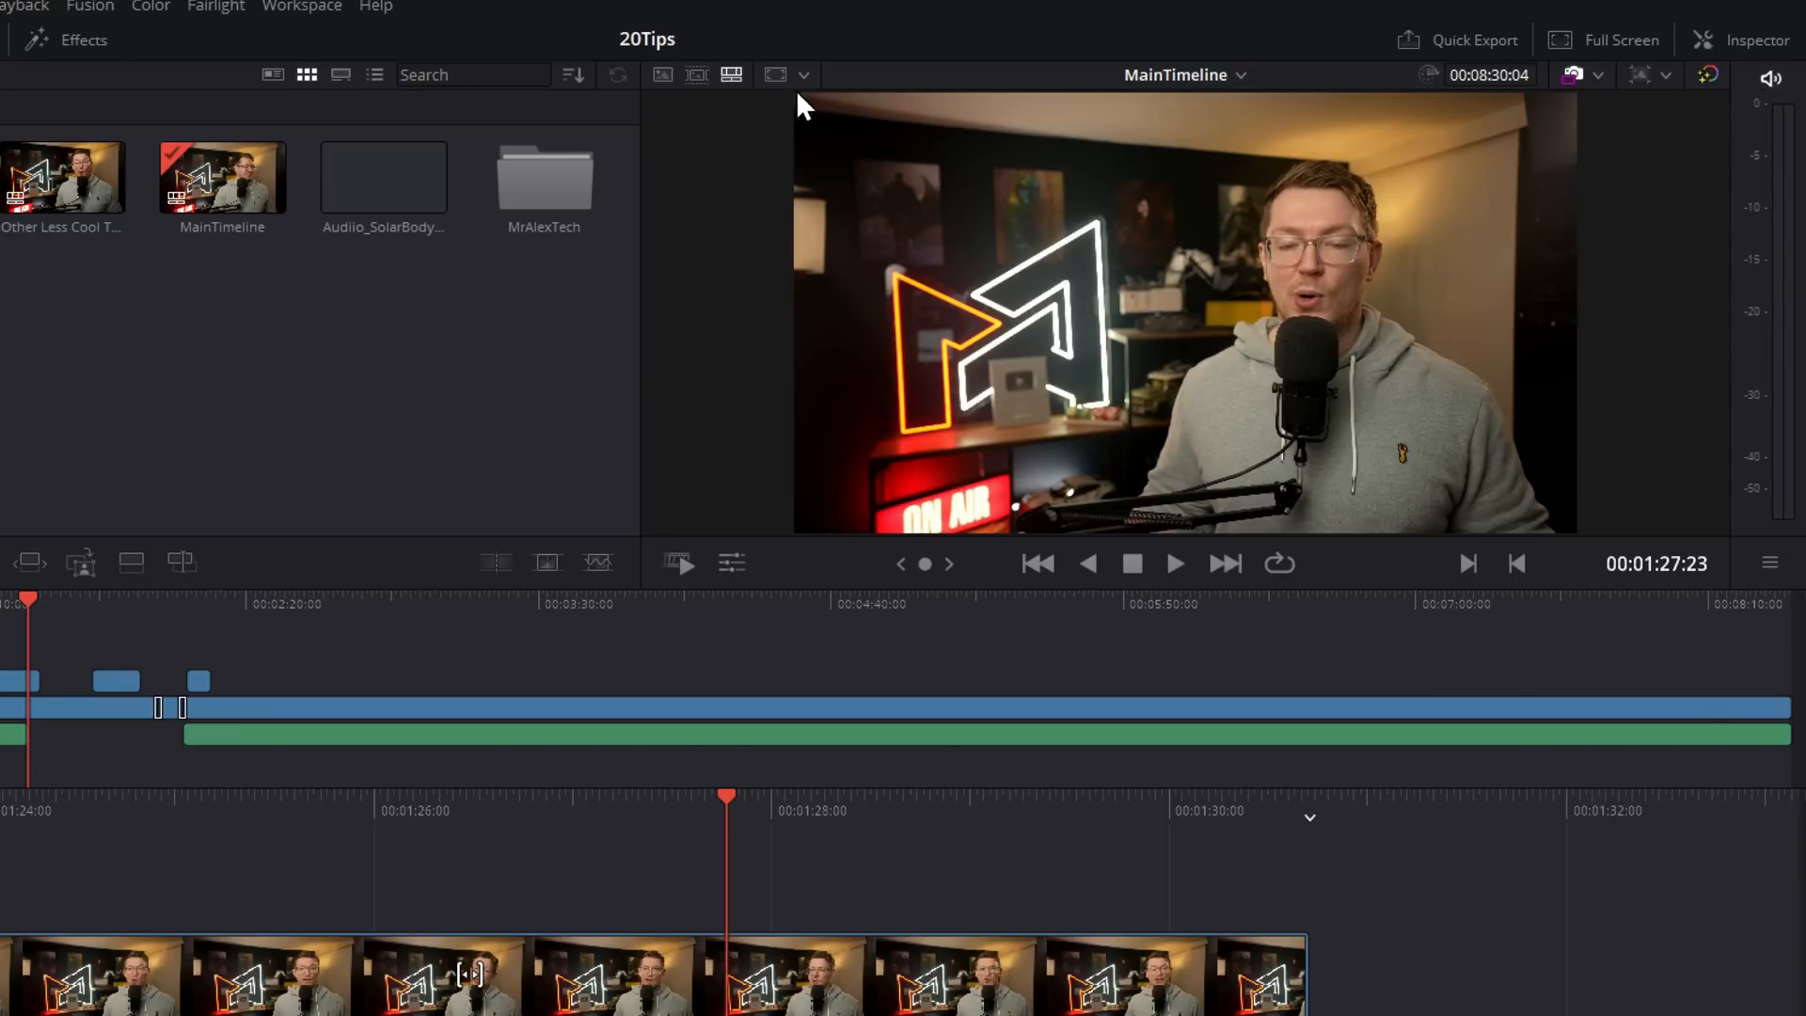
pyautogui.moveTo(803, 90)
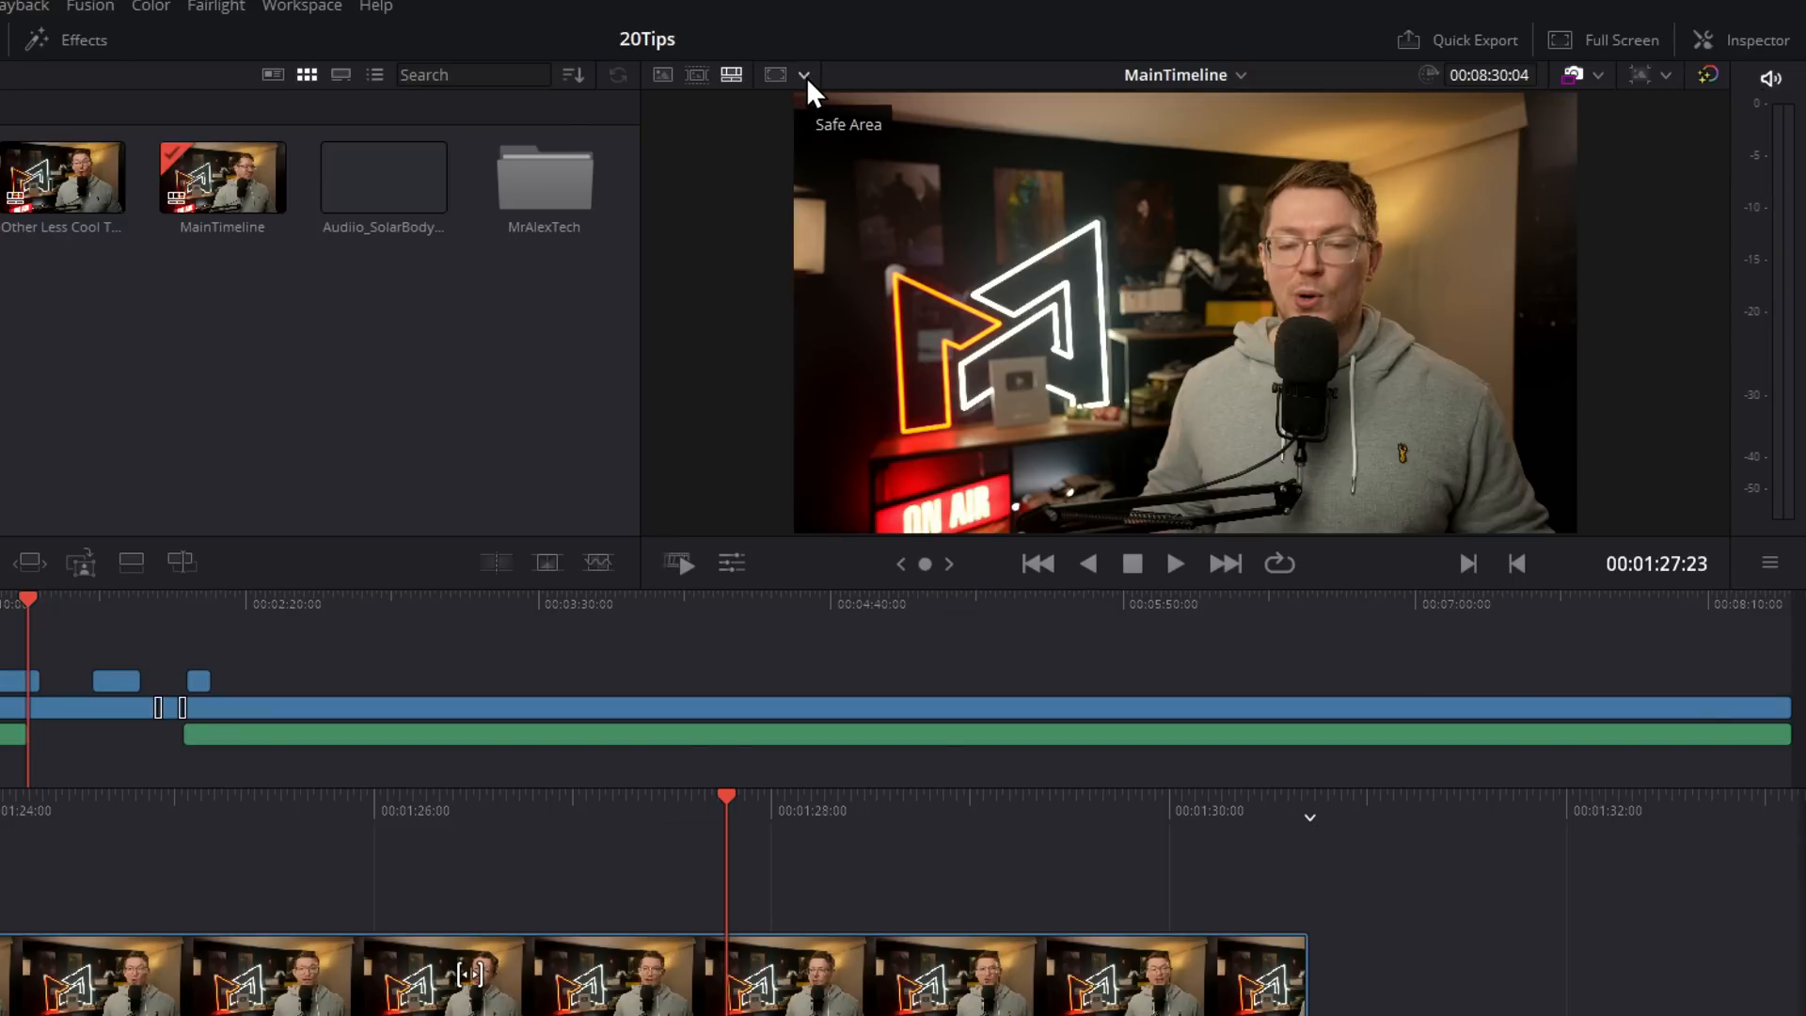
# Step: Enable a safe area framing overlay on the viewer image
pyautogui.click(803, 75)
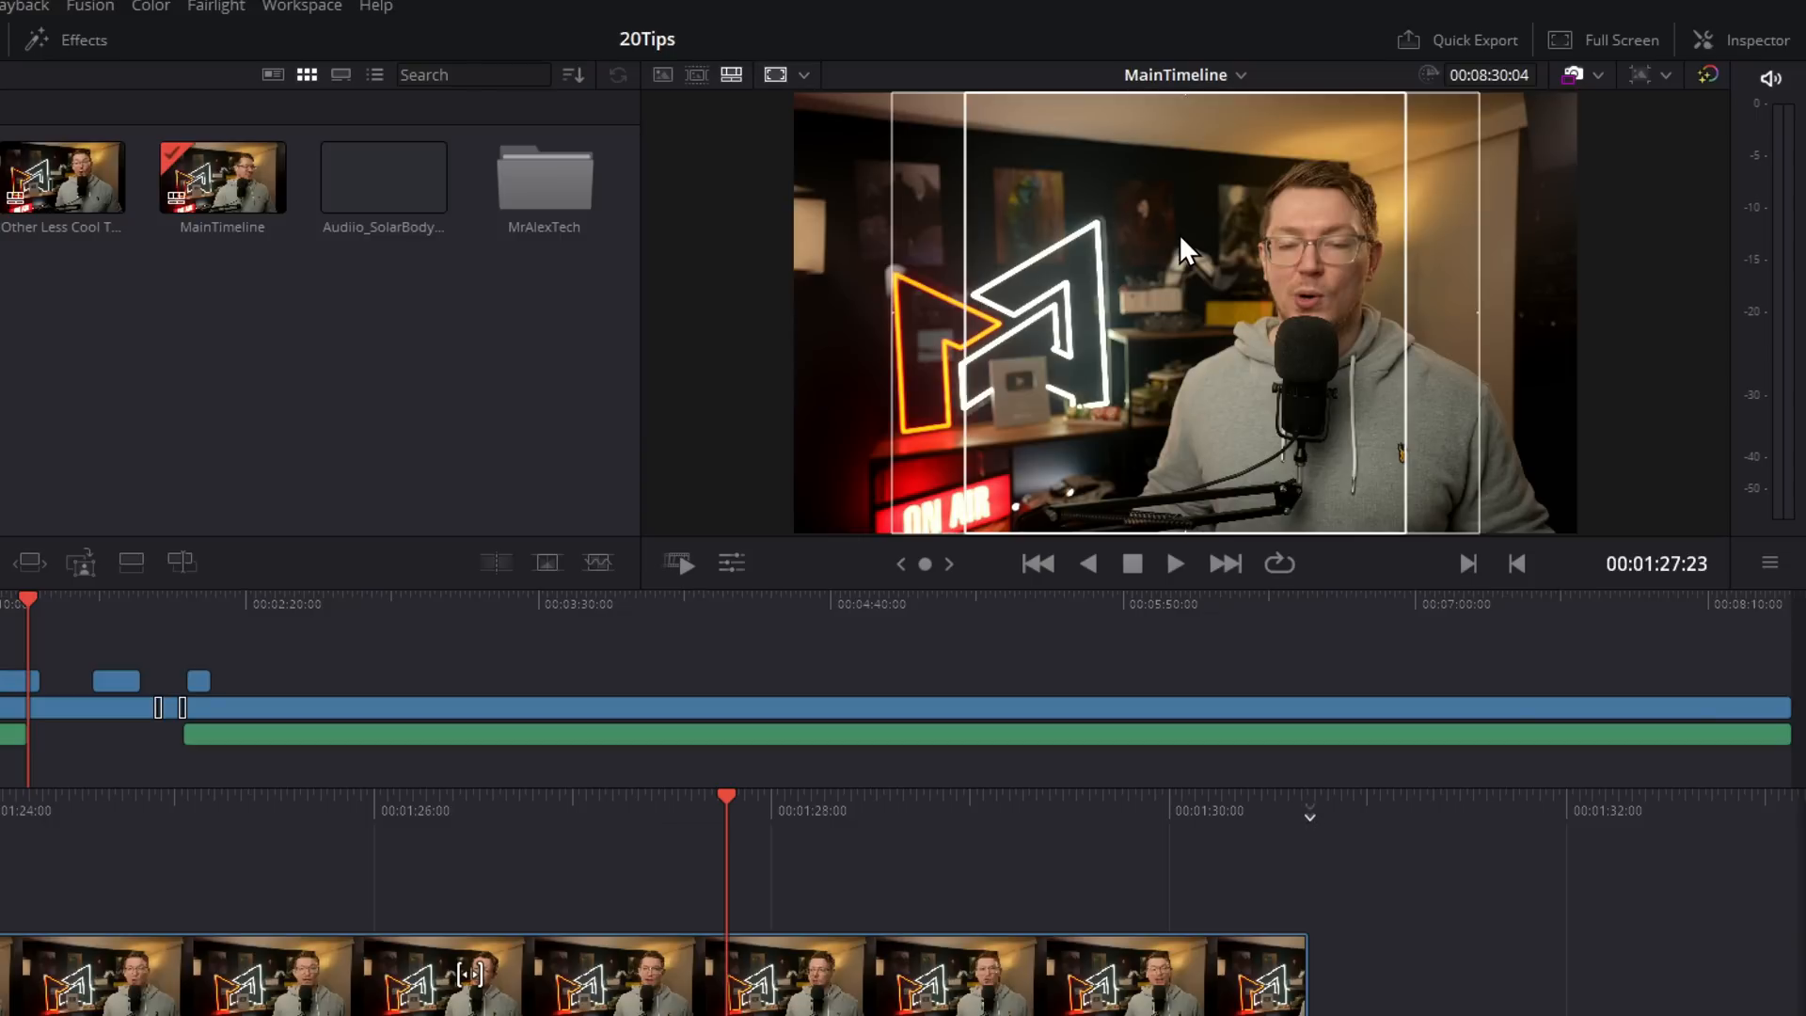
pyautogui.click(788, 993)
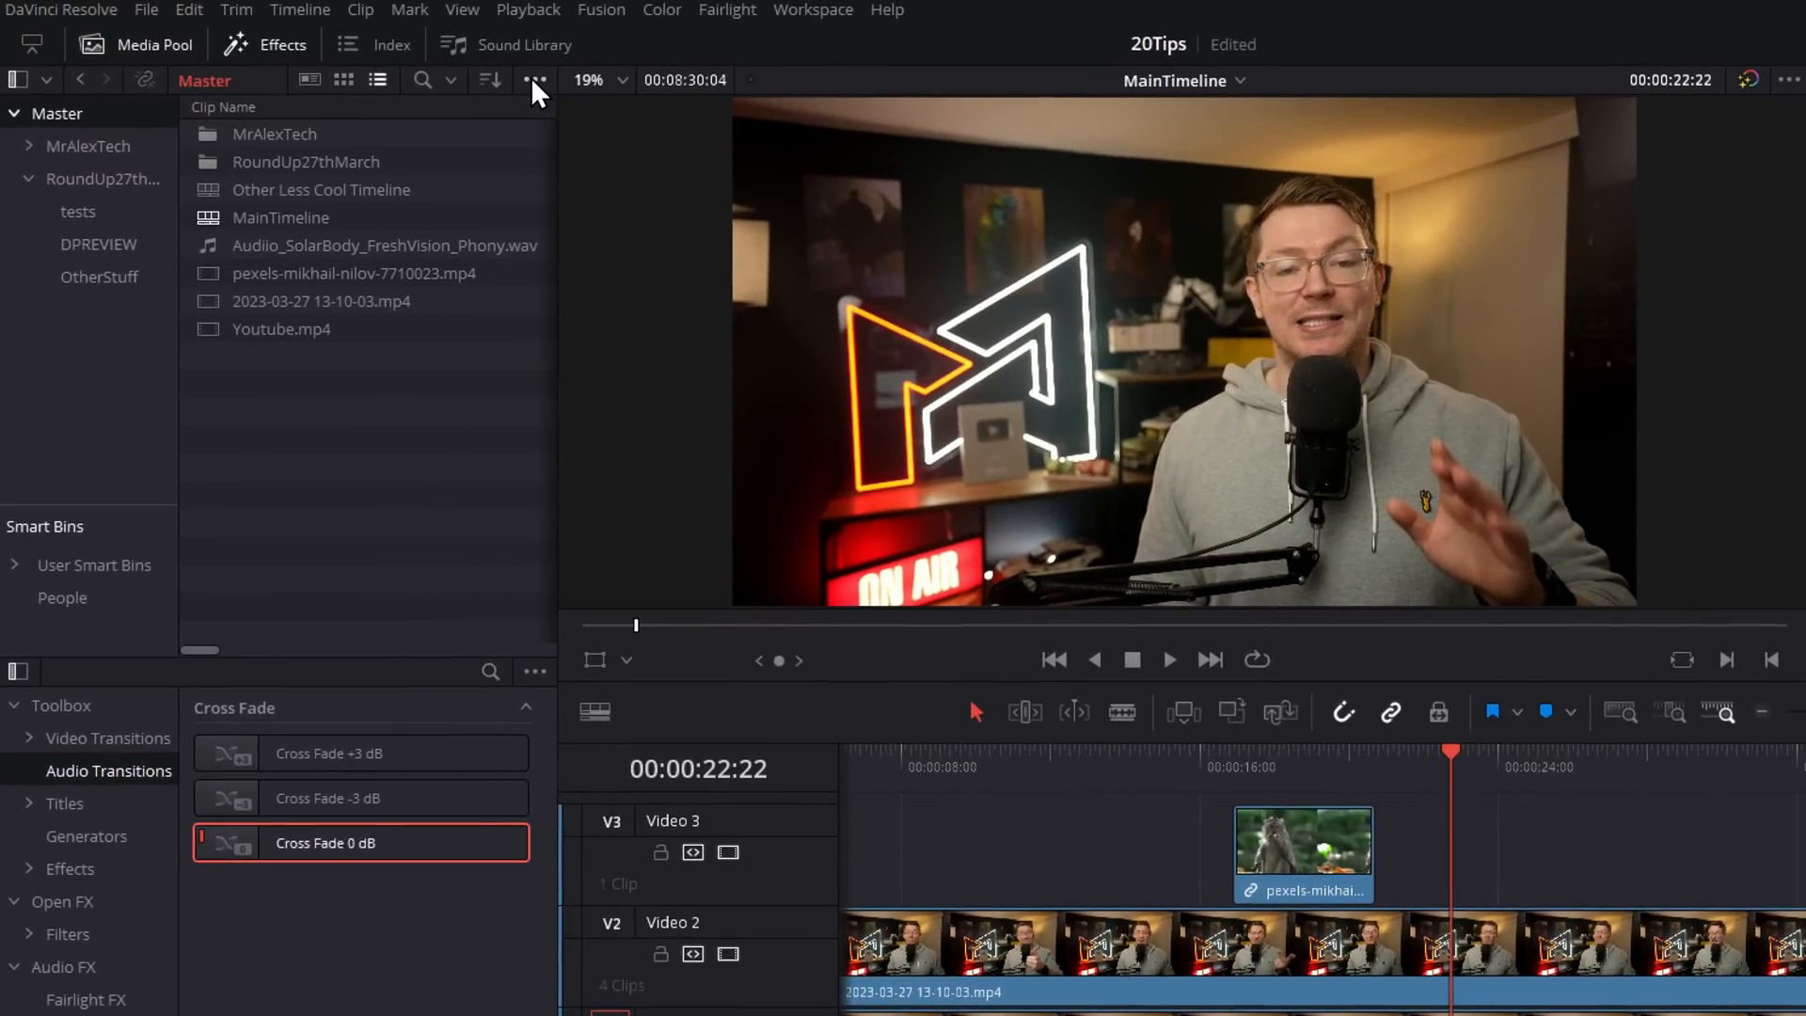
# Step: Enable Smart bin for timelines in Editing preferences and select the Timelines smart bin
pyautogui.click(534, 79)
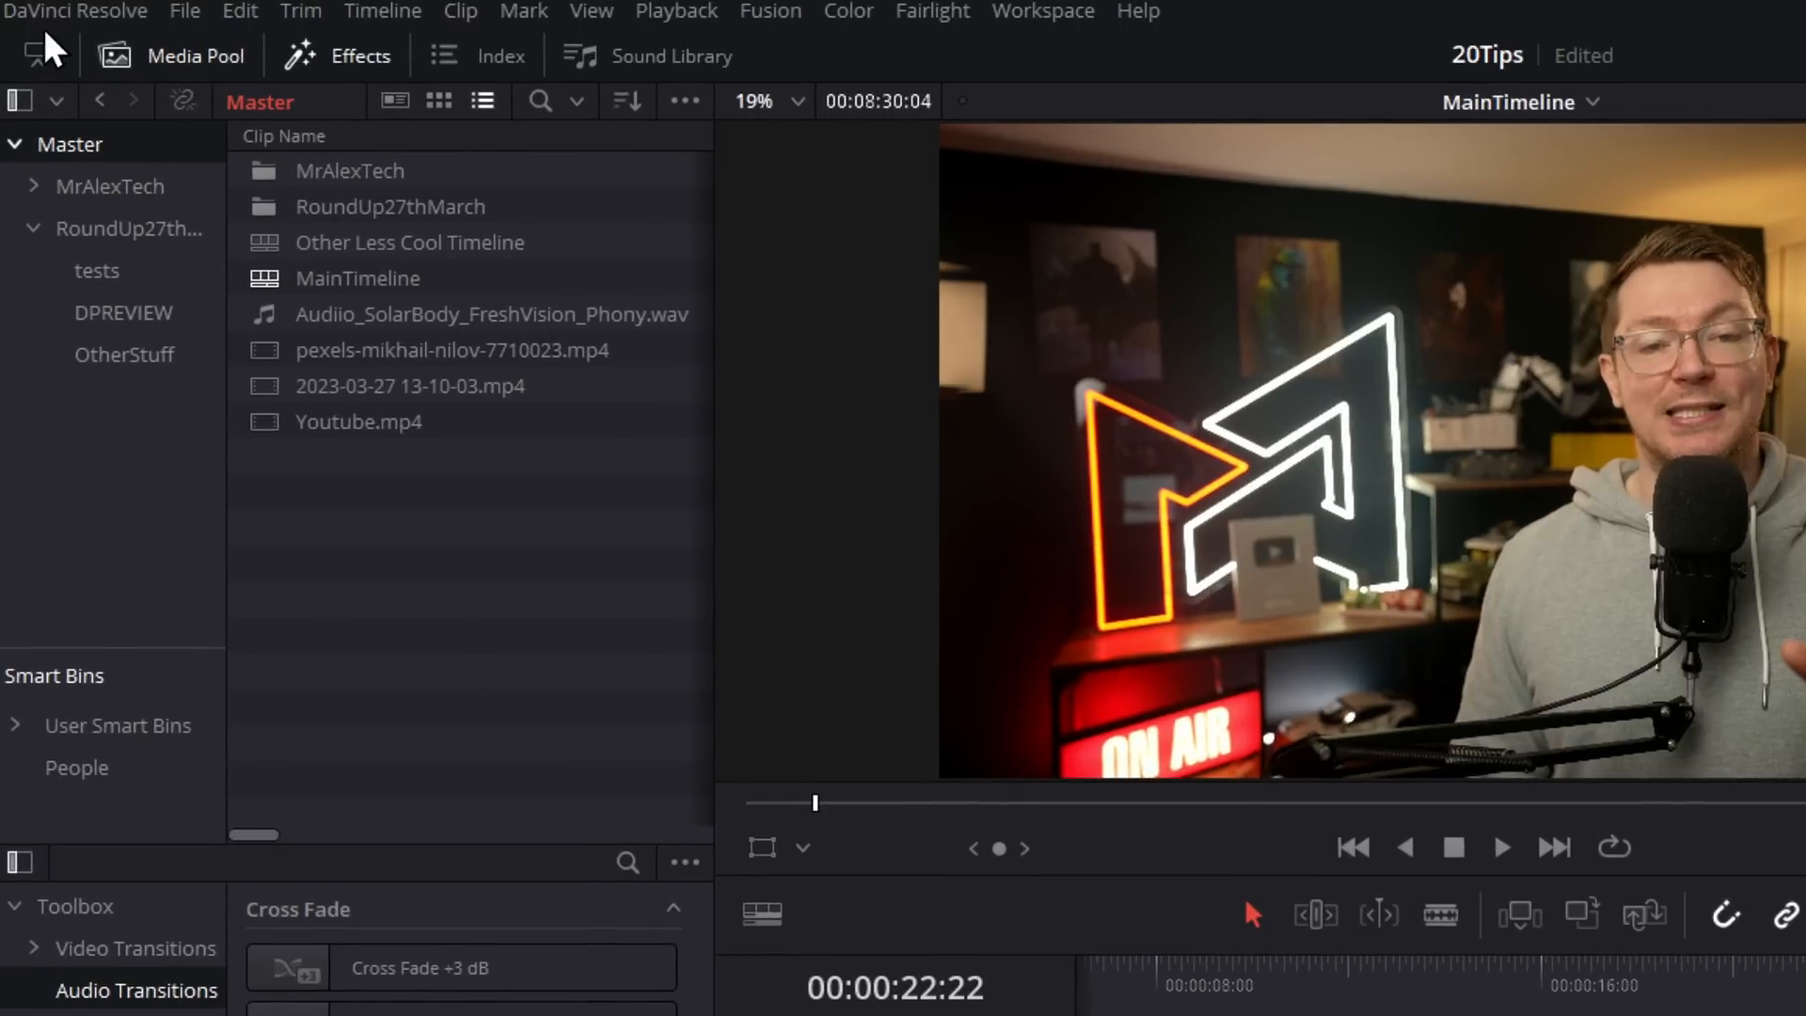
pyautogui.click(75, 11)
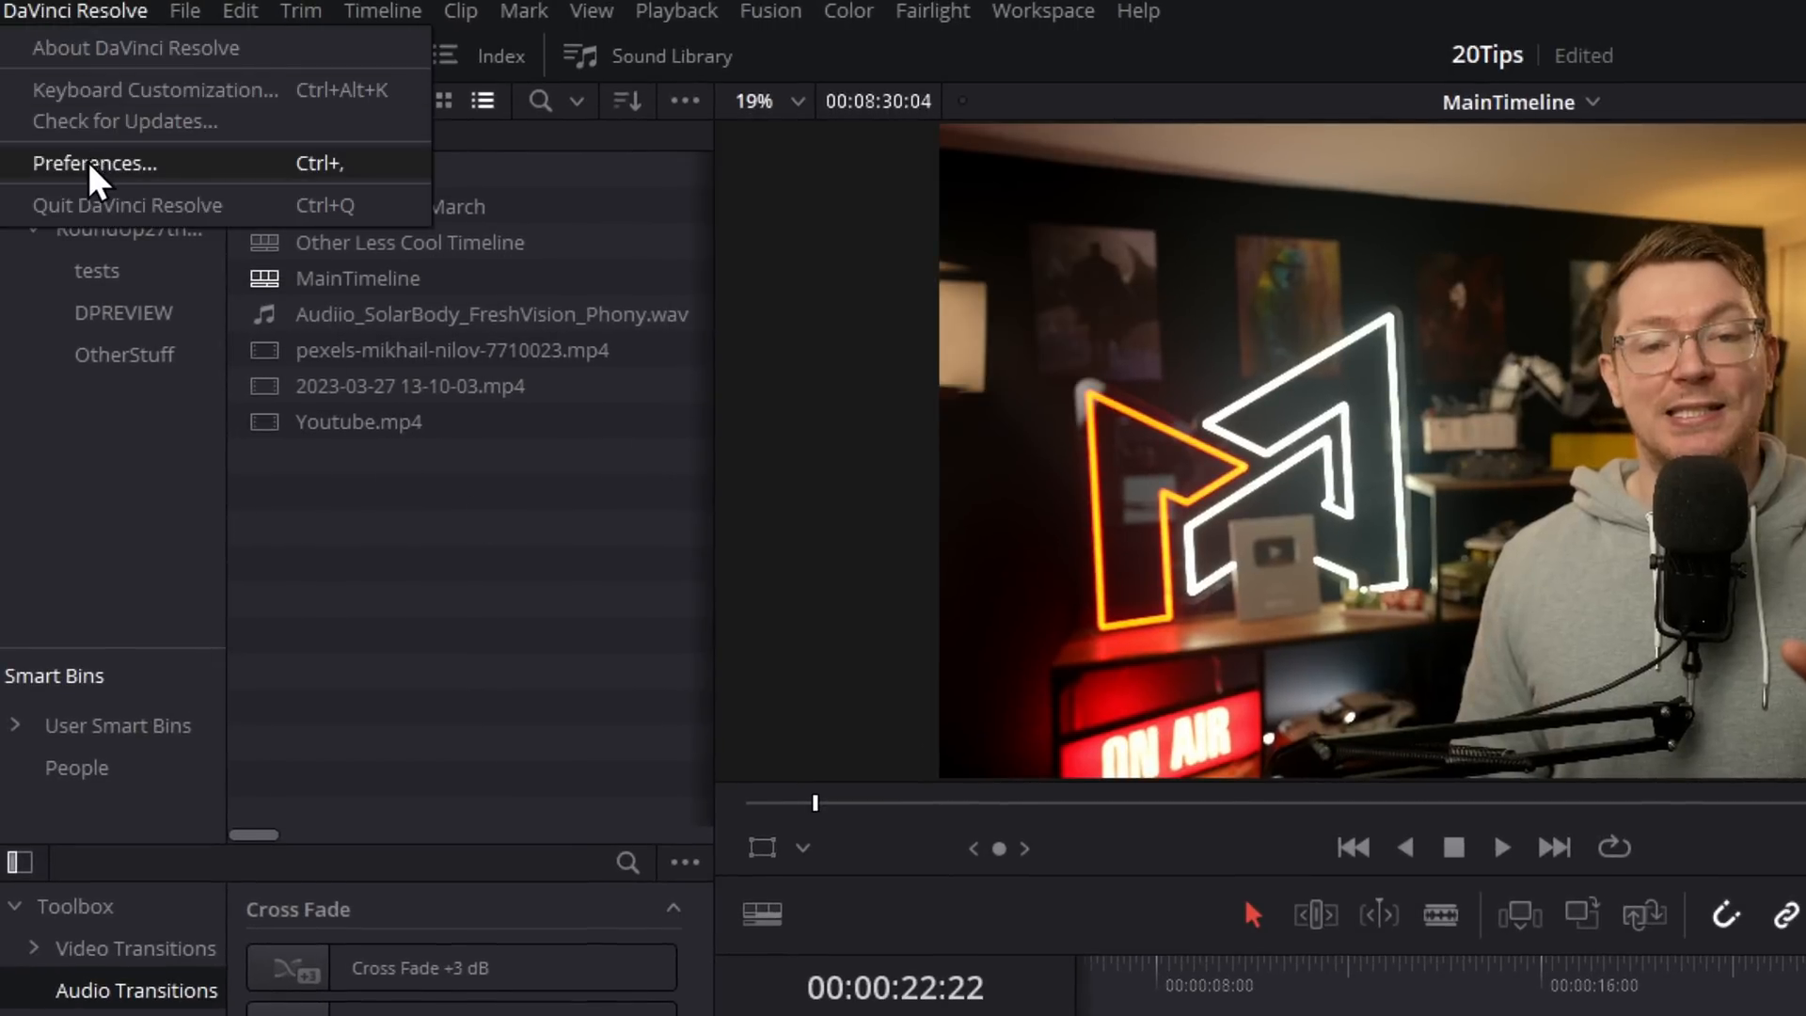
pyautogui.click(94, 162)
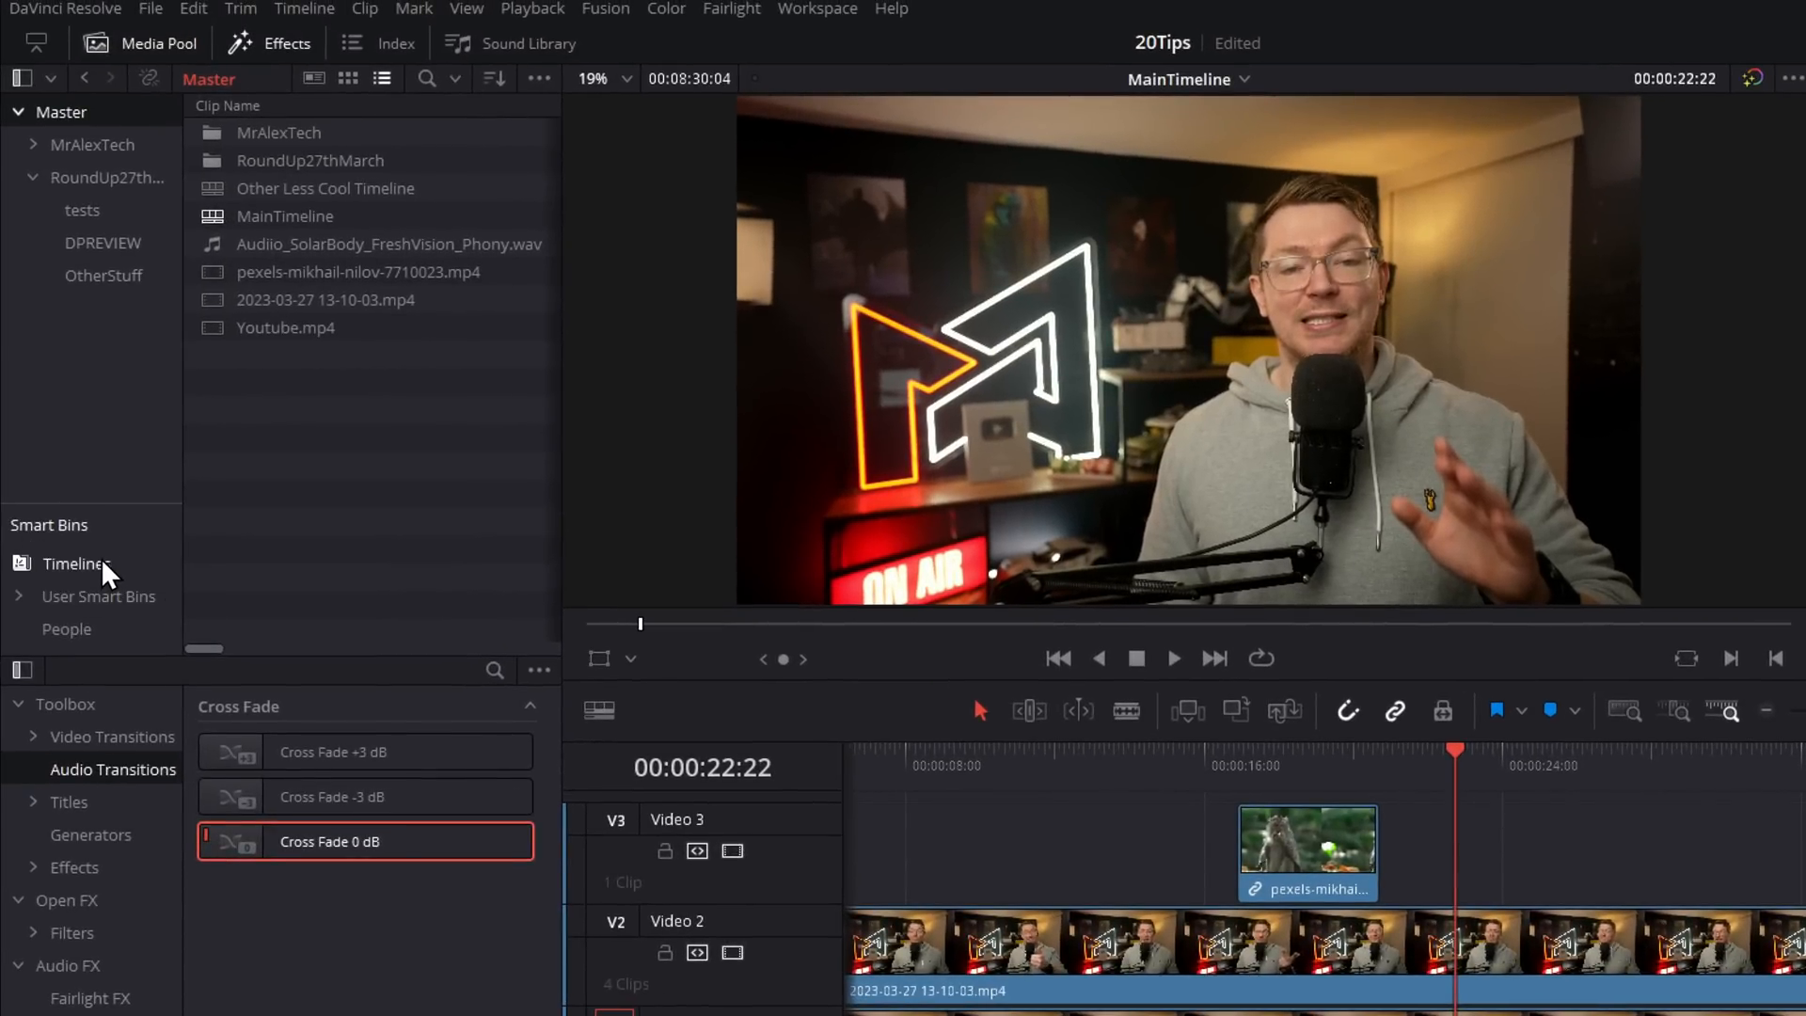
pyautogui.click(78, 563)
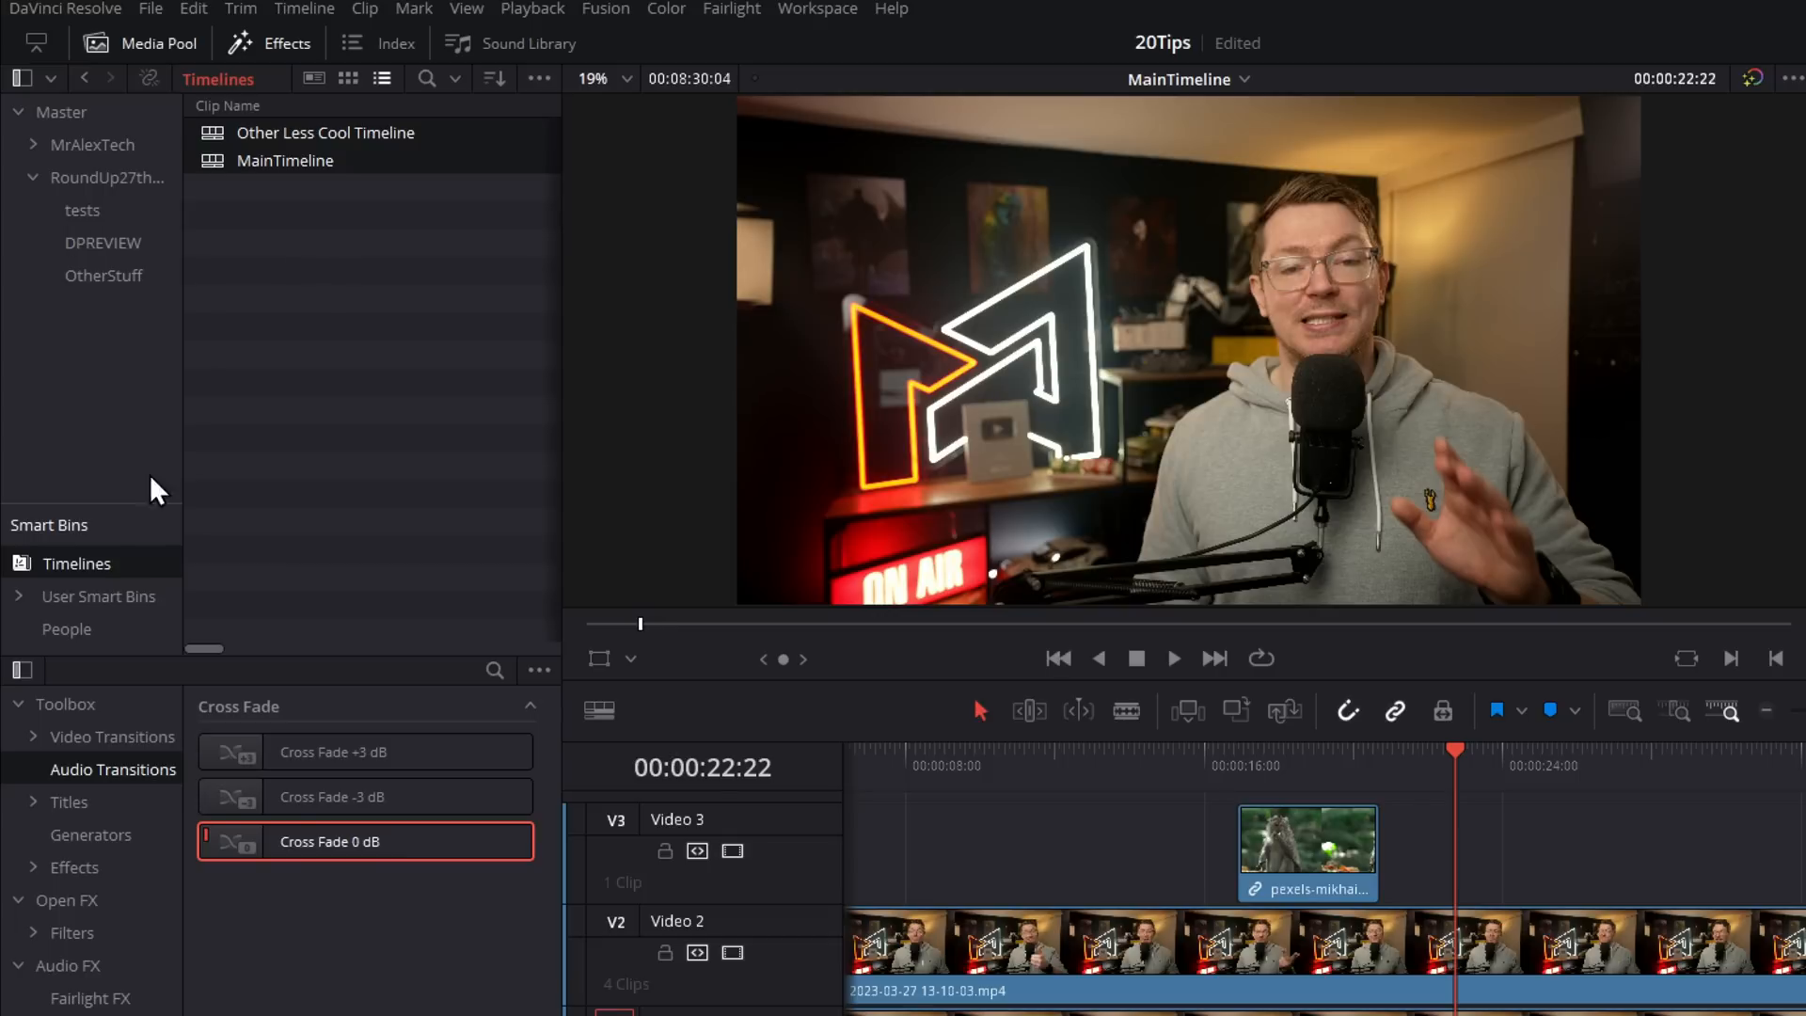
pyautogui.moveTo(79, 573)
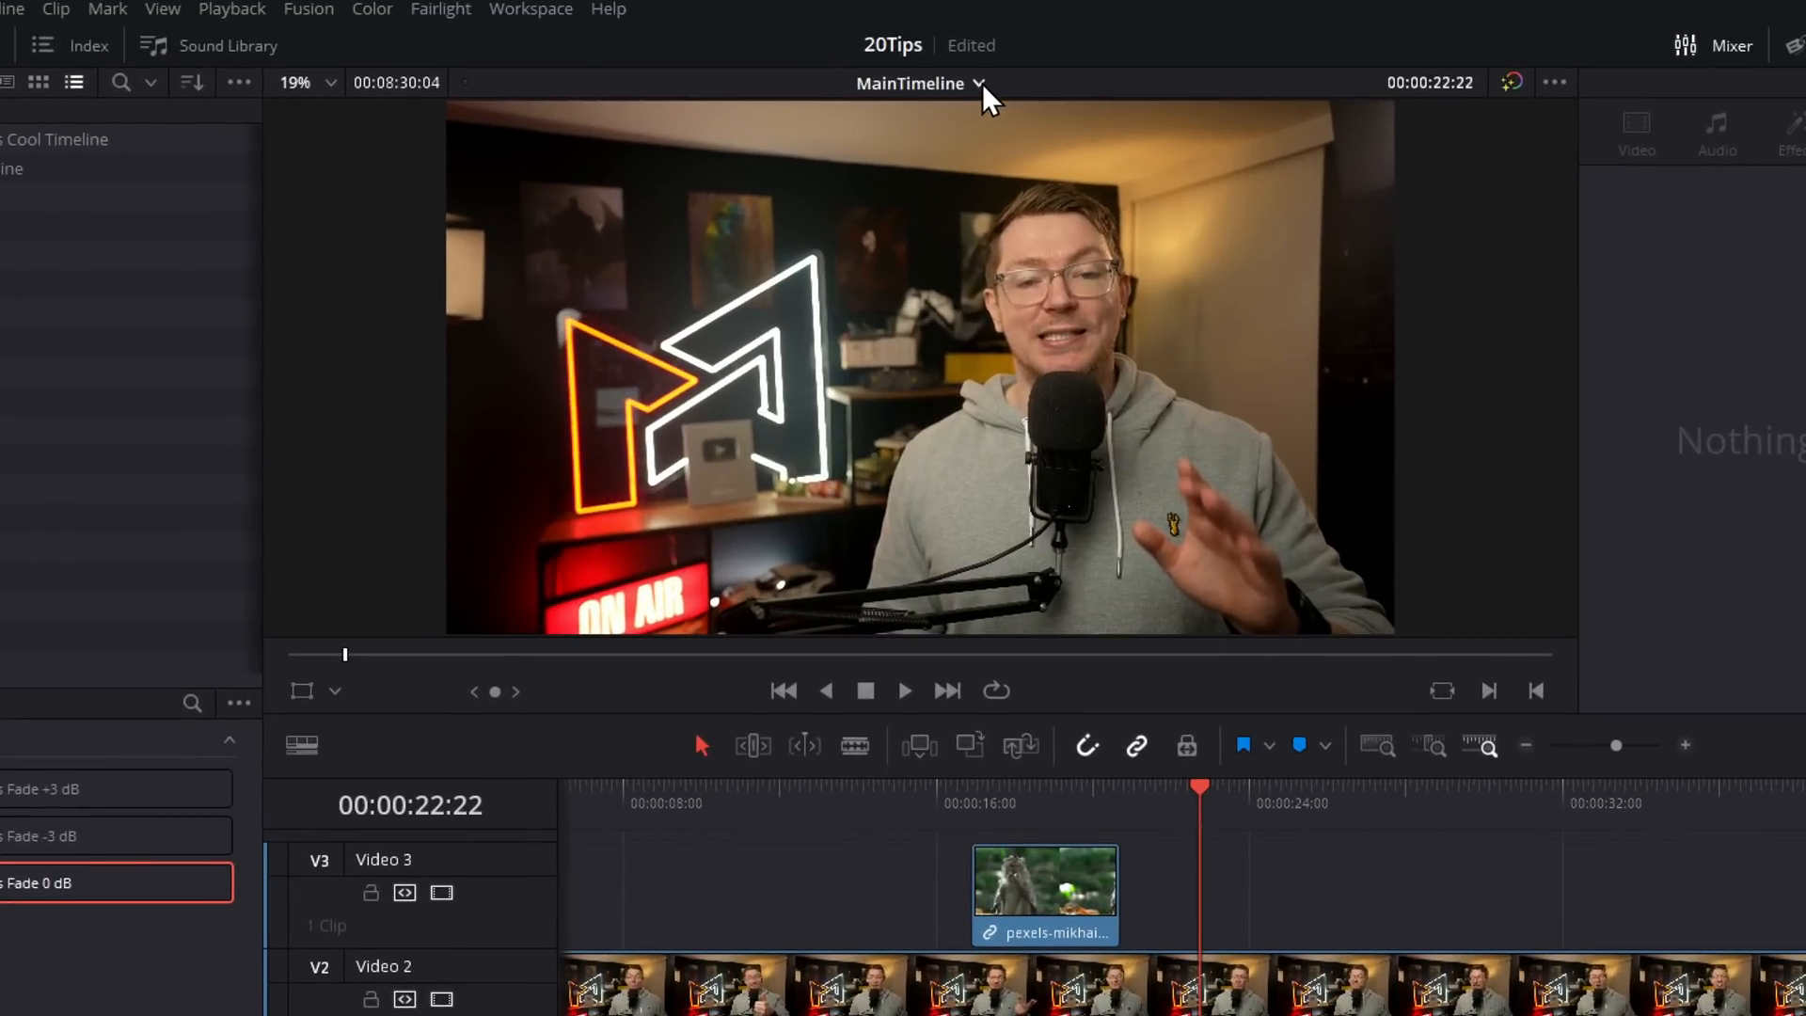
pyautogui.moveTo(867, 103)
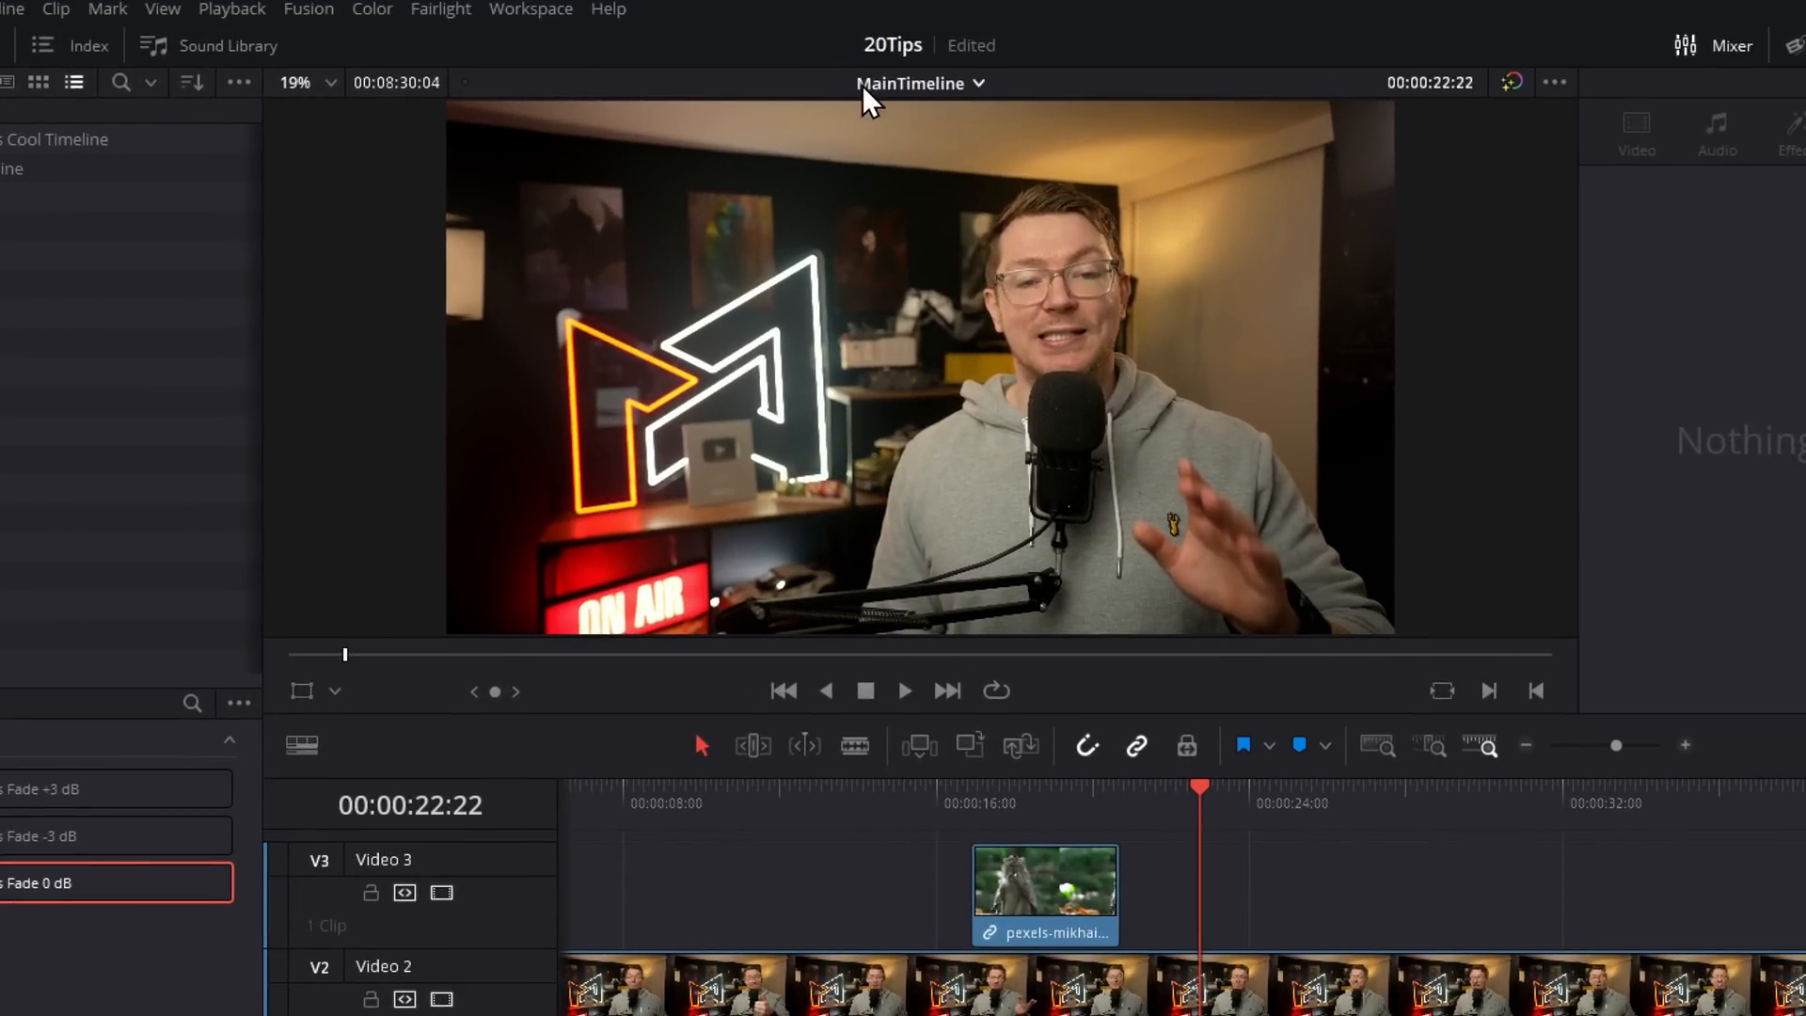
pyautogui.click(978, 83)
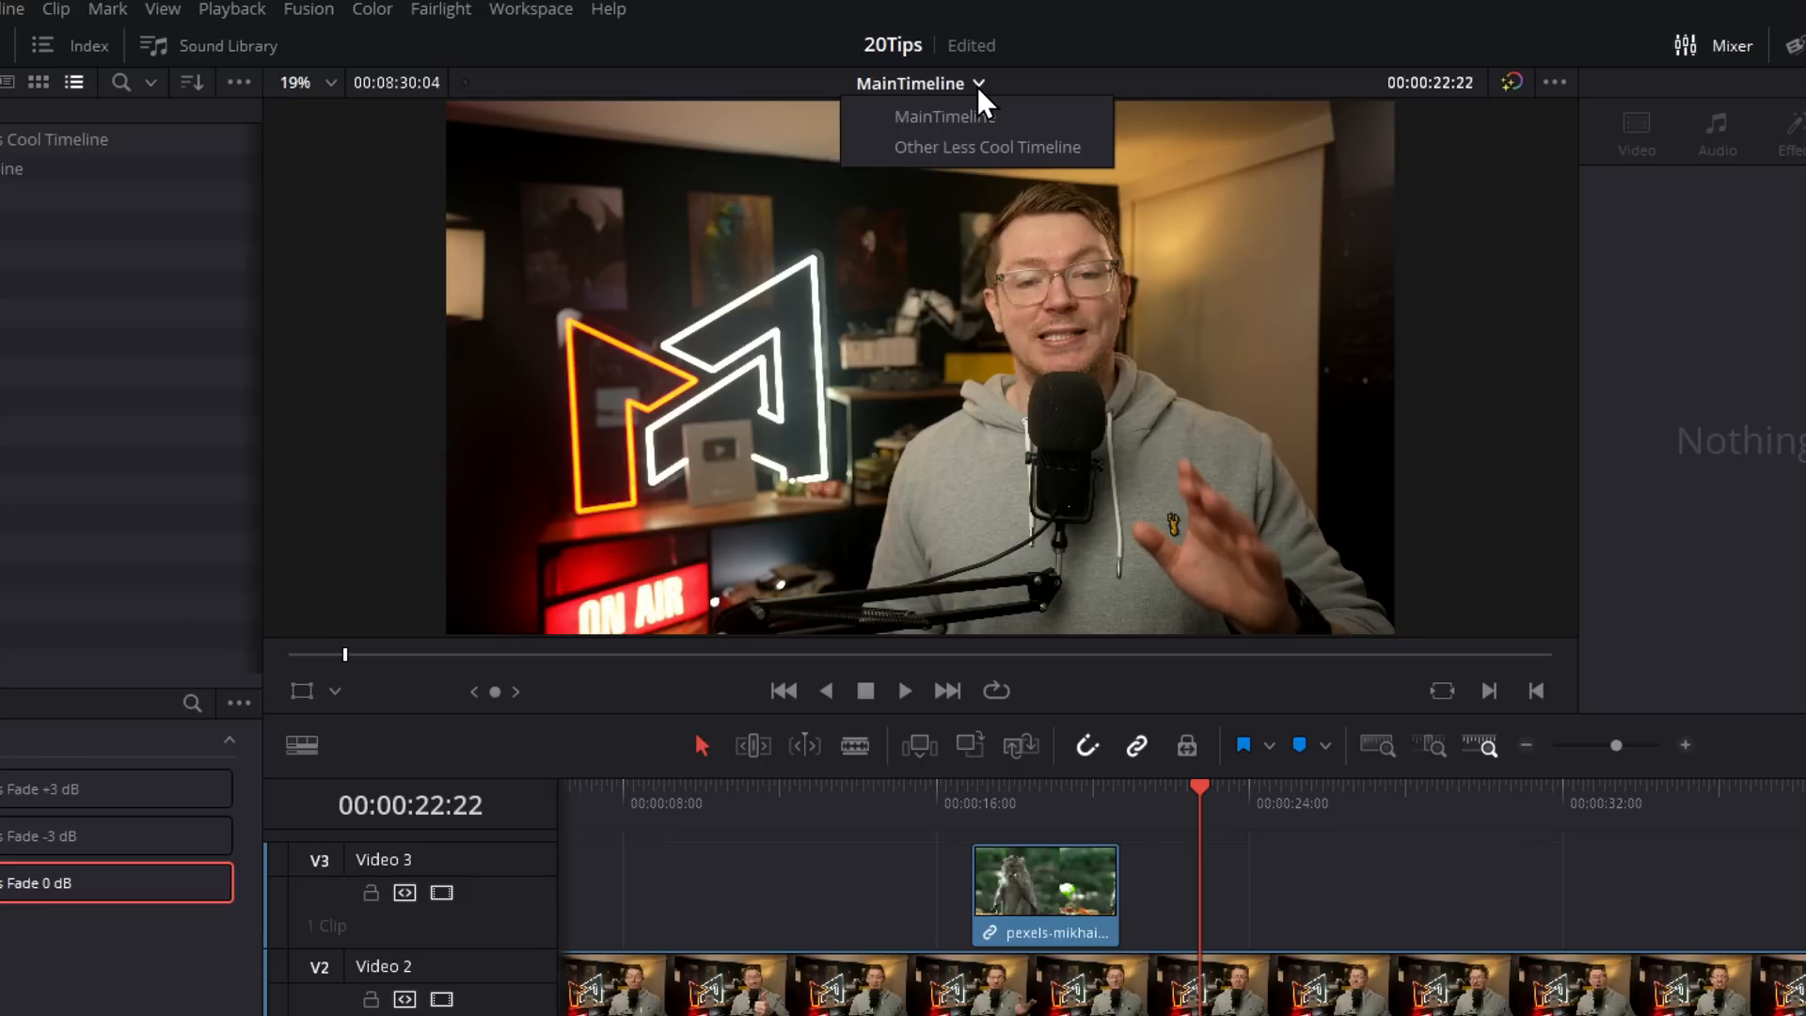
pyautogui.moveTo(984, 147)
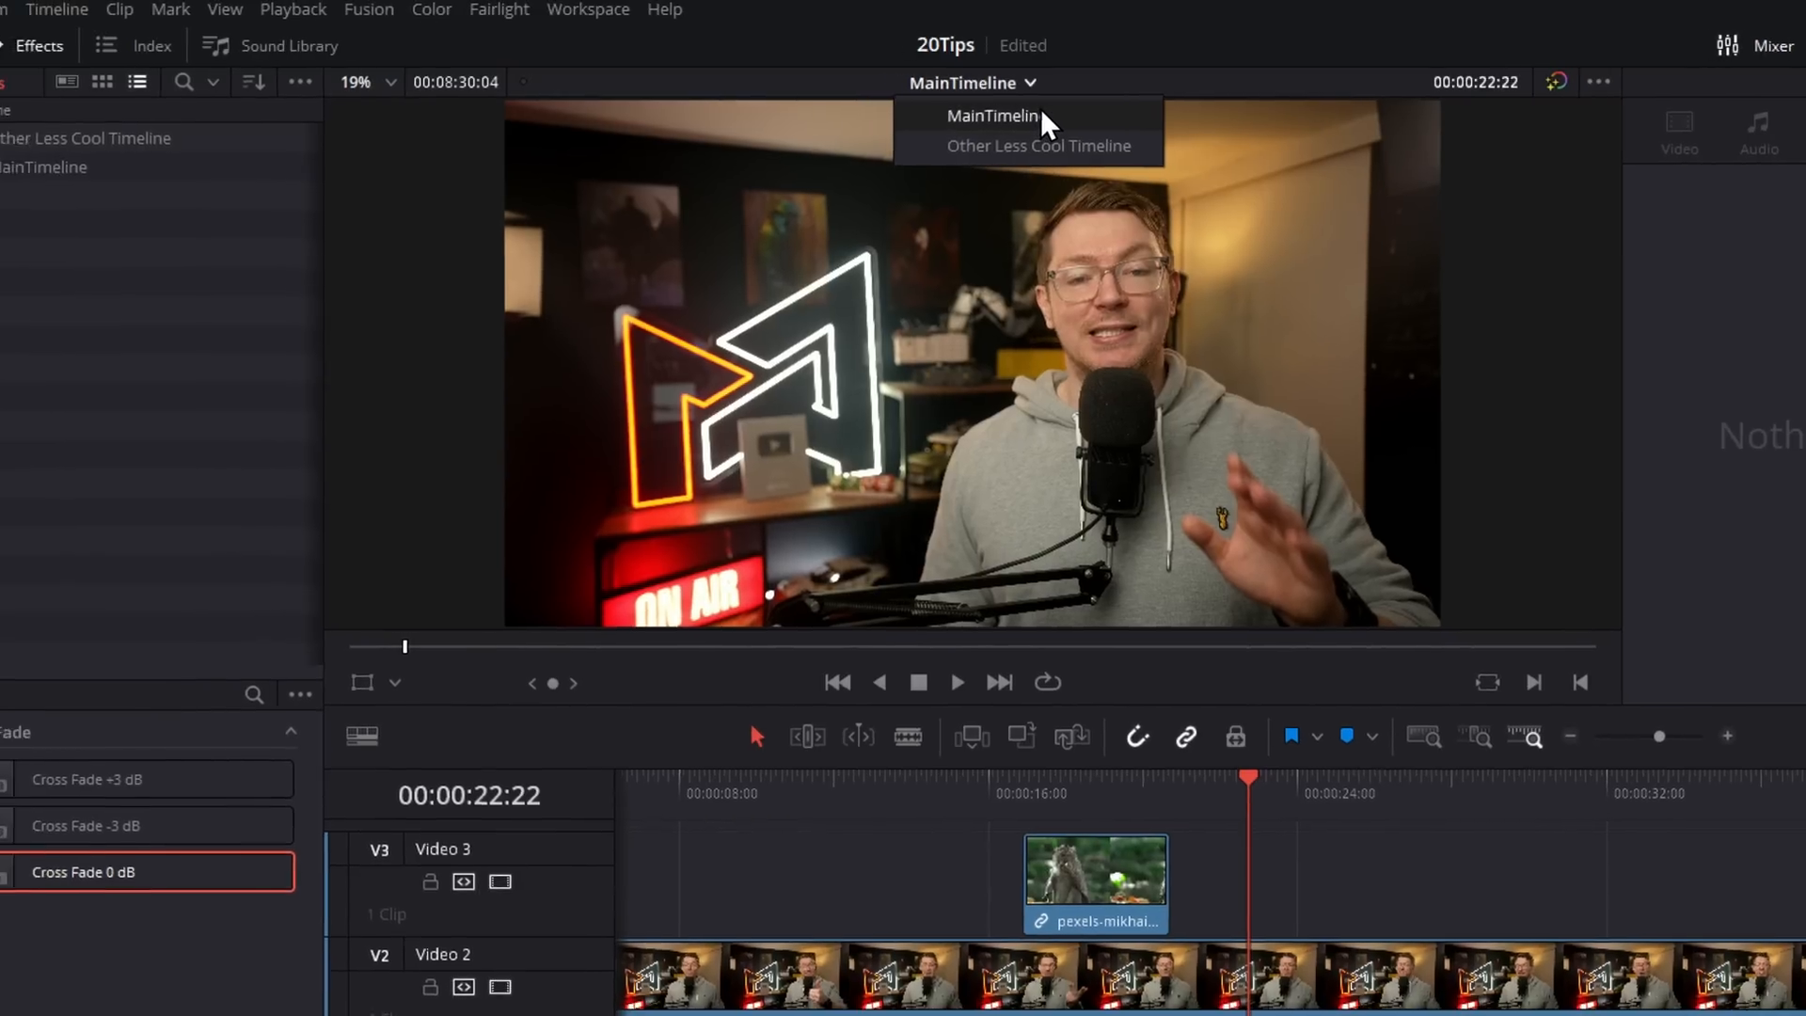
pyautogui.click(62, 12)
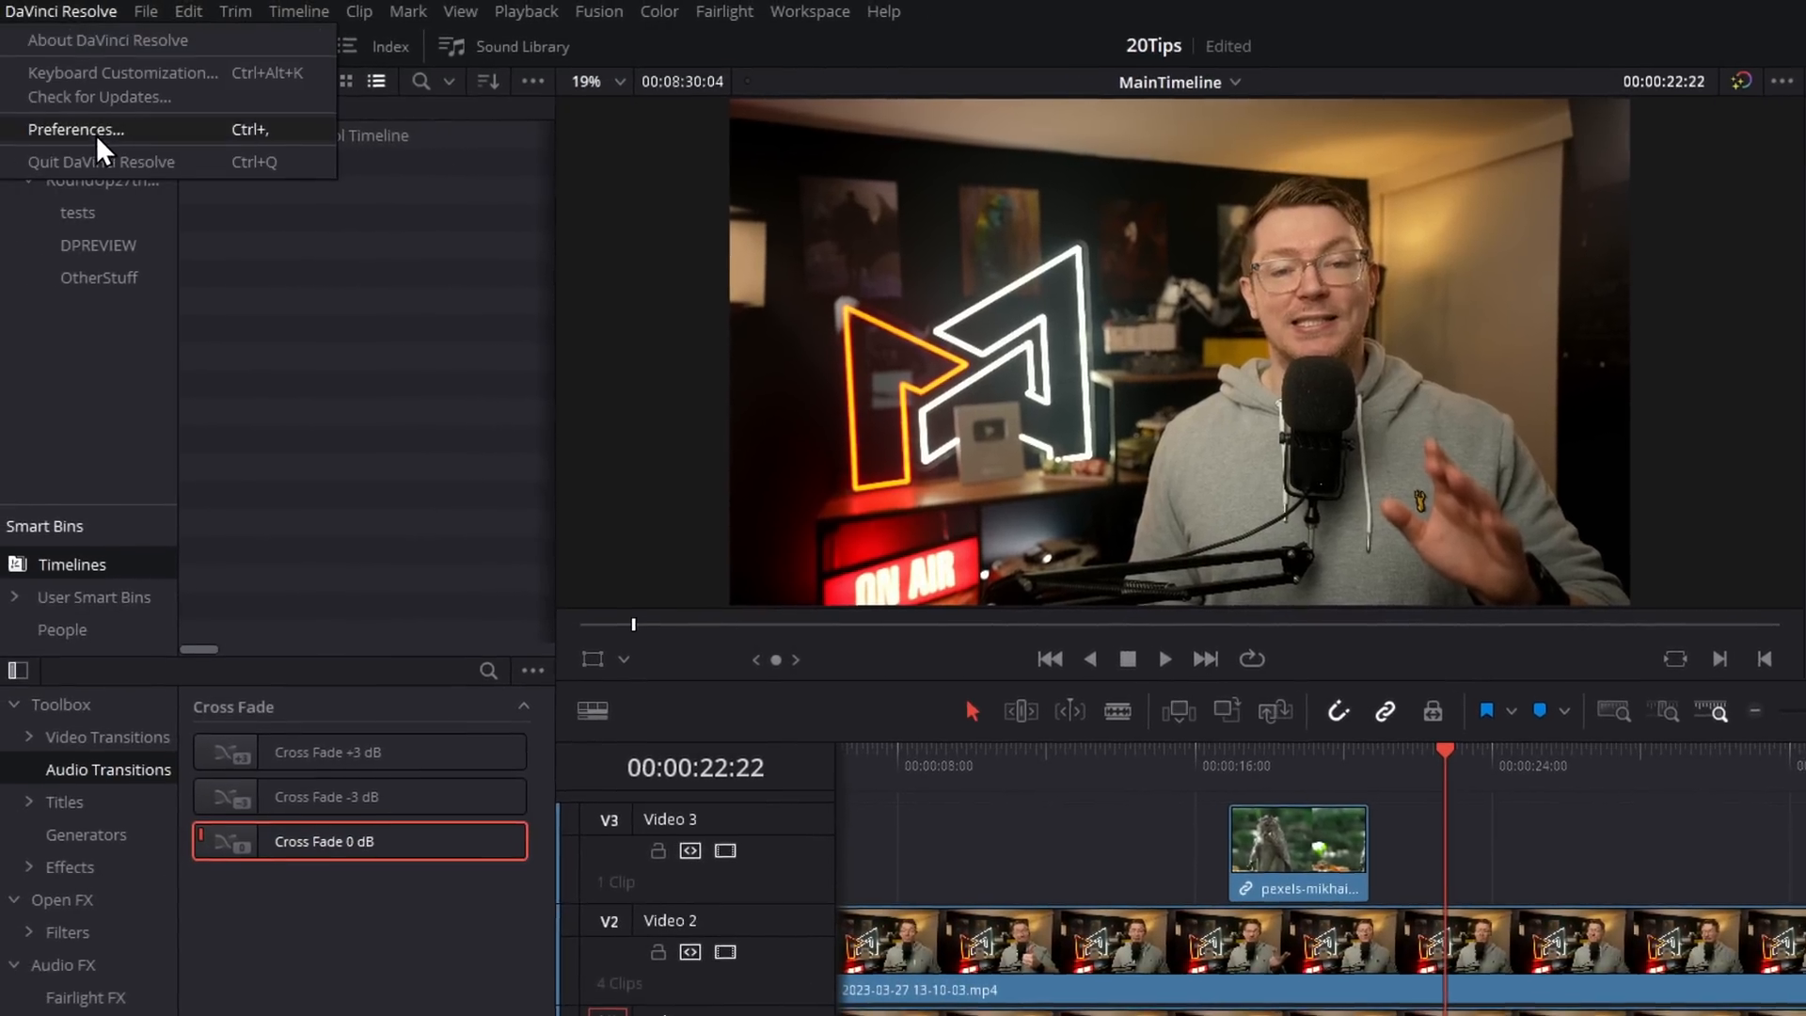
# Step: Review the Editing preferences' Automatic Smart Bins and default duration settings, then return to MainTimeline
pyautogui.click(75, 130)
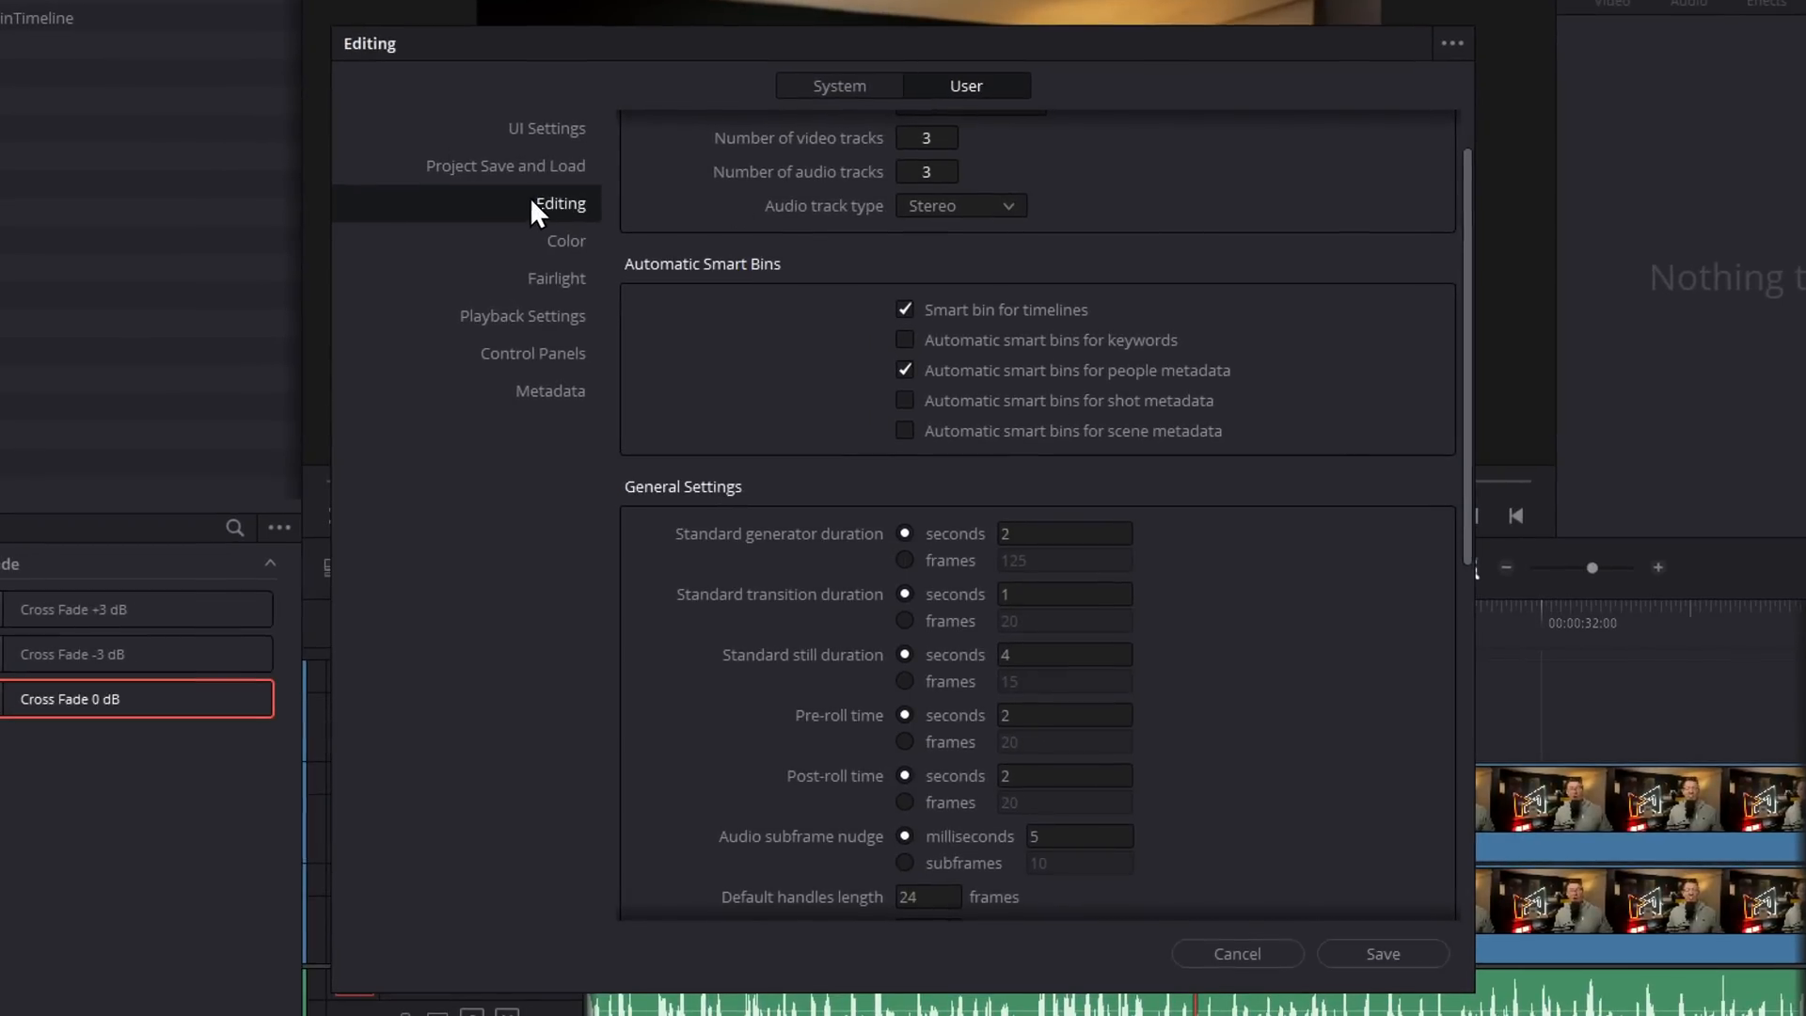
pyautogui.scroll(-3)
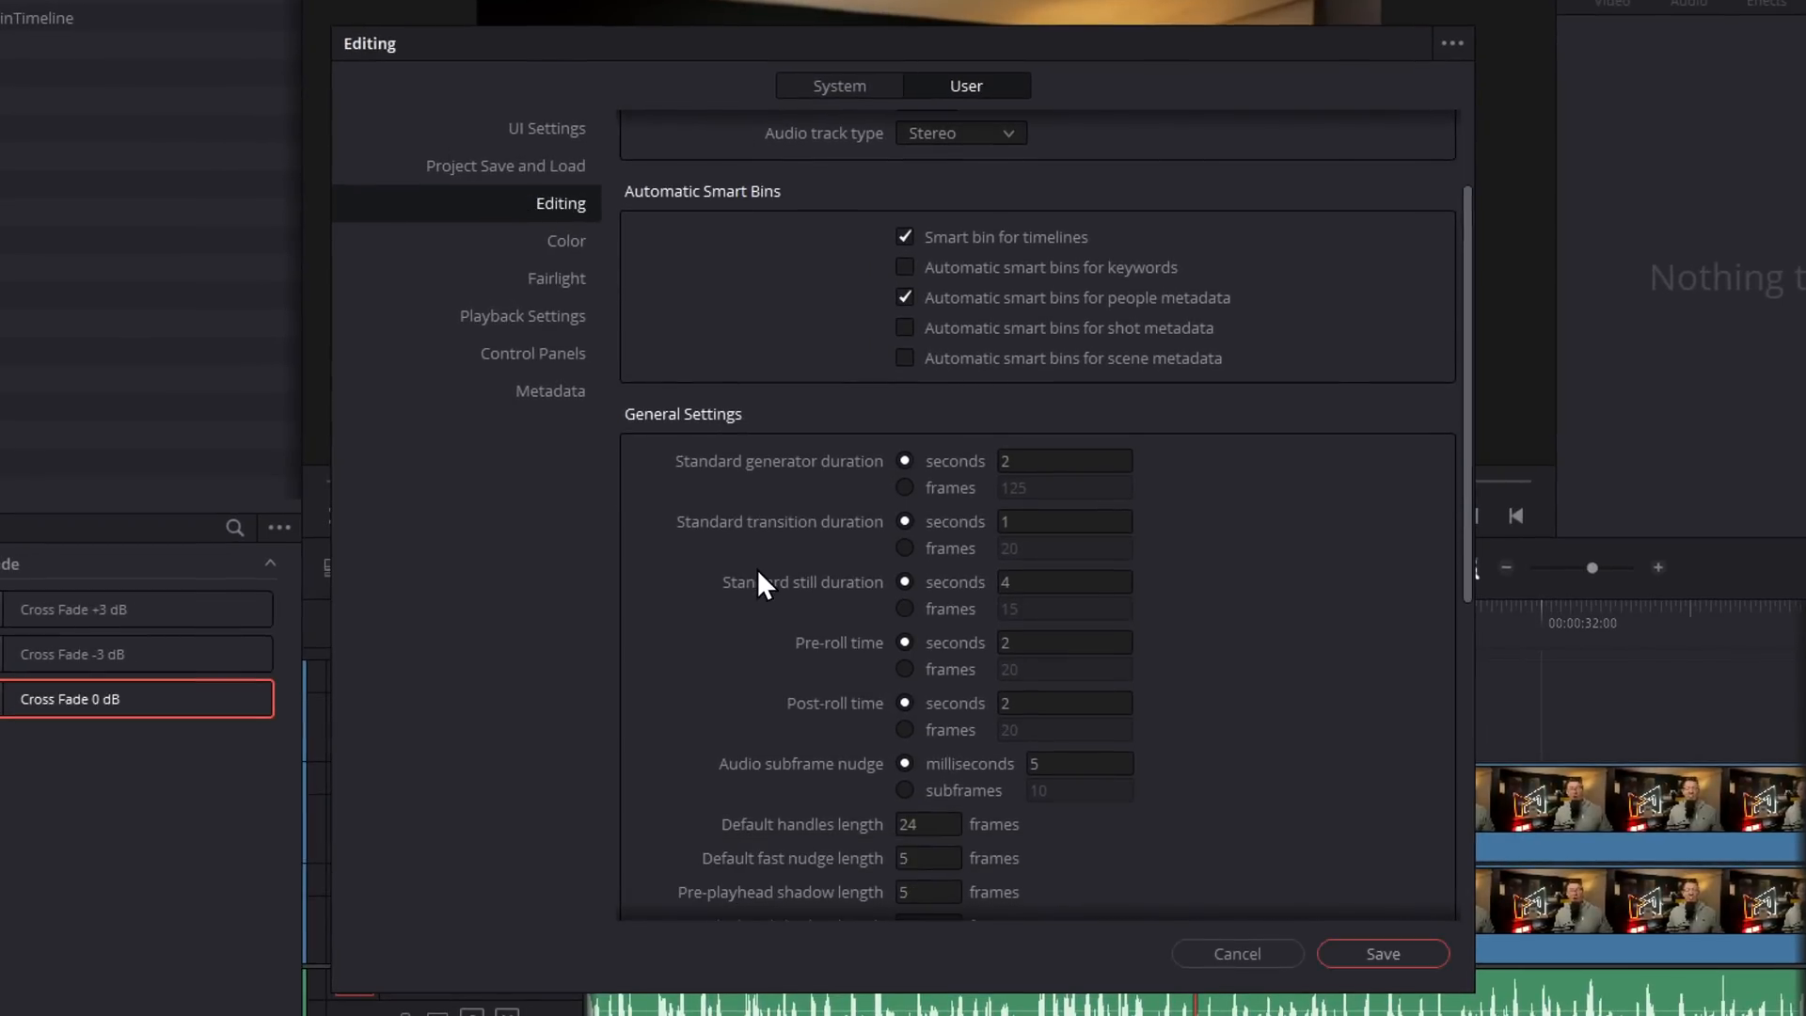
pyautogui.moveTo(691, 476)
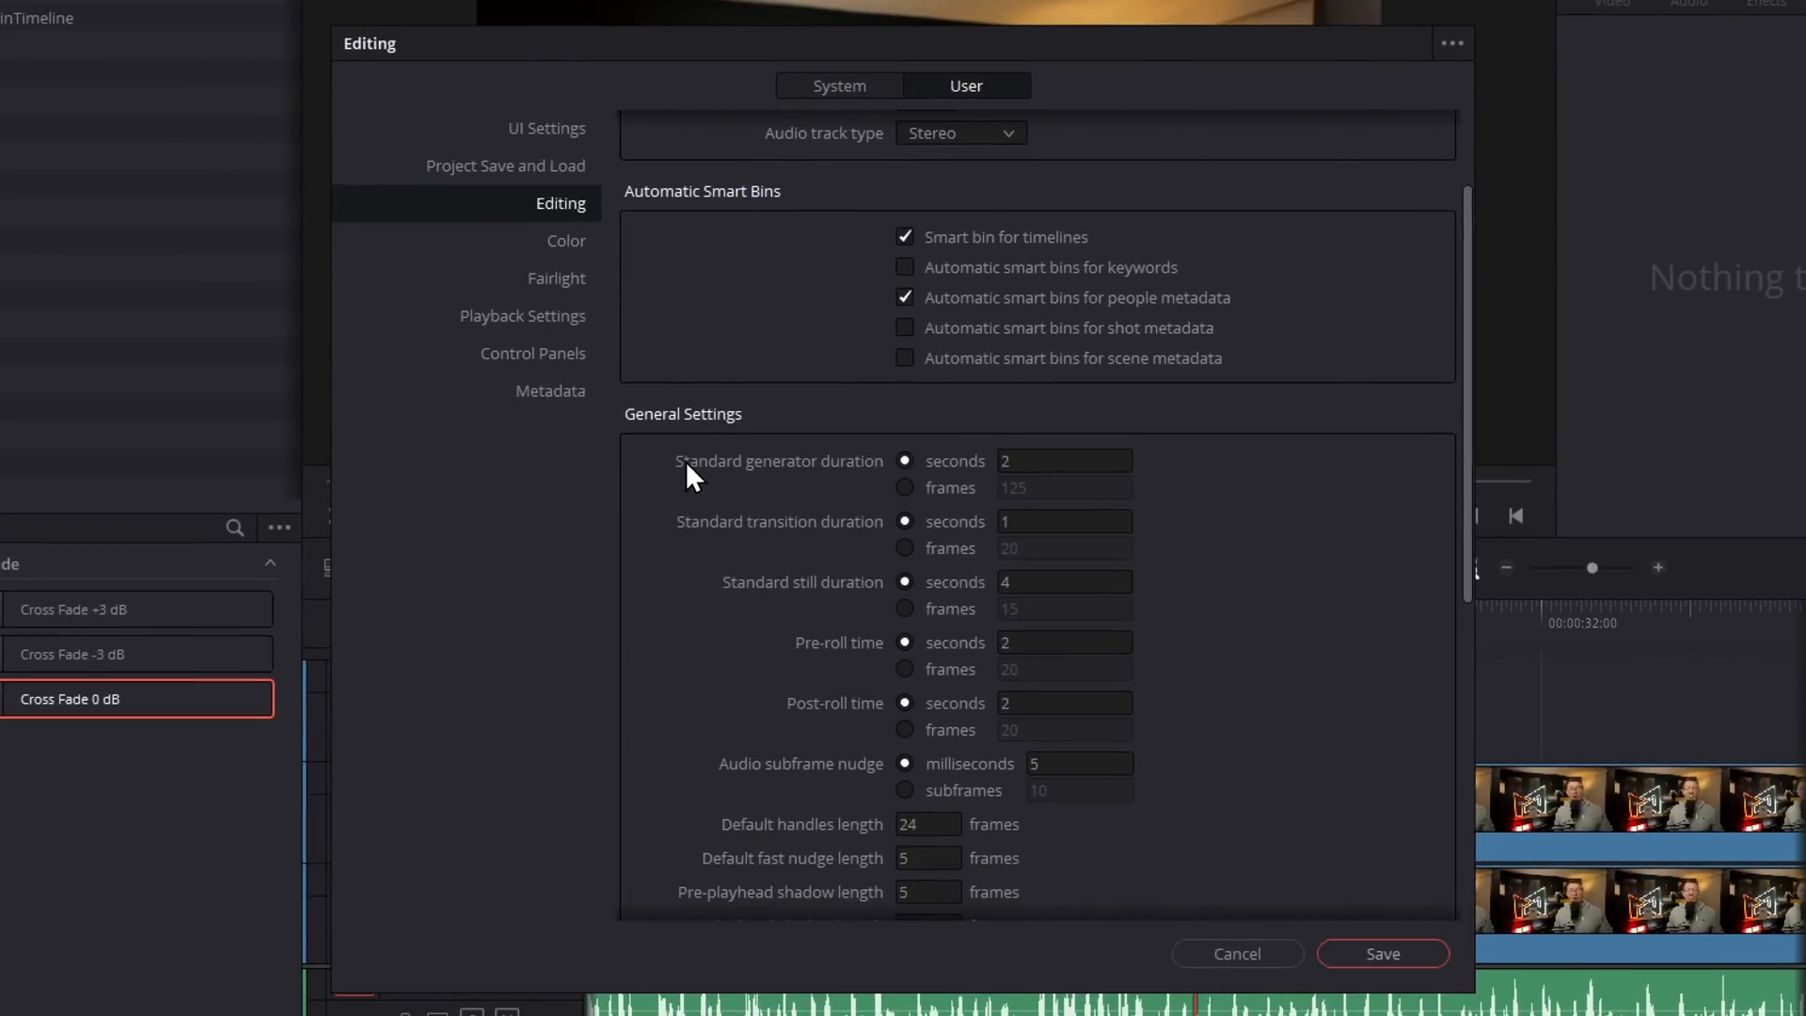
pyautogui.moveTo(929, 483)
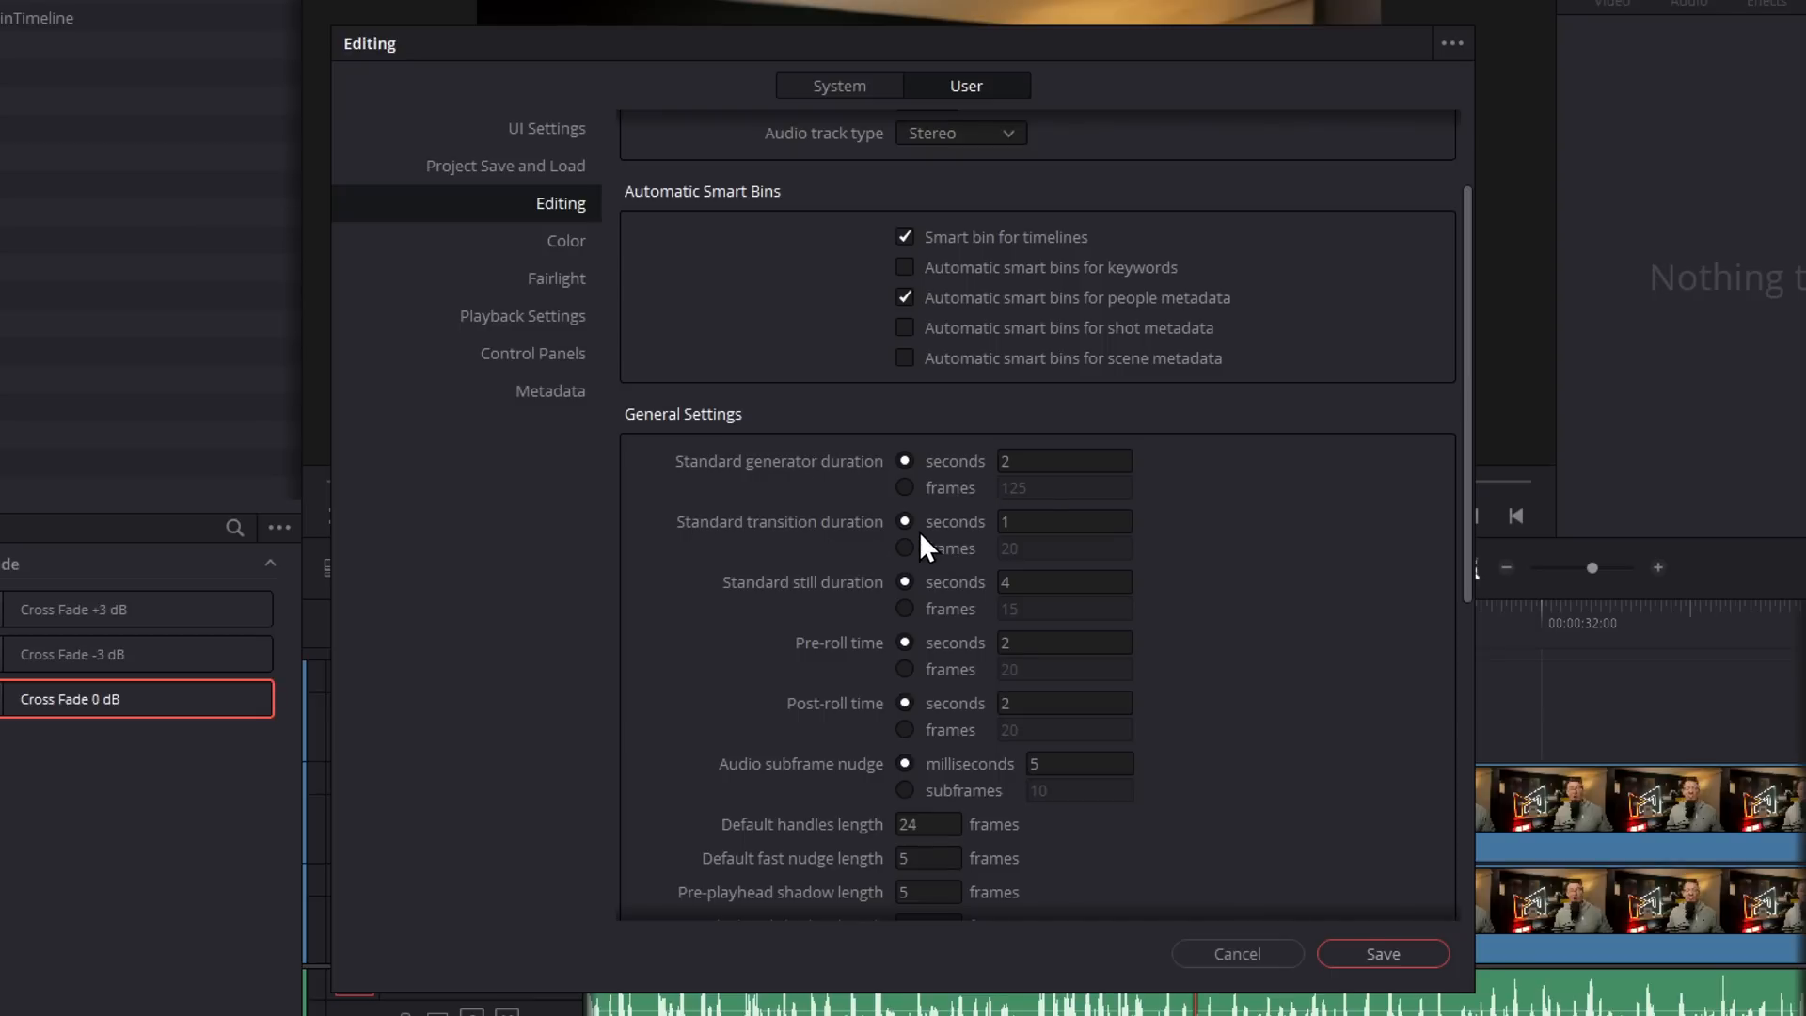
pyautogui.moveTo(824, 609)
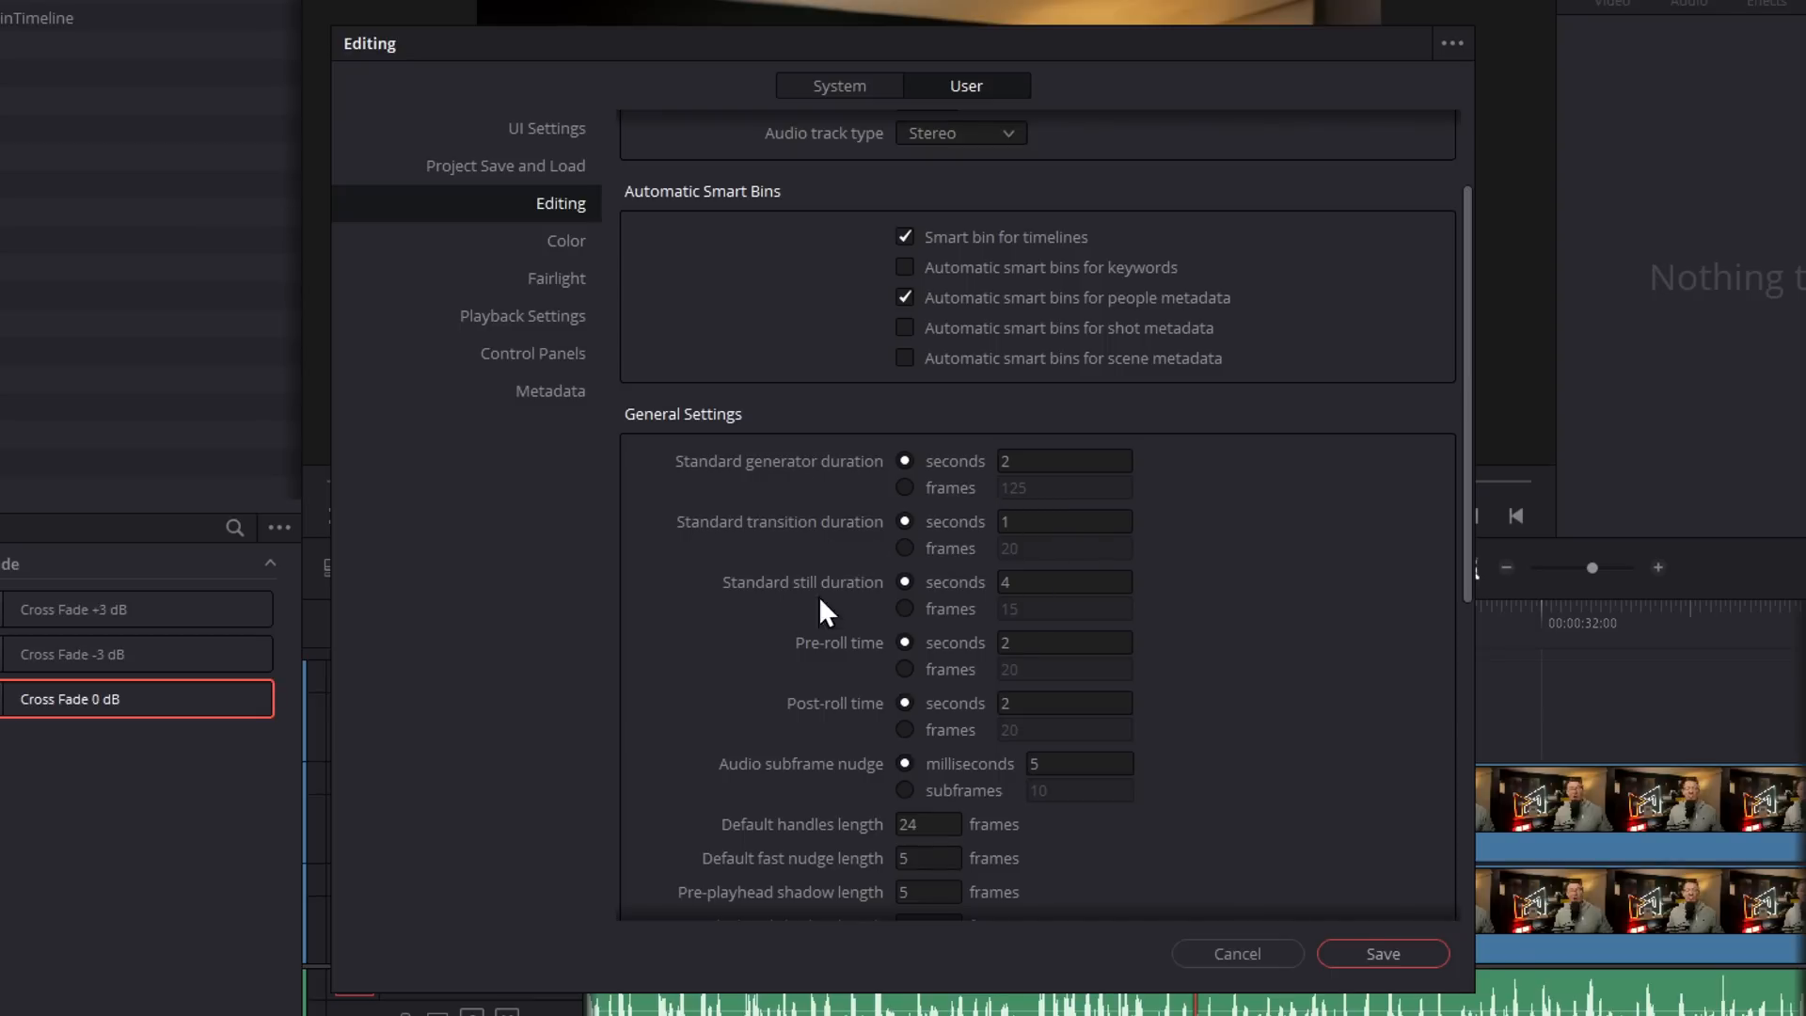
pyautogui.moveTo(967, 604)
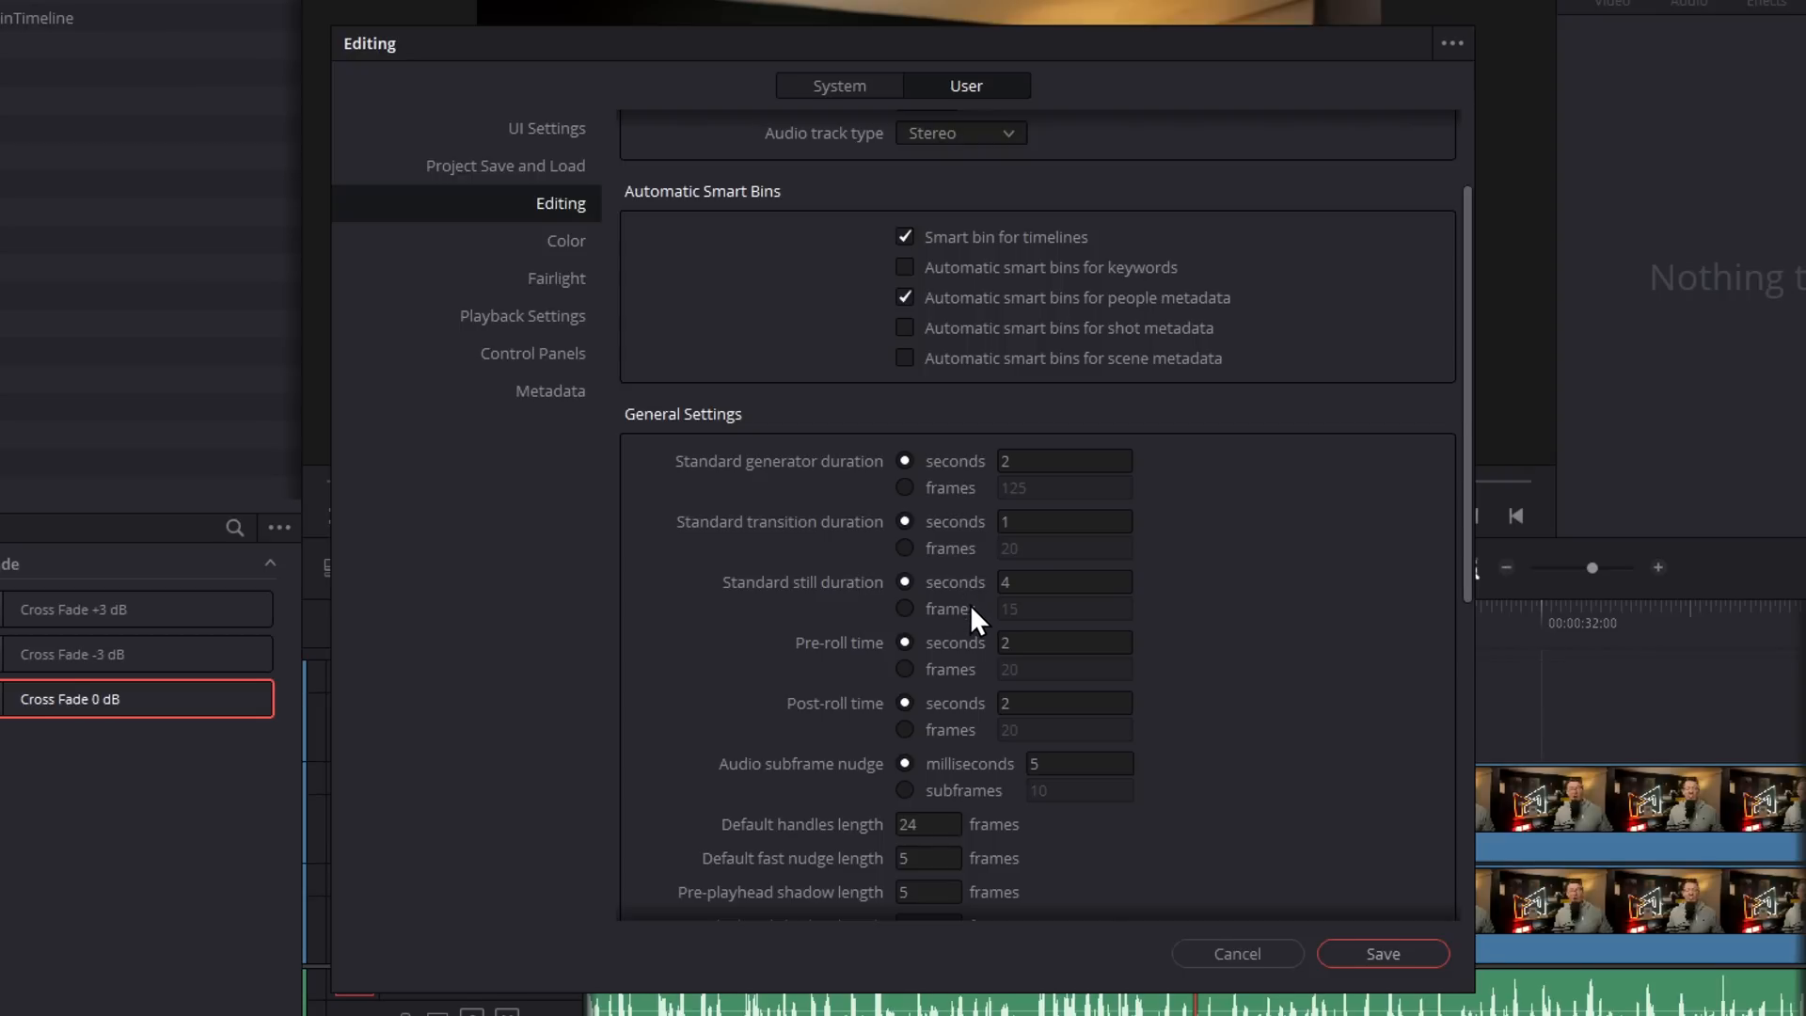
pyautogui.click(1236, 953)
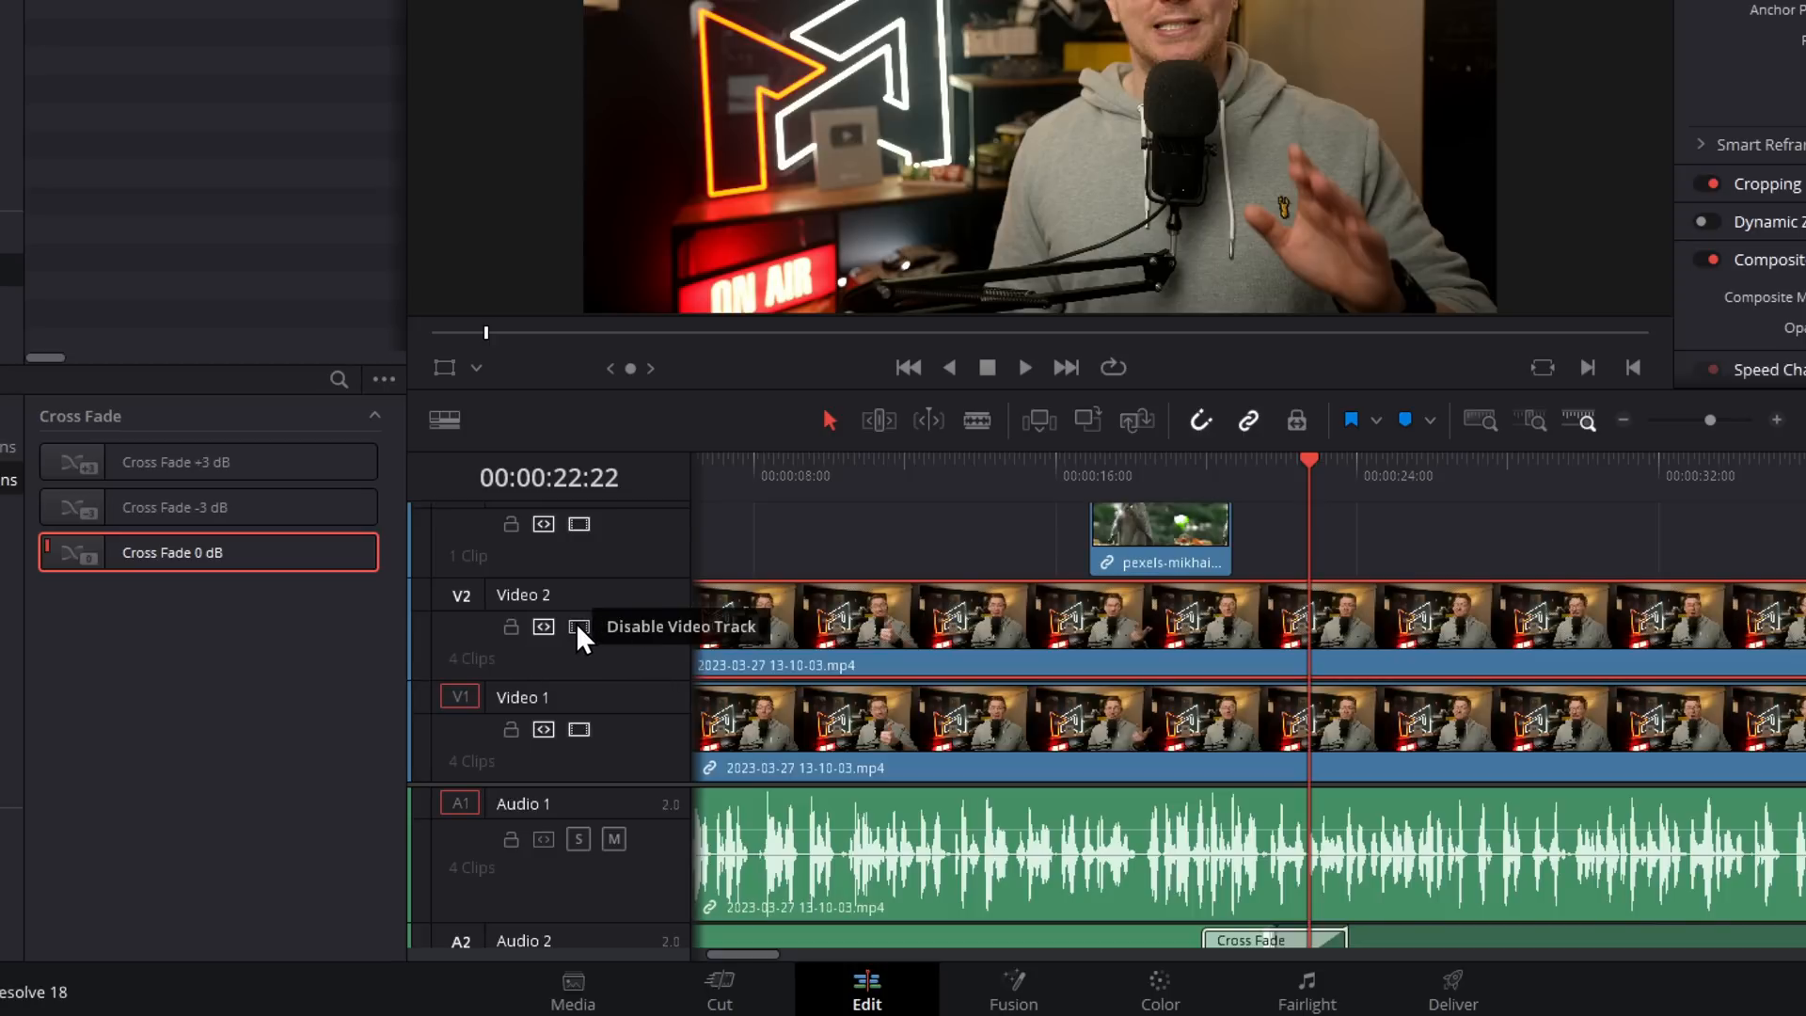
# Step: Blade Video 2 and Audio 1 at the playhead with Video 1 excluded, then solo Audio 2
pyautogui.click(579, 626)
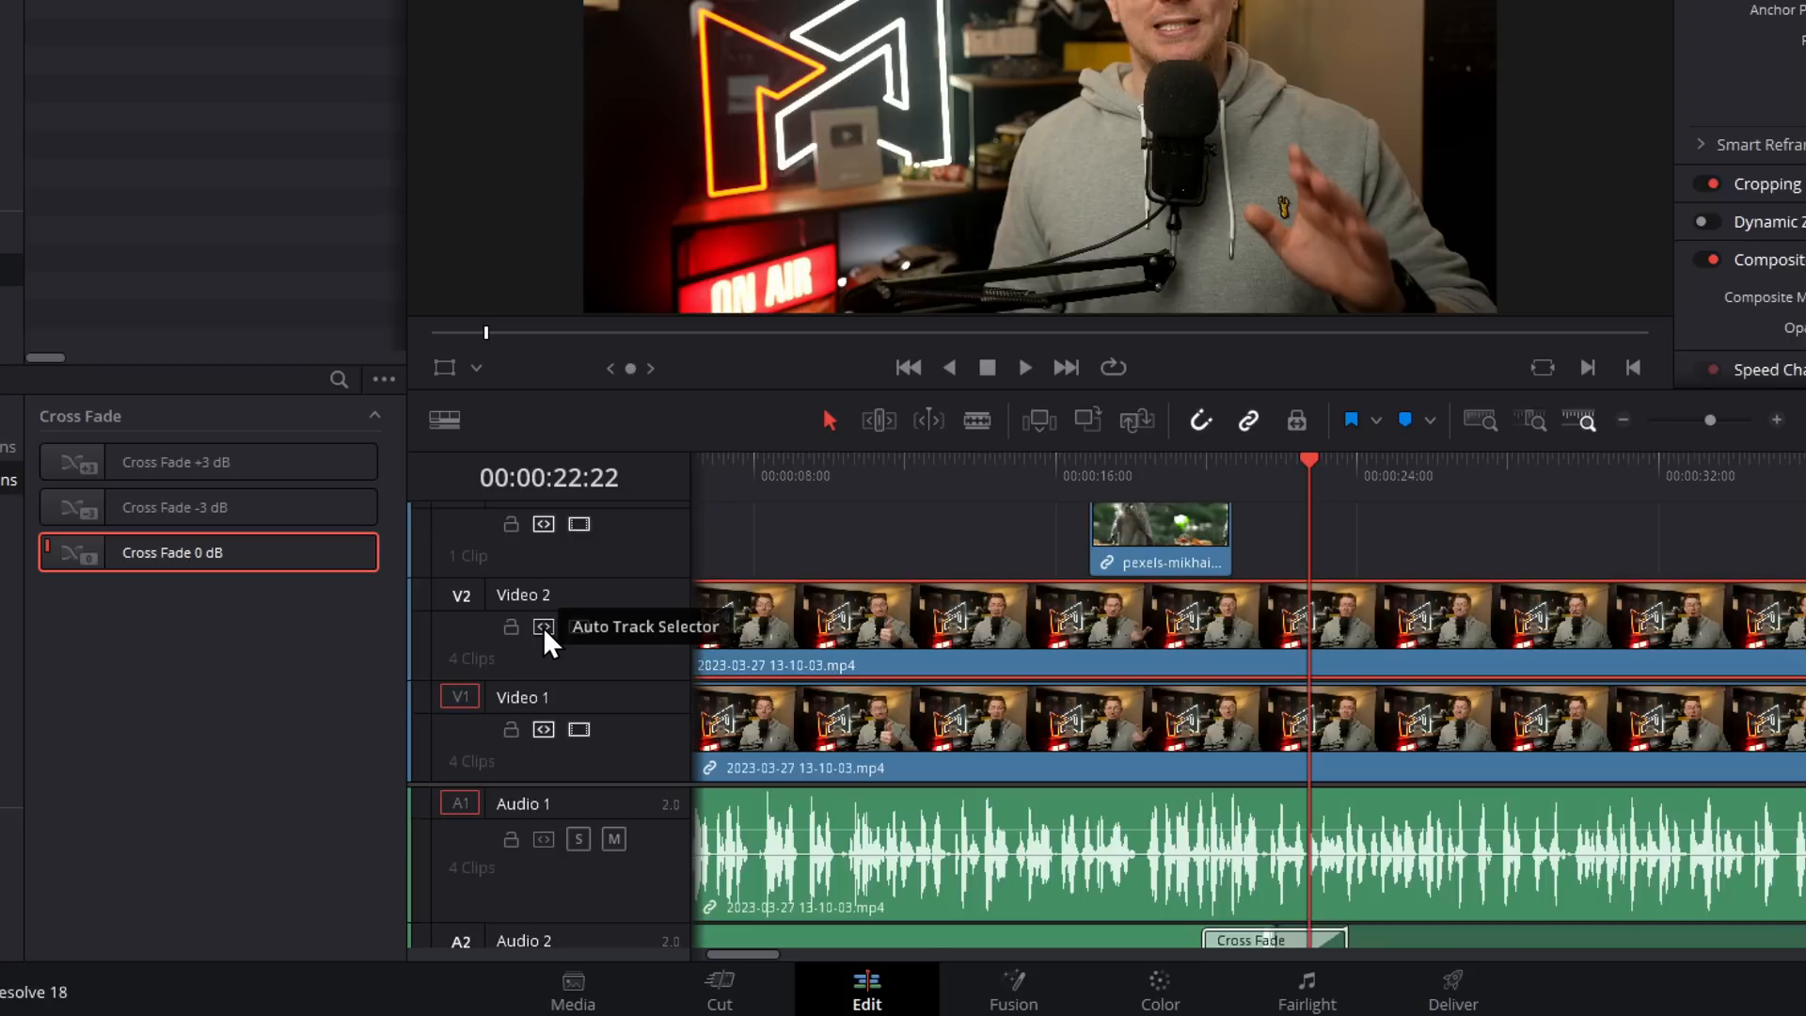
pyautogui.click(934, 461)
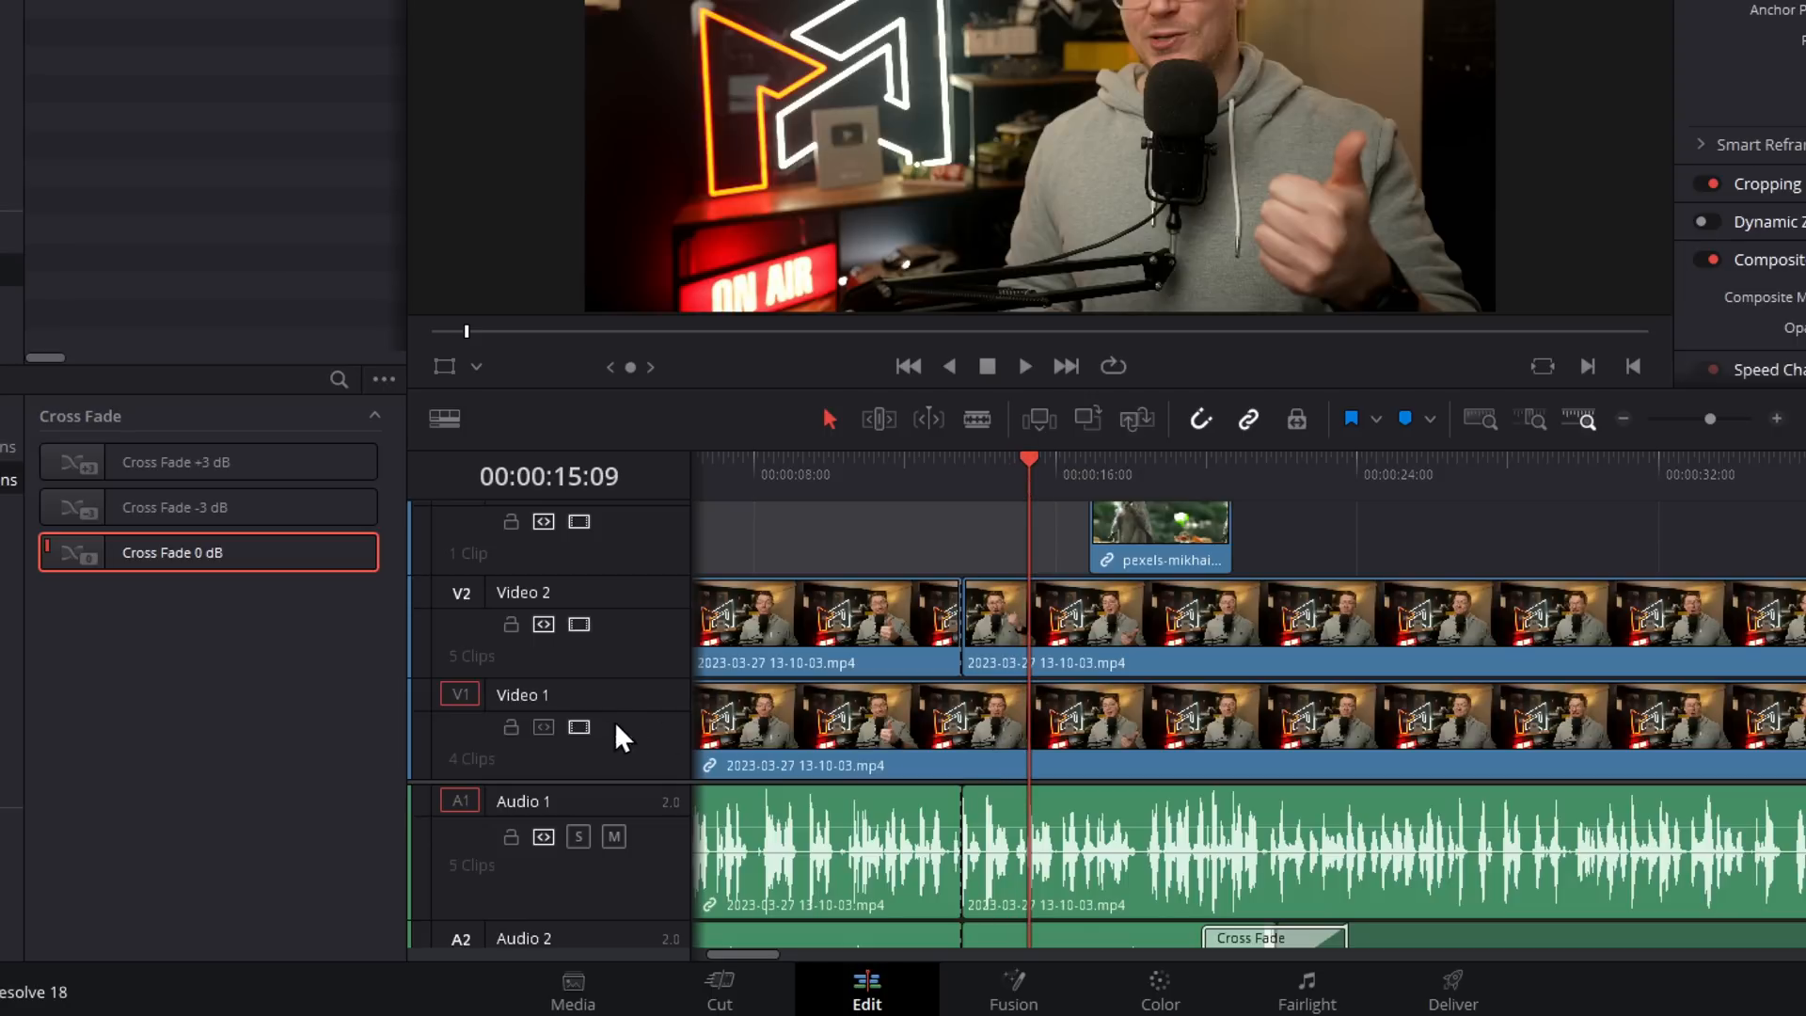
pyautogui.moveTo(542, 726)
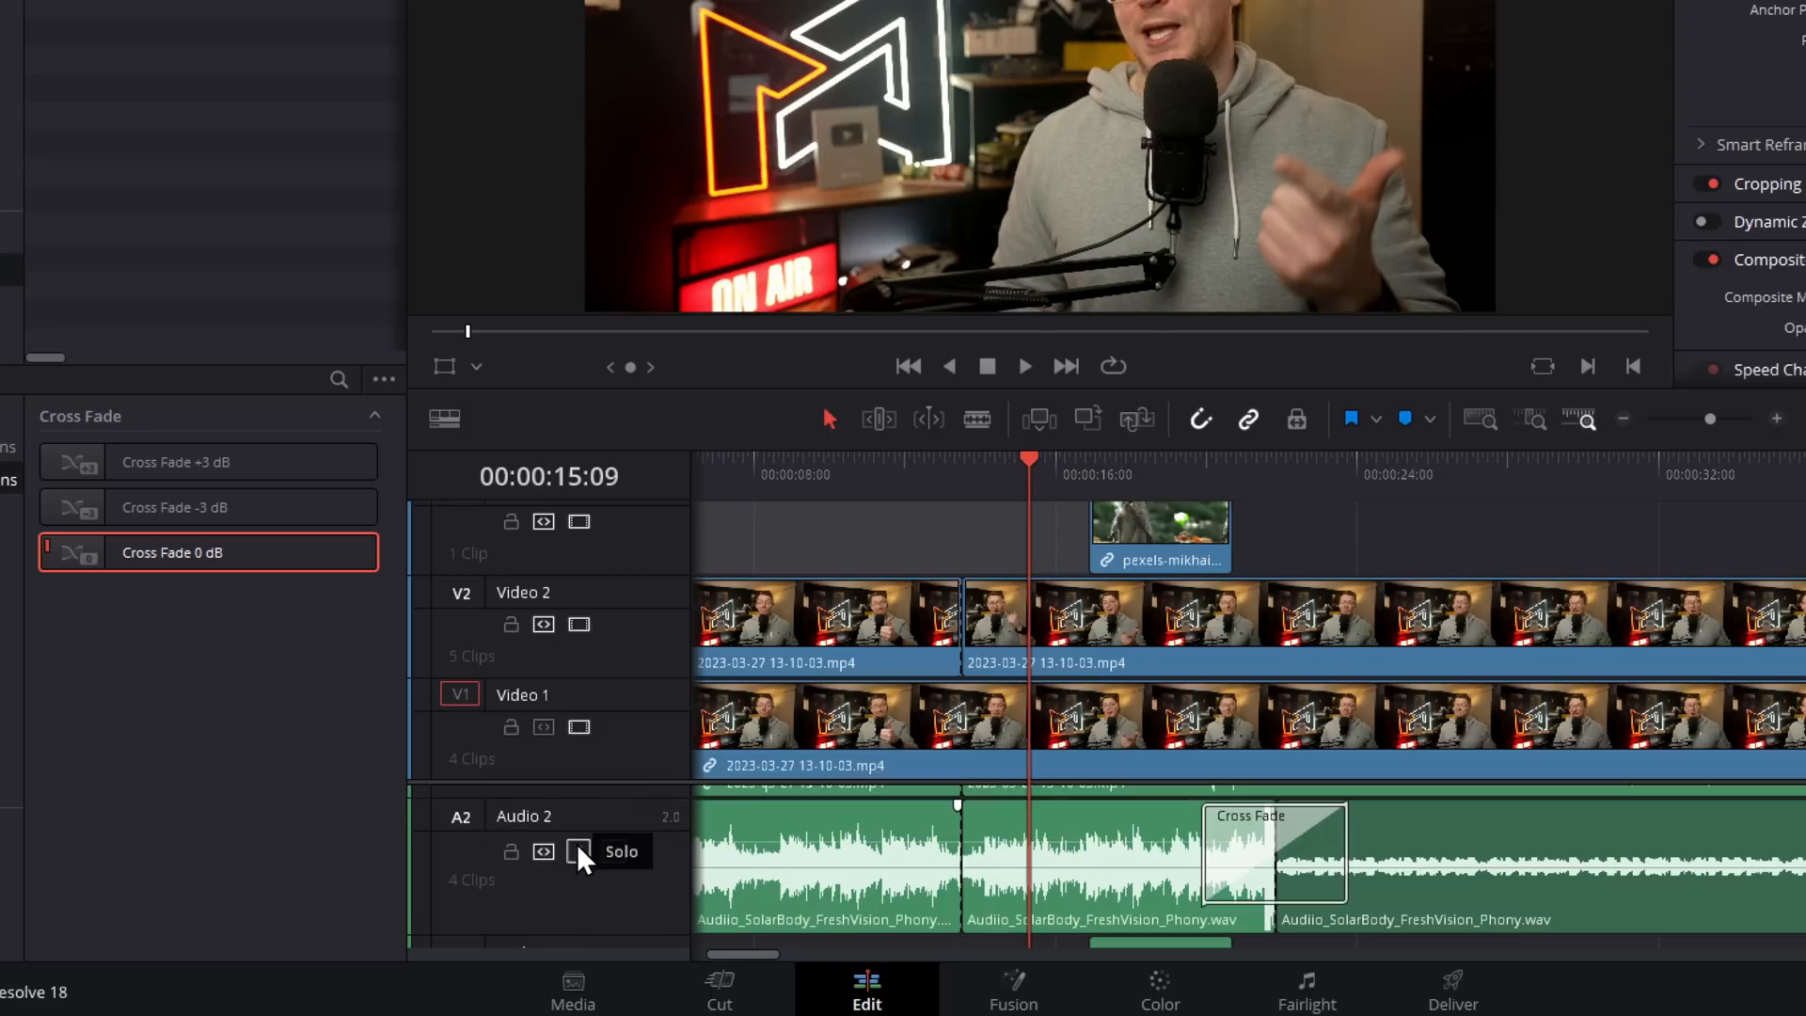
pyautogui.click(578, 852)
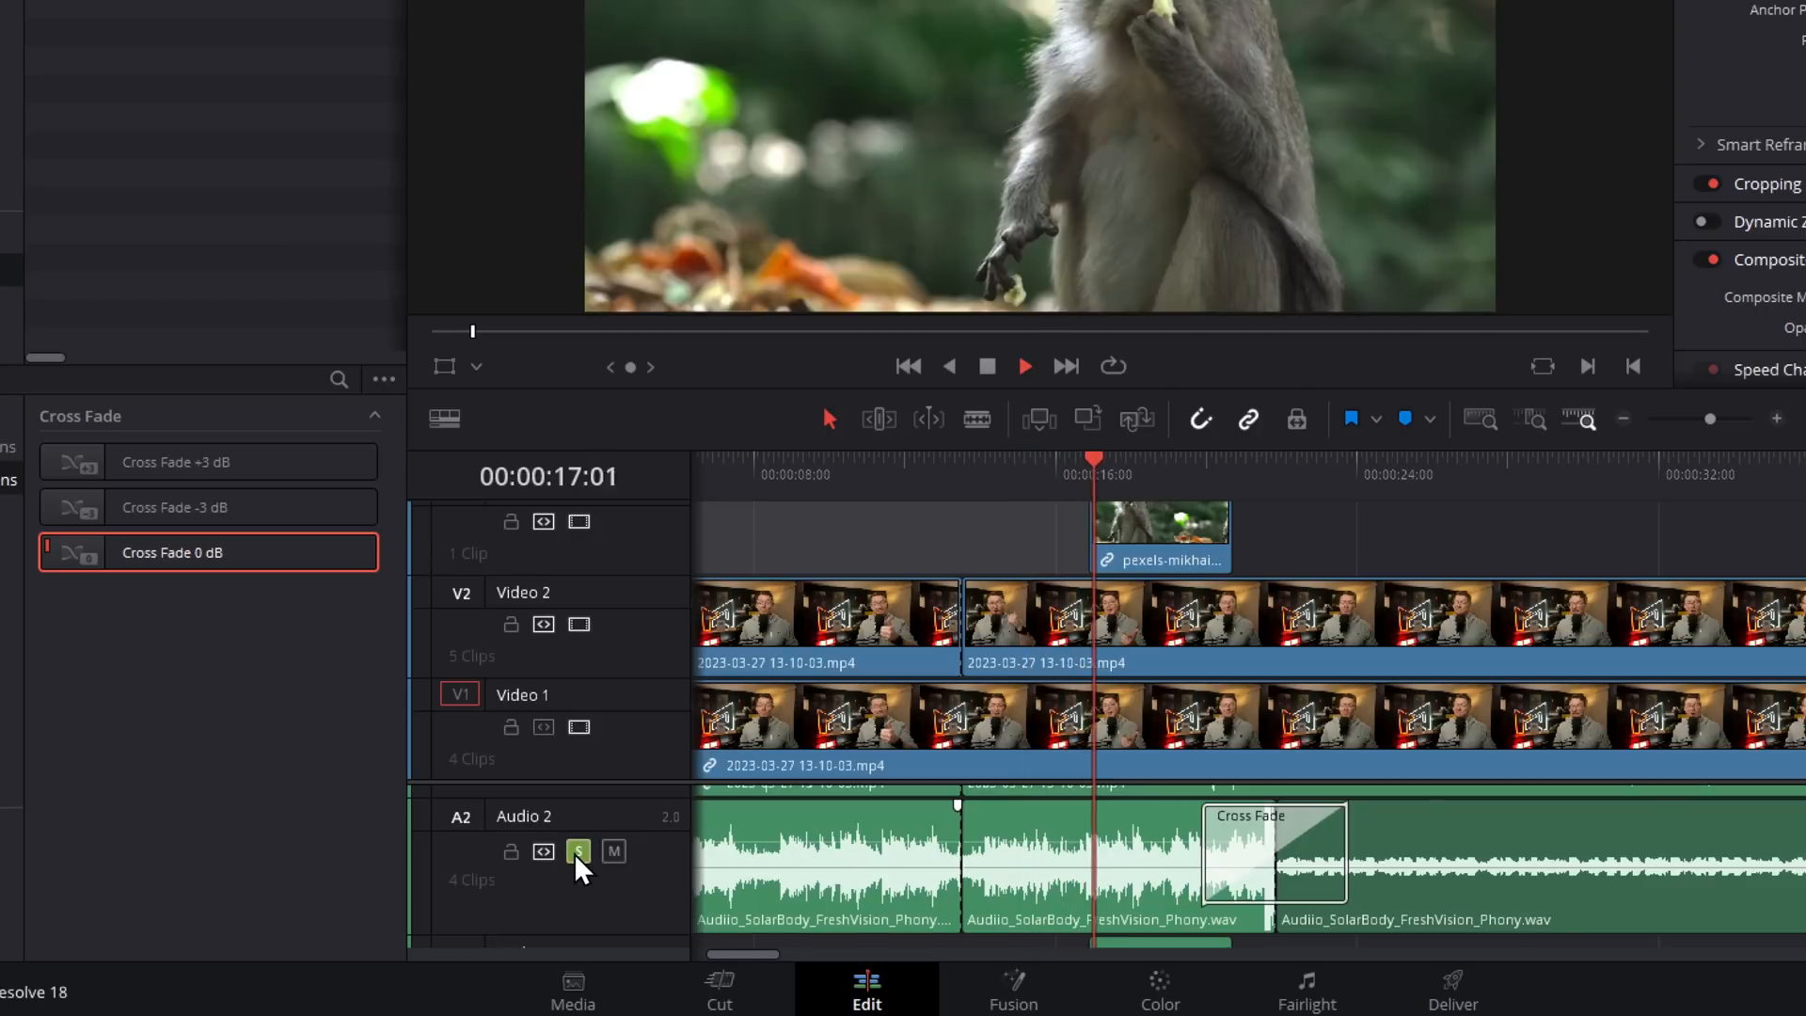
pyautogui.moveTo(613, 852)
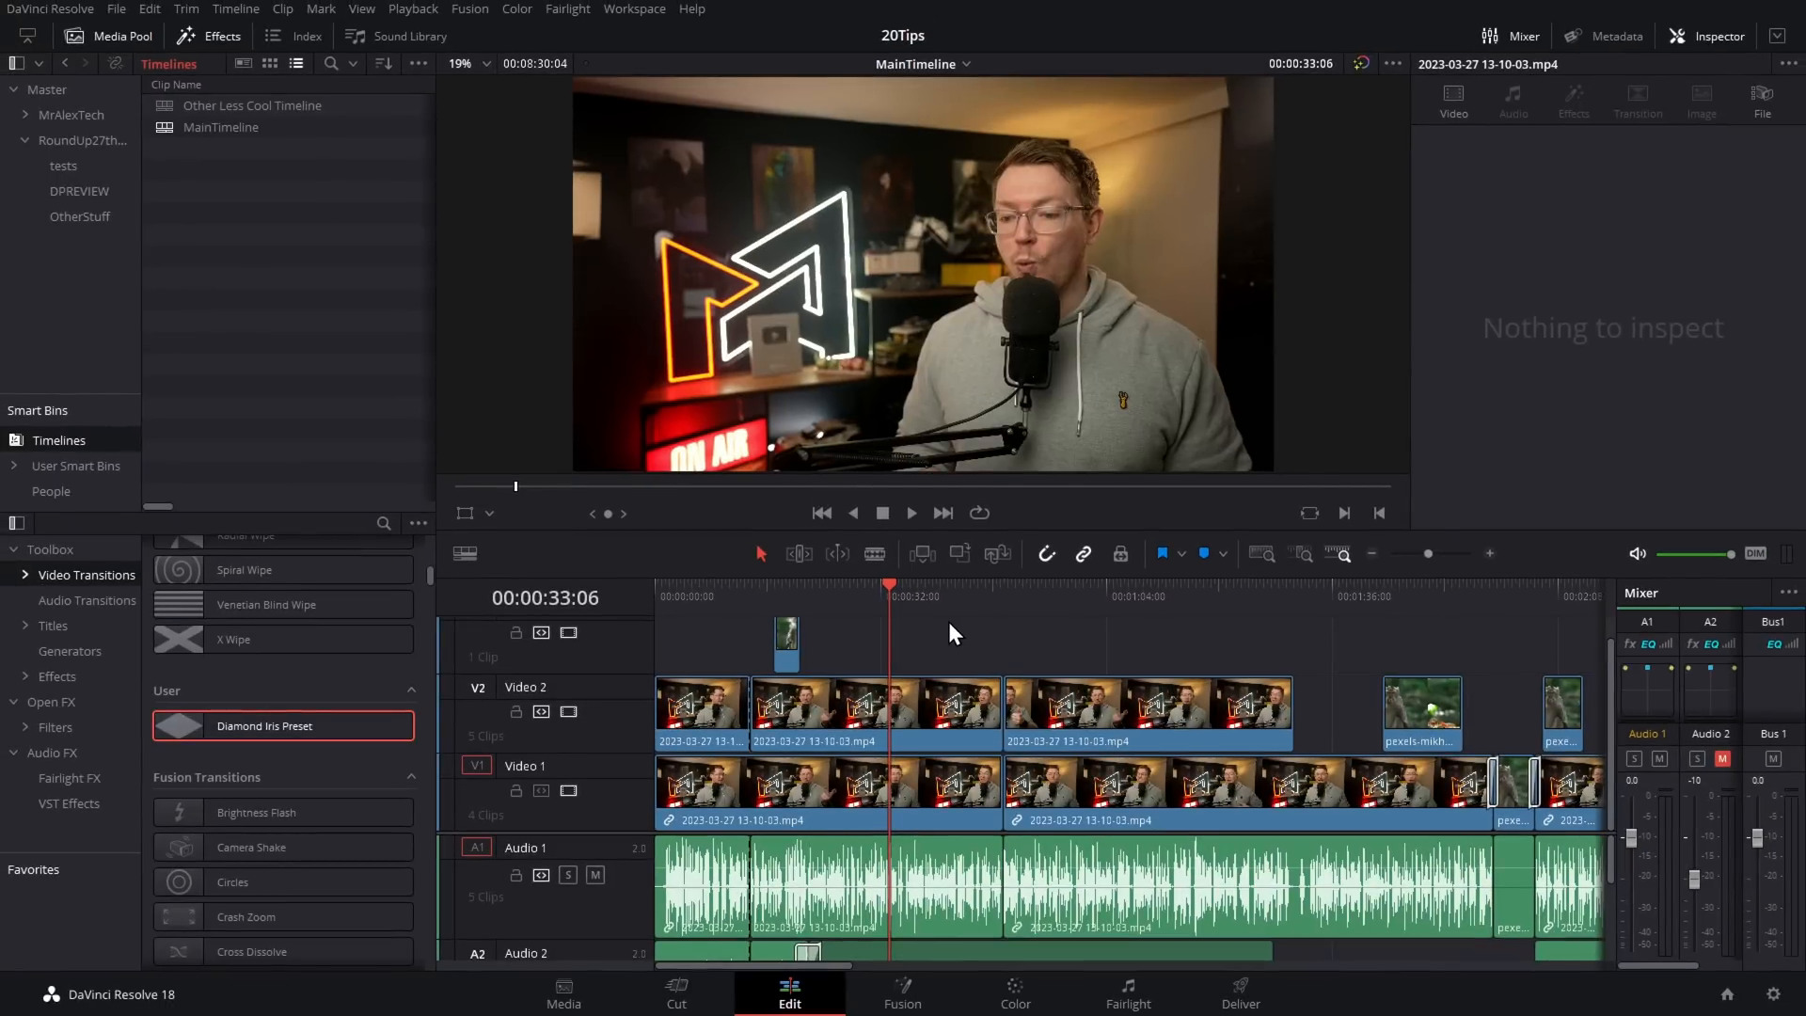
pyautogui.moveTo(881, 311)
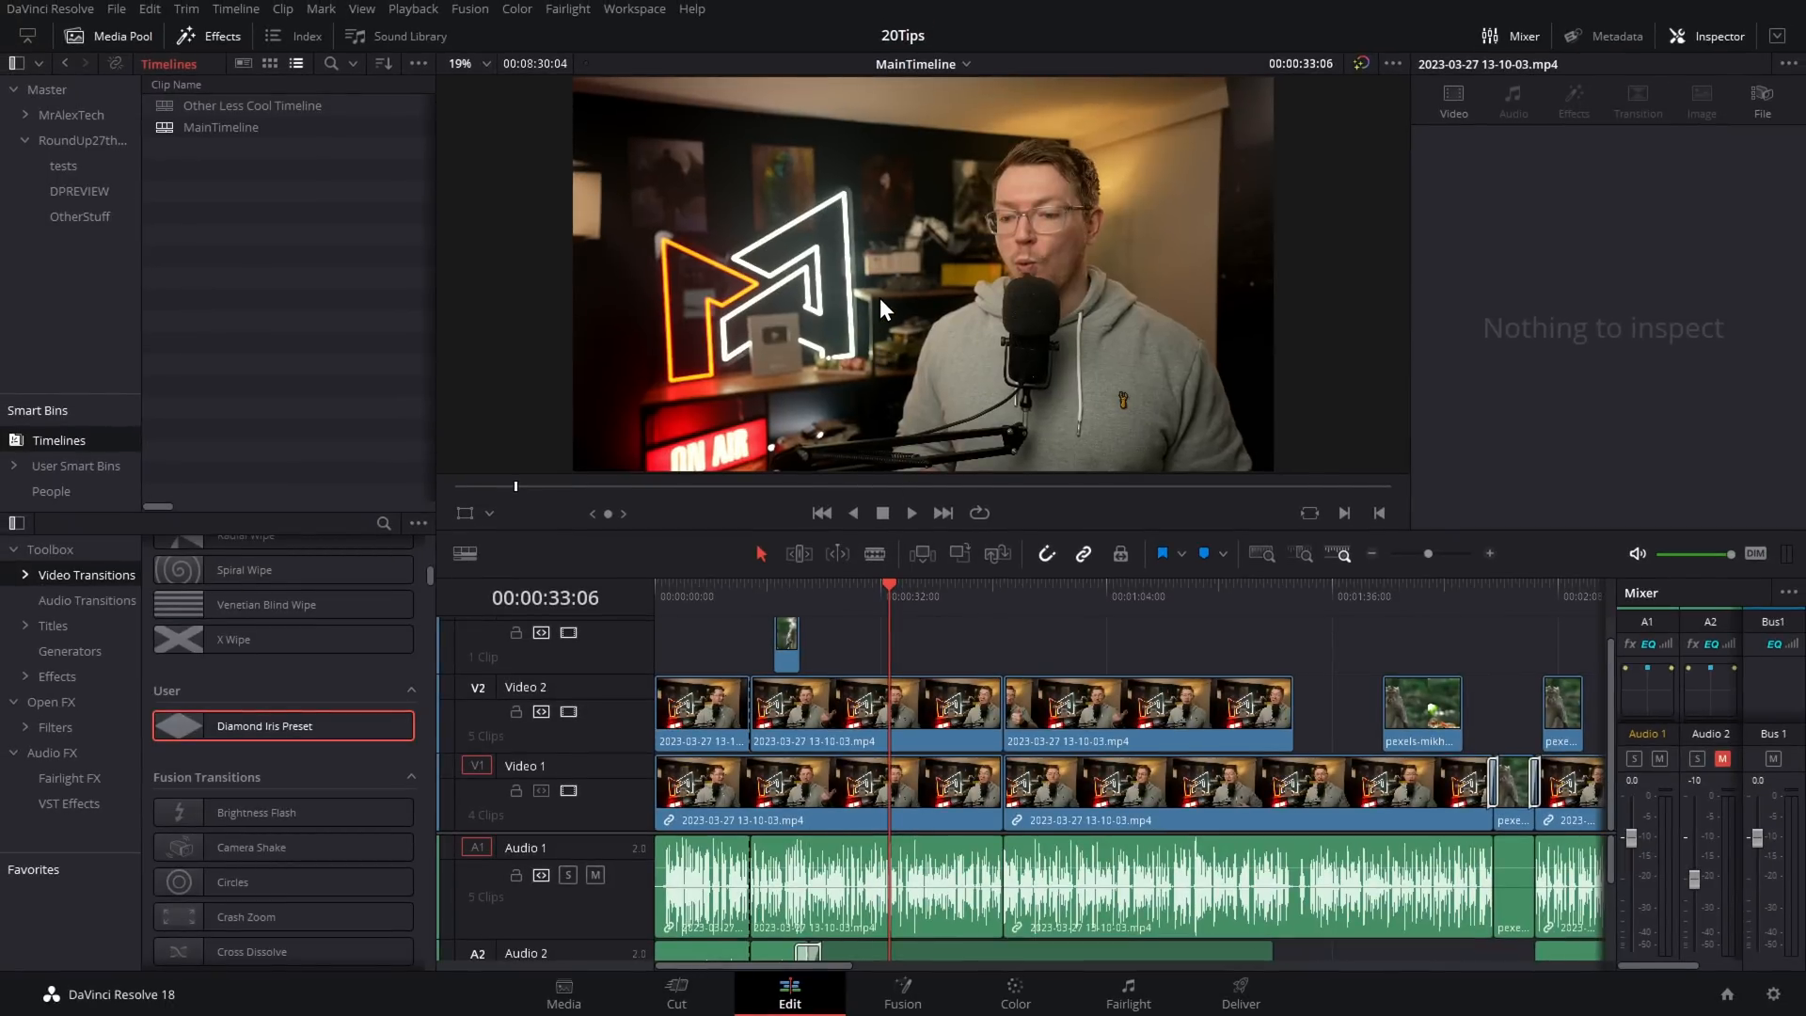
pyautogui.click(459, 63)
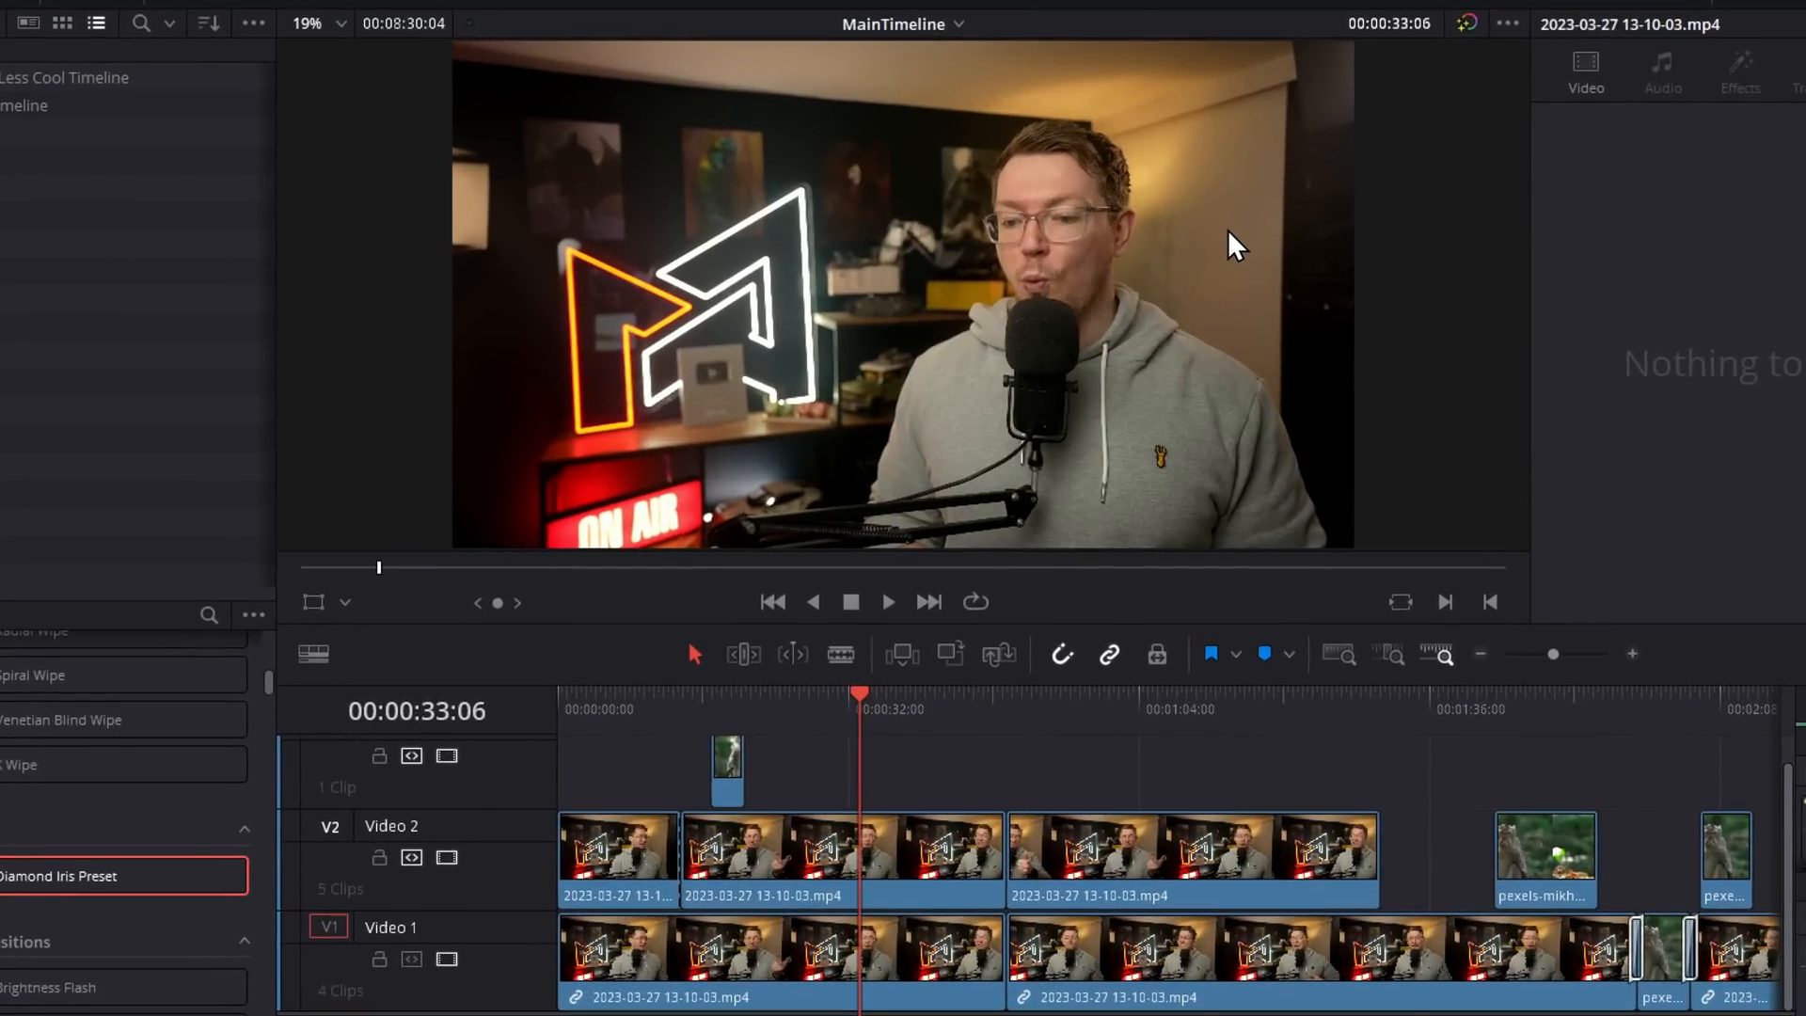
pyautogui.click(871, 709)
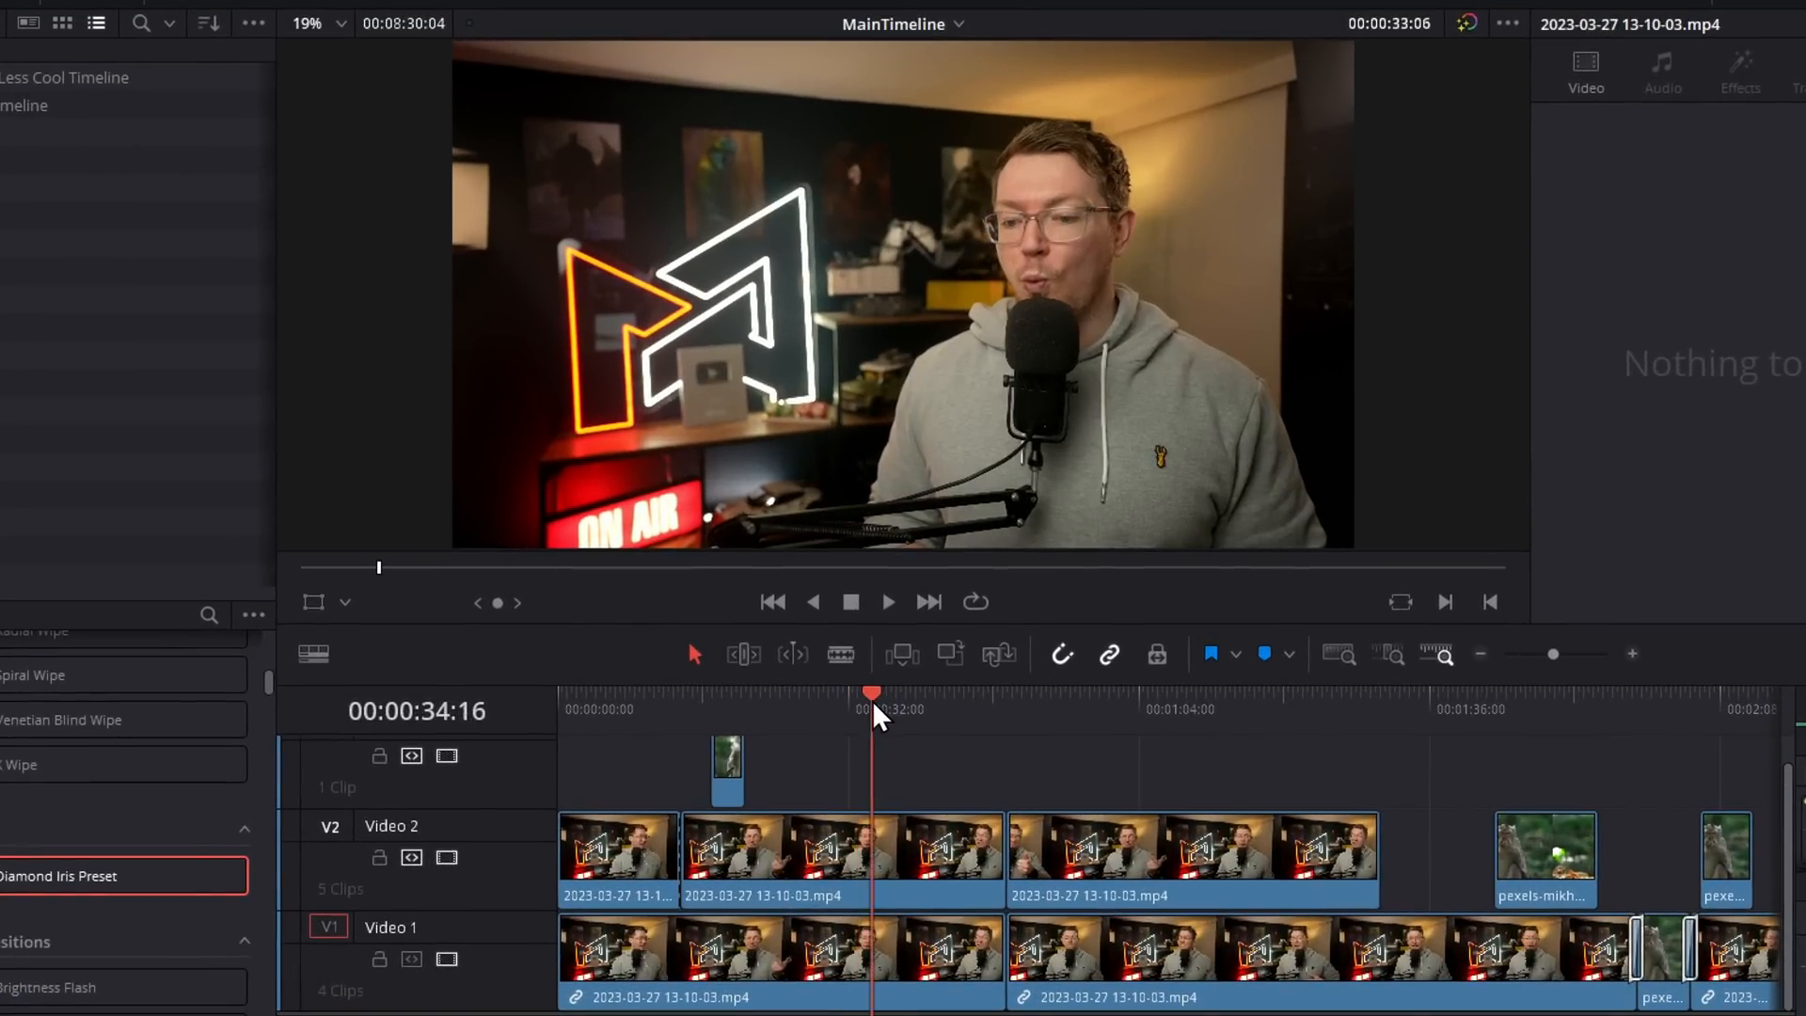